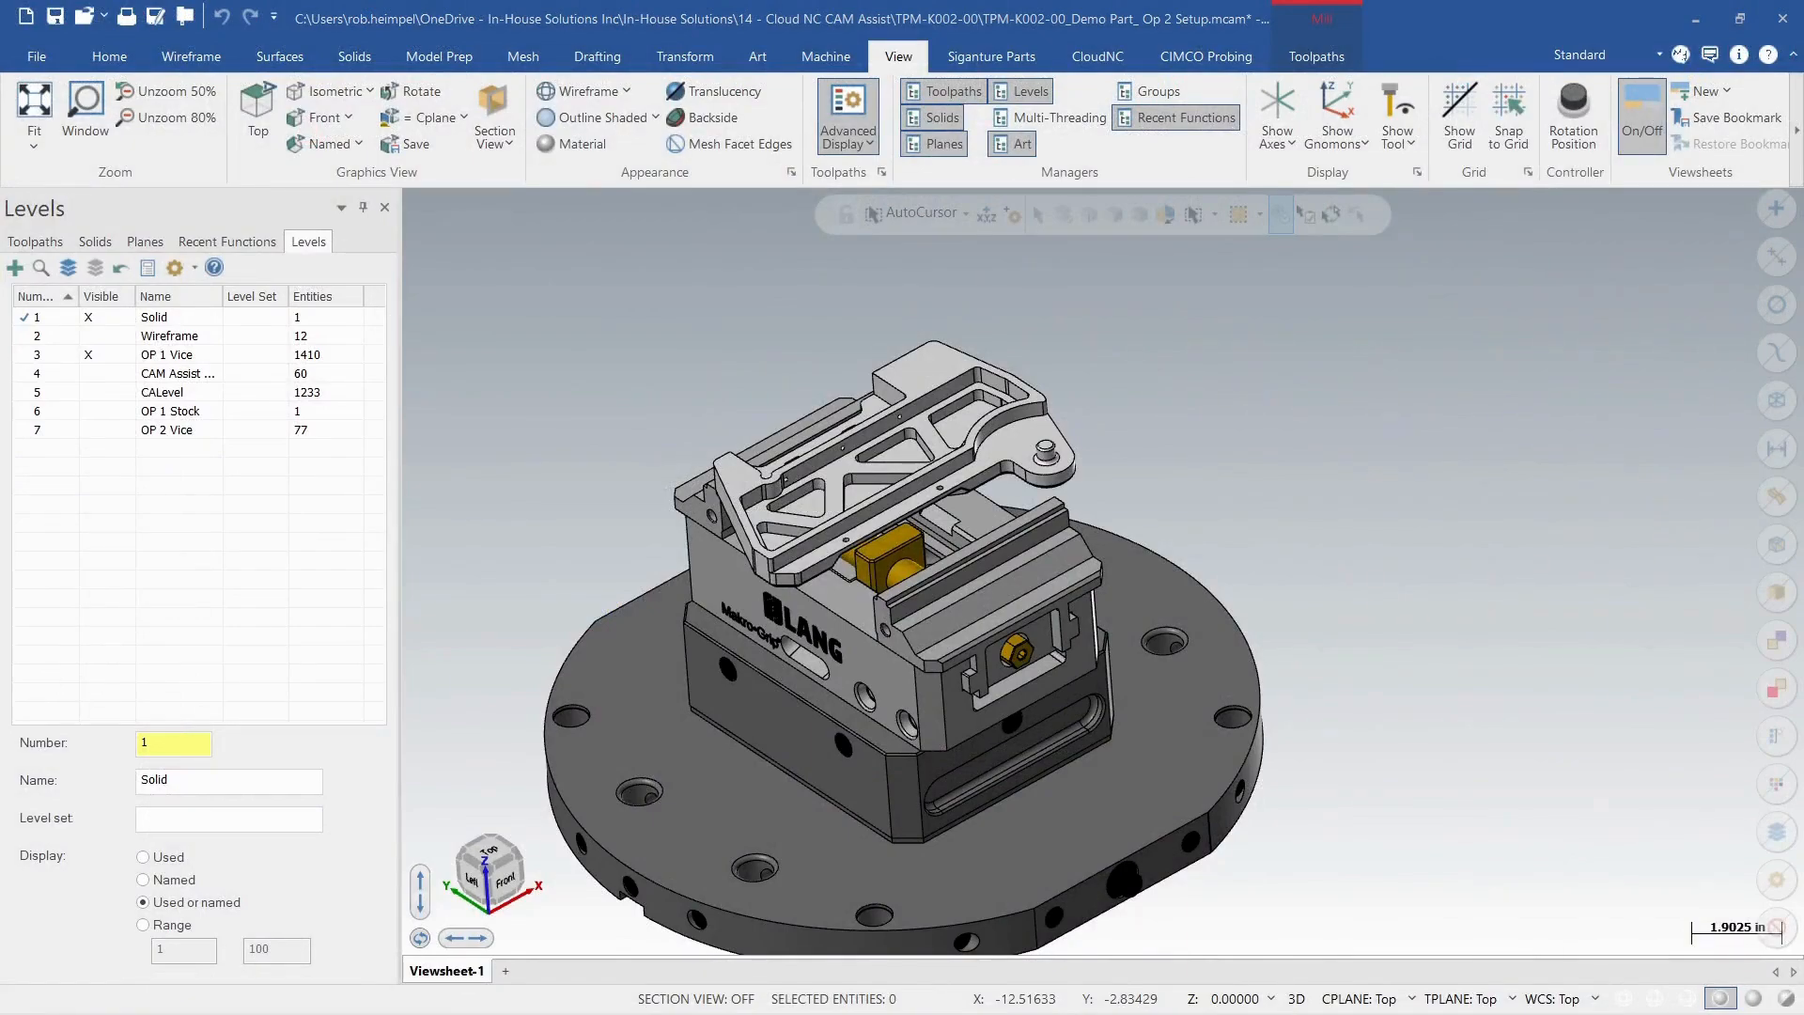
{"action": "mouse_move", "coordinate": [895, 443]}
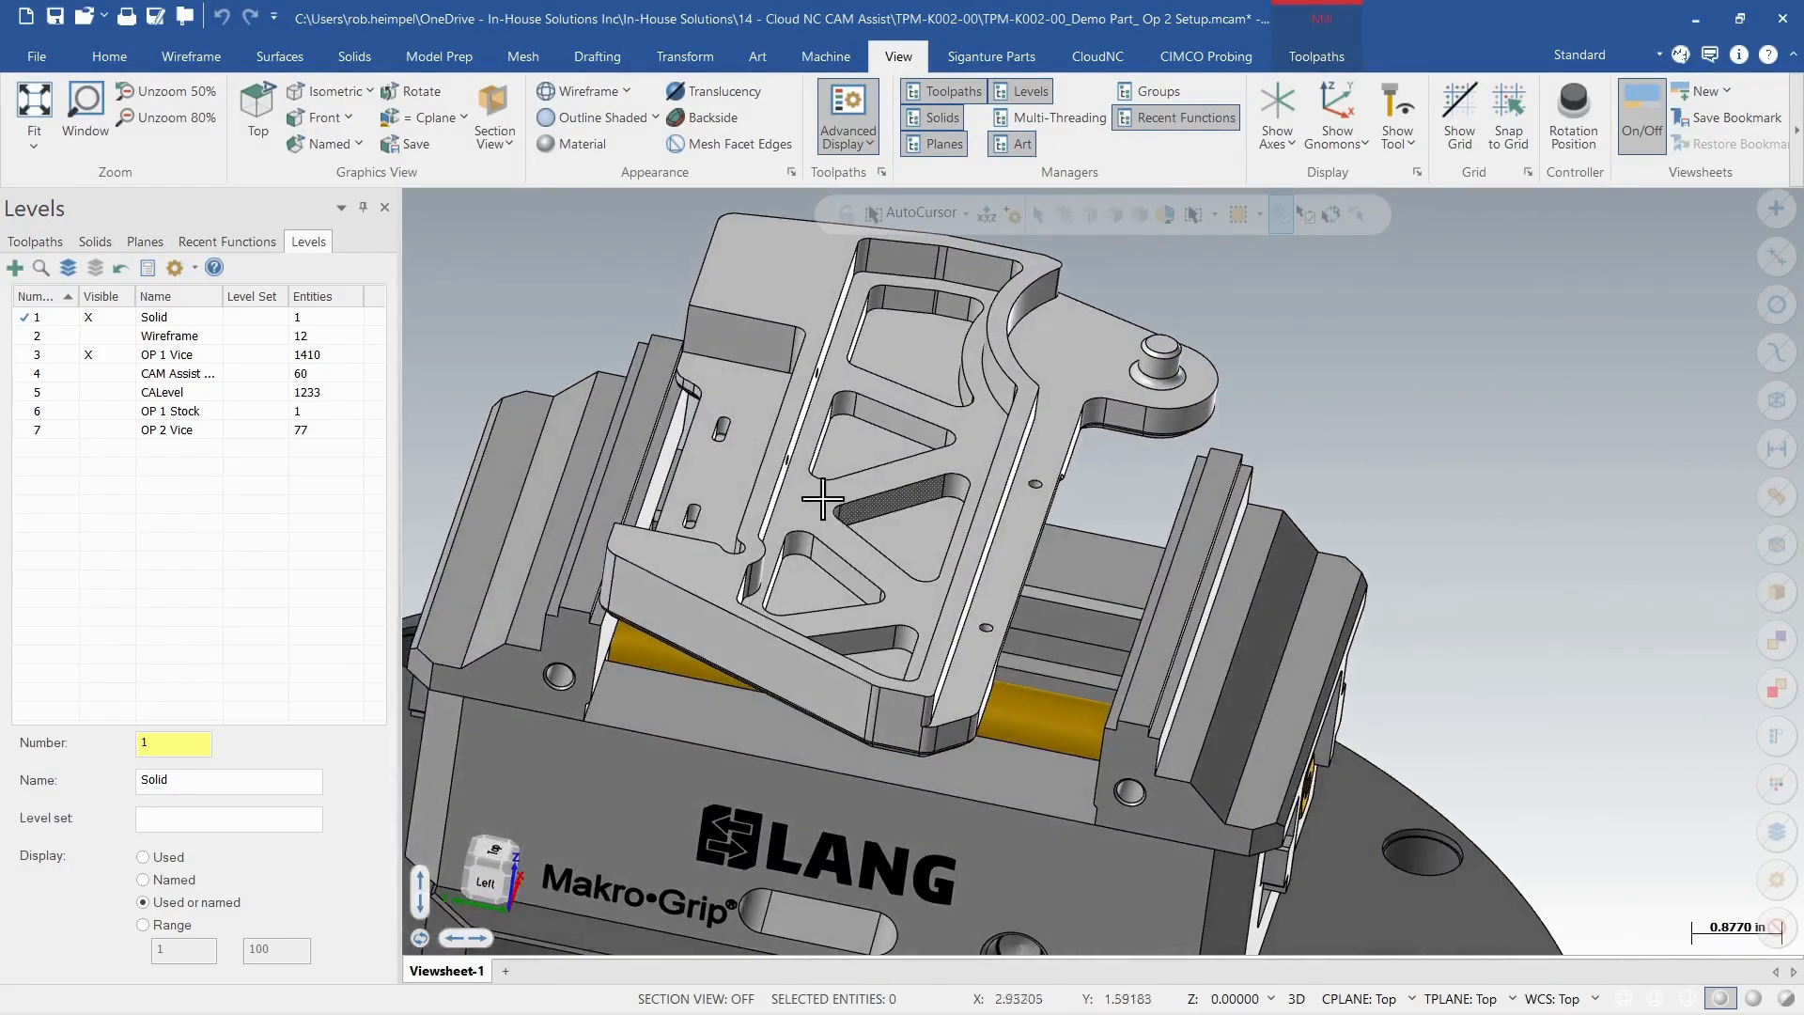
Scroll through the Op 1 toolpath operations and rotate the view to inspect the machined stock.
{"action": "left_click", "coordinate": [34, 241]}
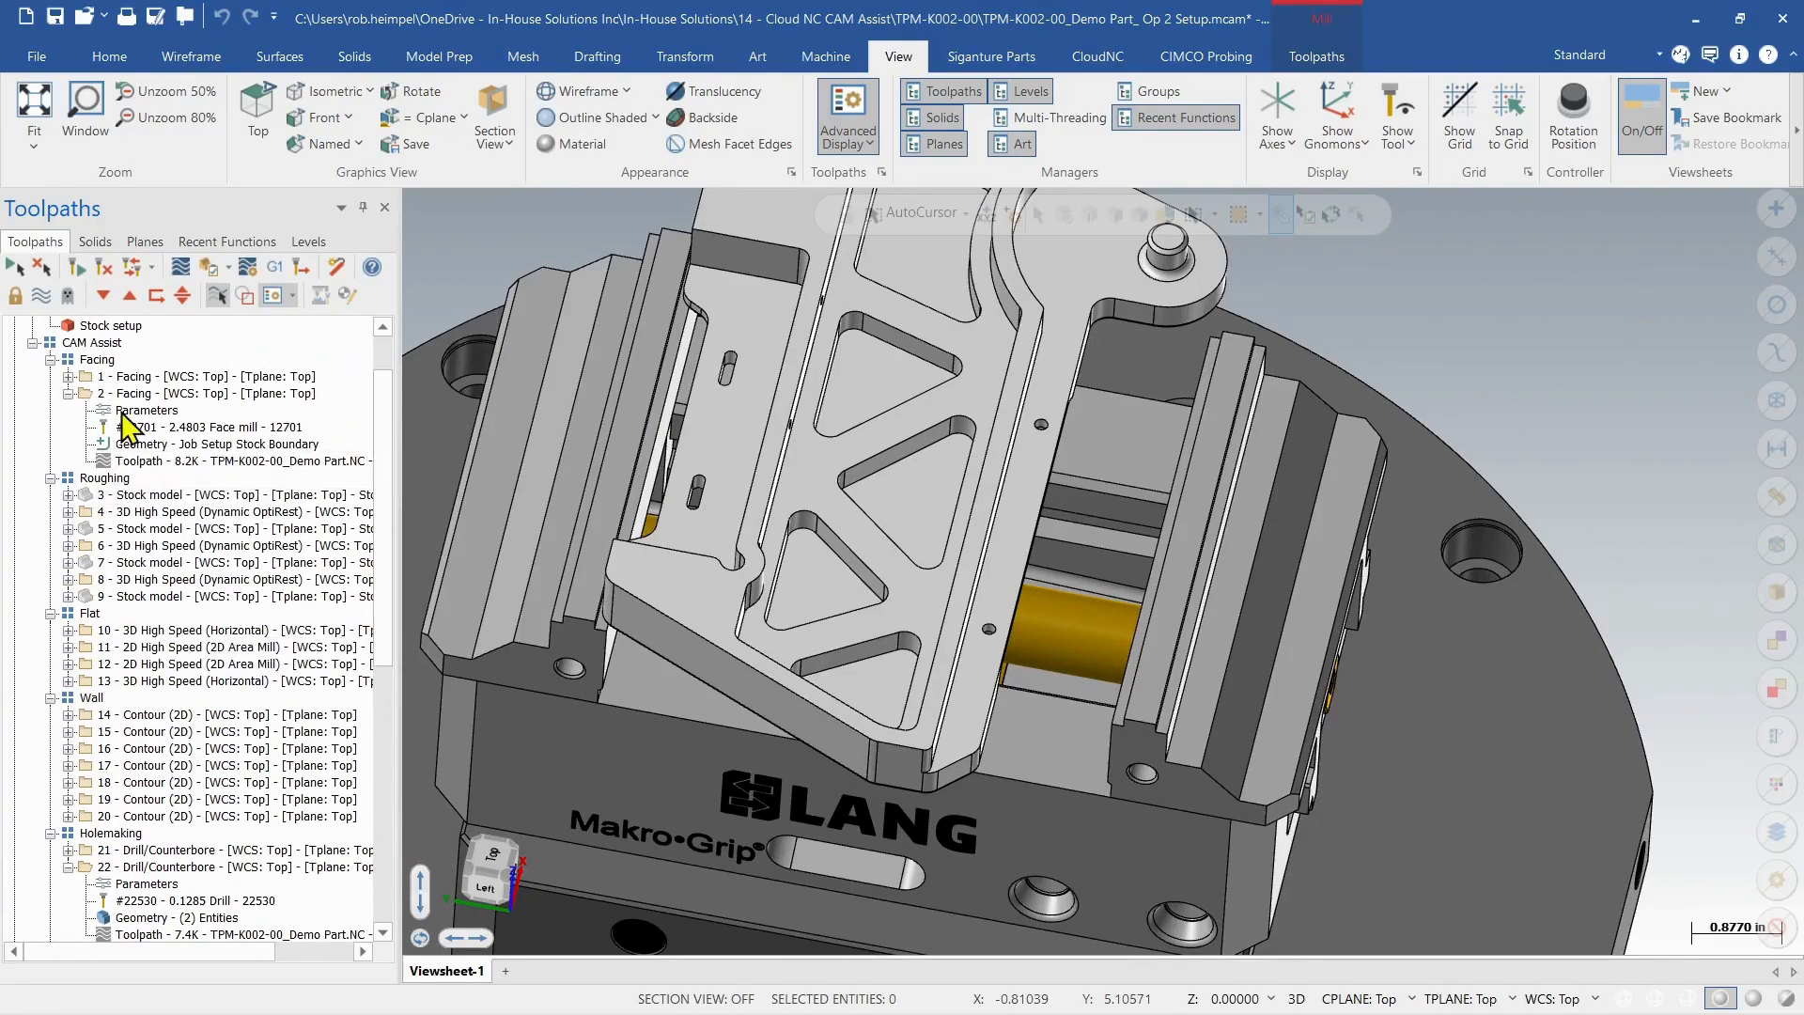
{"action": "scroll", "scroll_direction": "down", "scroll_amount": 3}
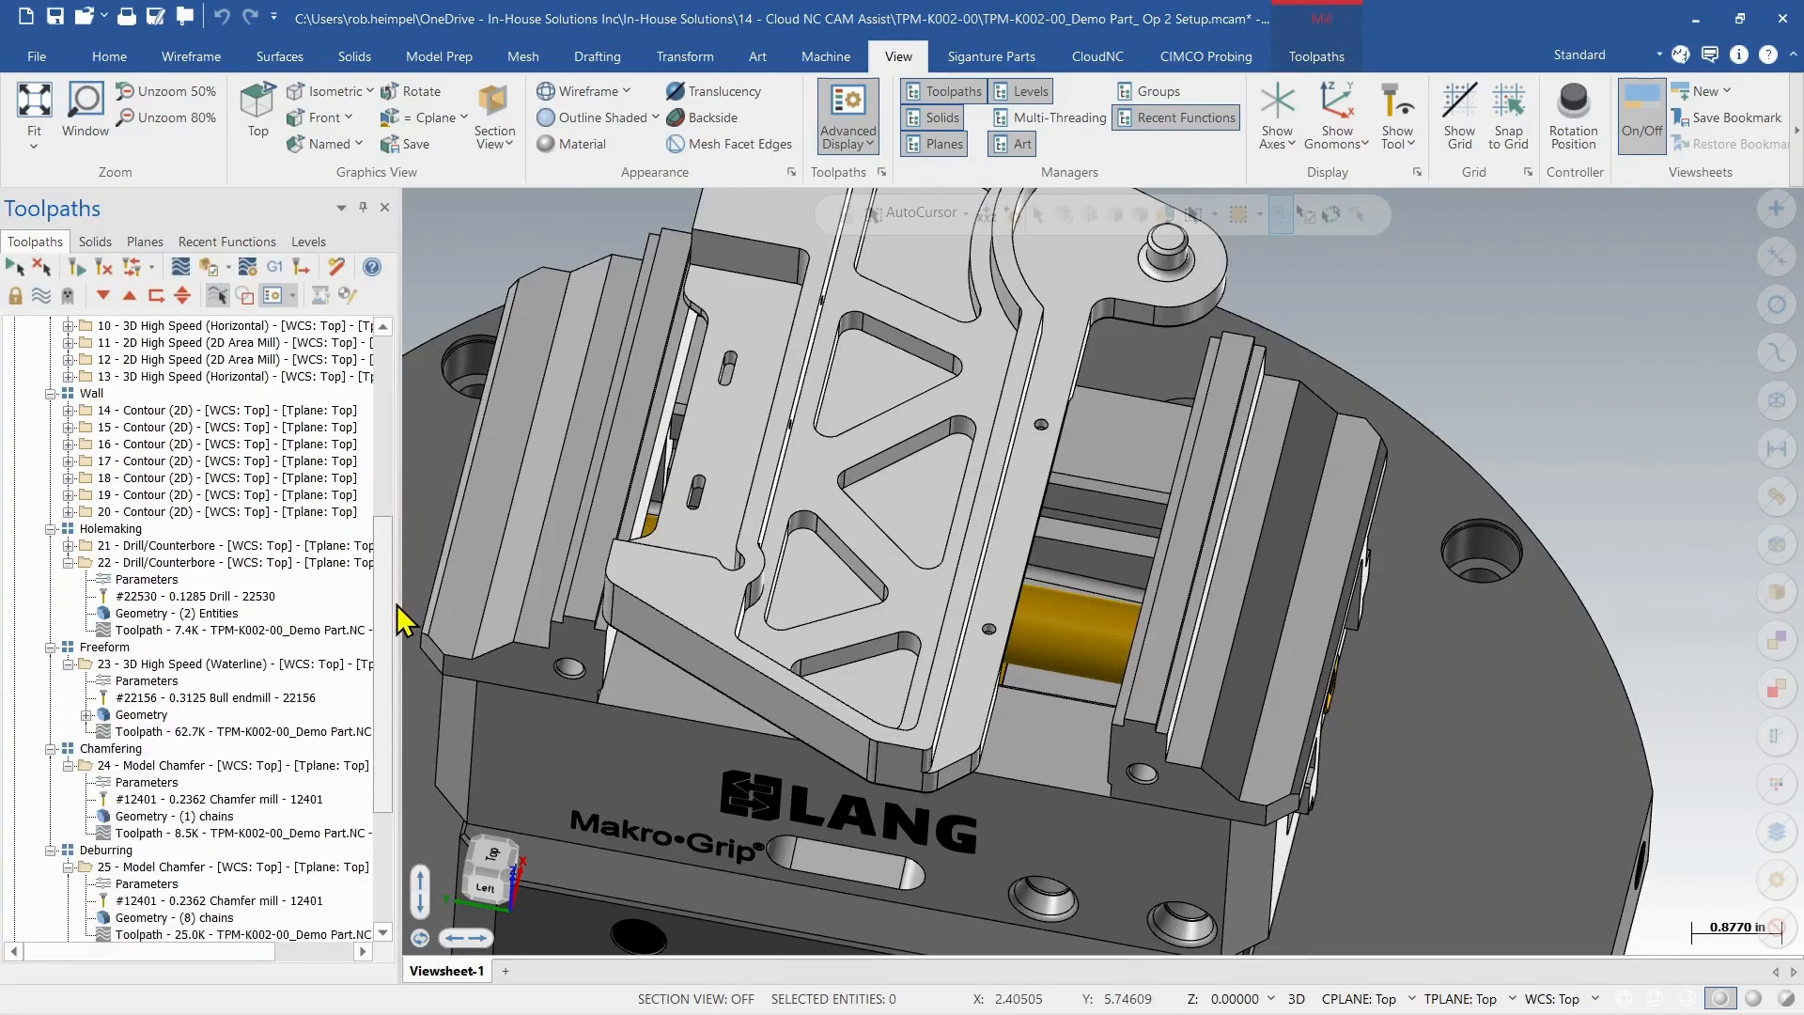
{"action": "scroll", "scroll_direction": "down", "scroll_amount": 3}
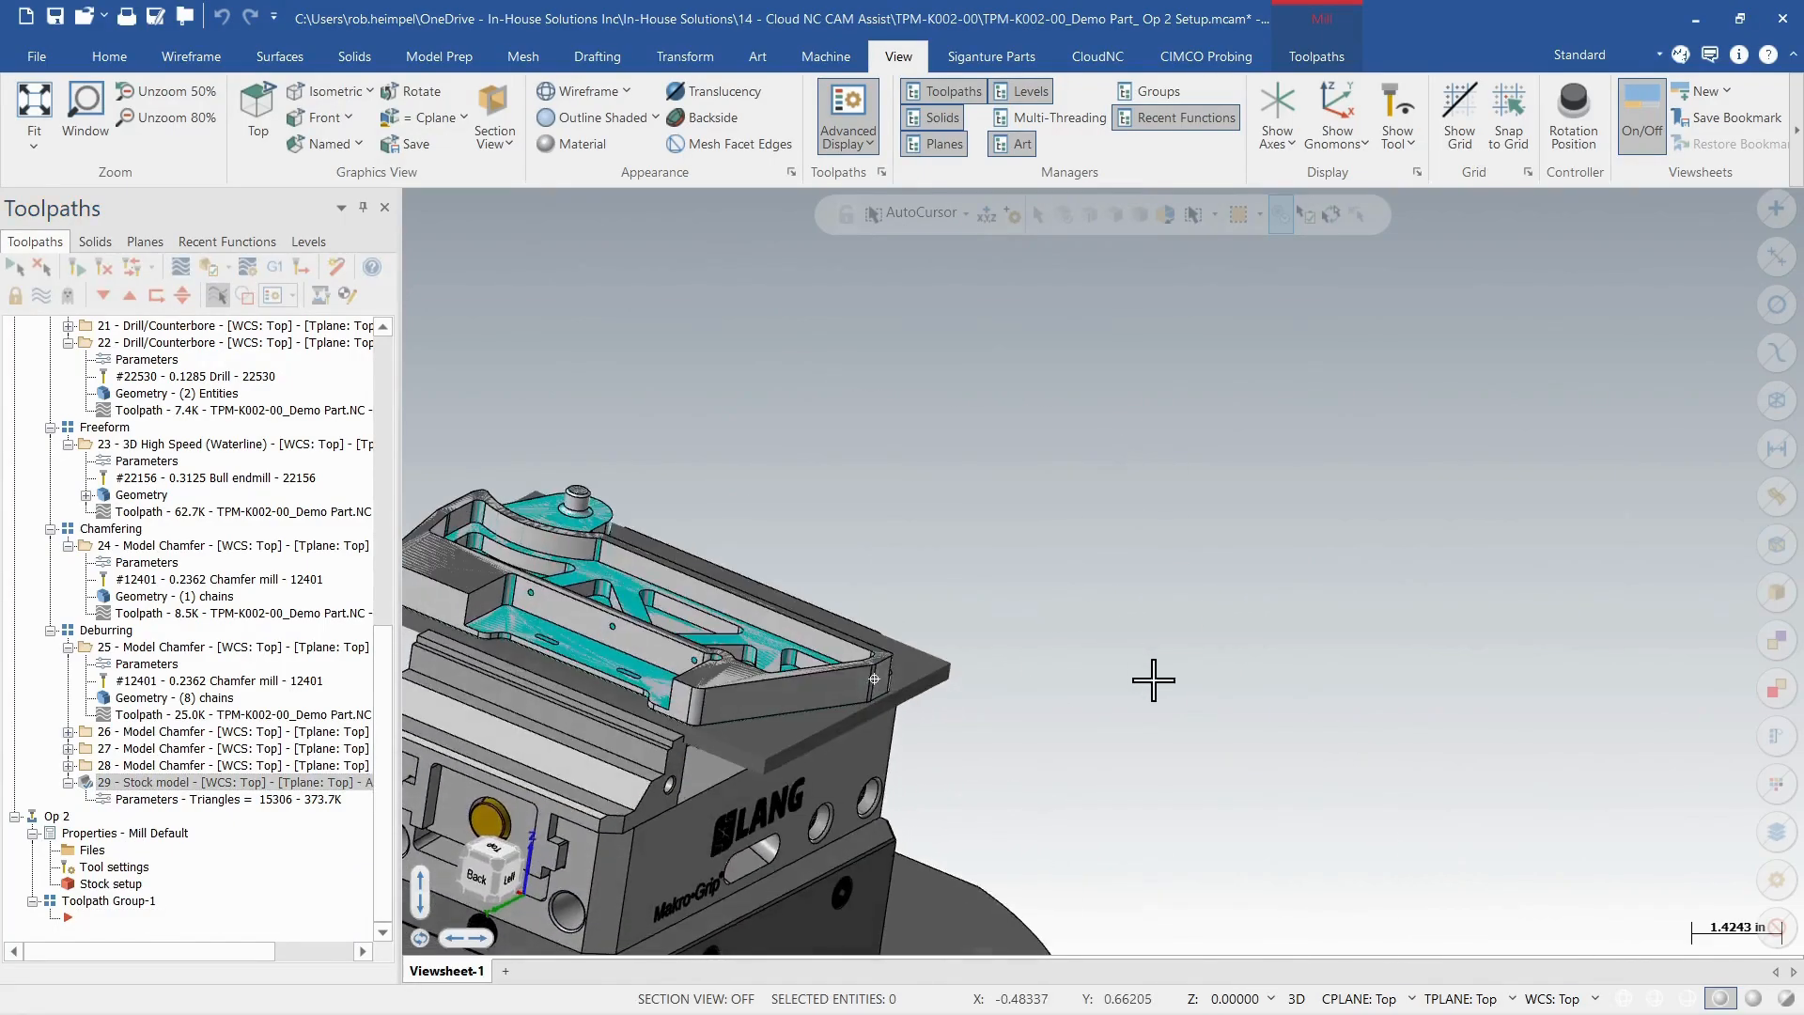
{"action": "left_click_drag", "start_coordinate": [1153, 678], "coordinate": [625, 688]}
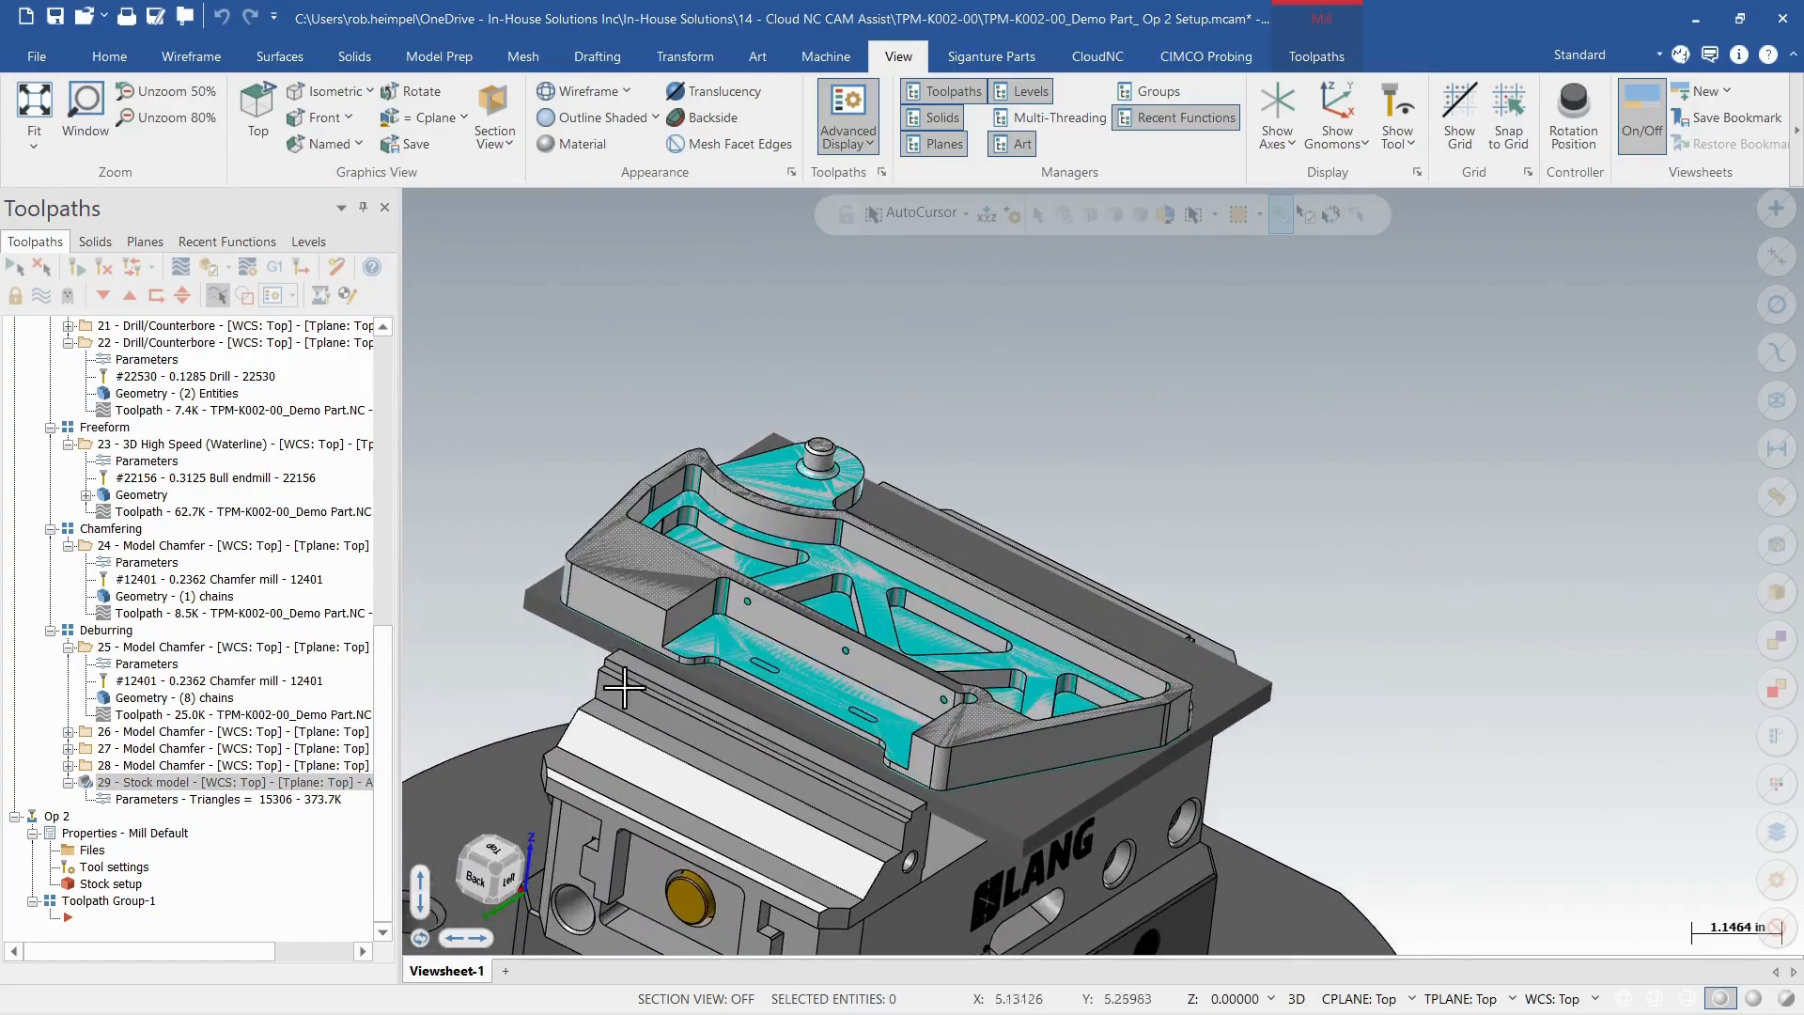
{"action": "mouse_move", "coordinate": [798, 667]}
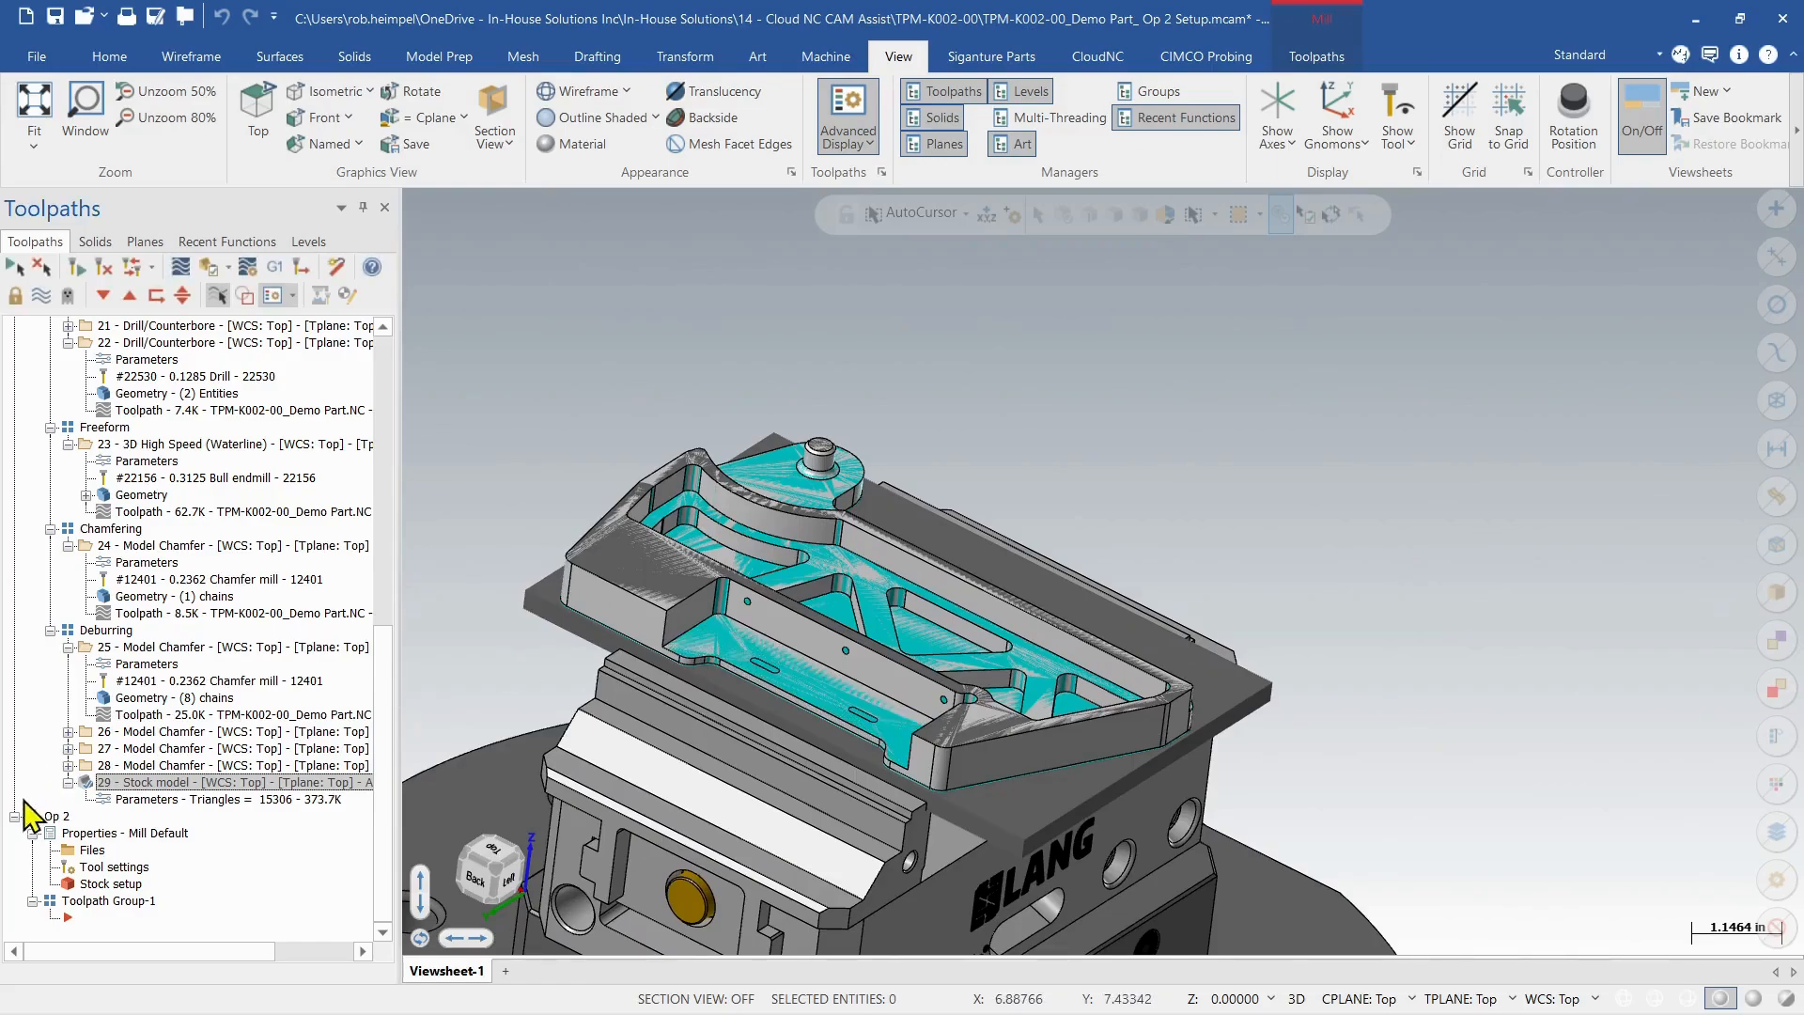
{"action": "mouse_move", "coordinate": [139, 821]}
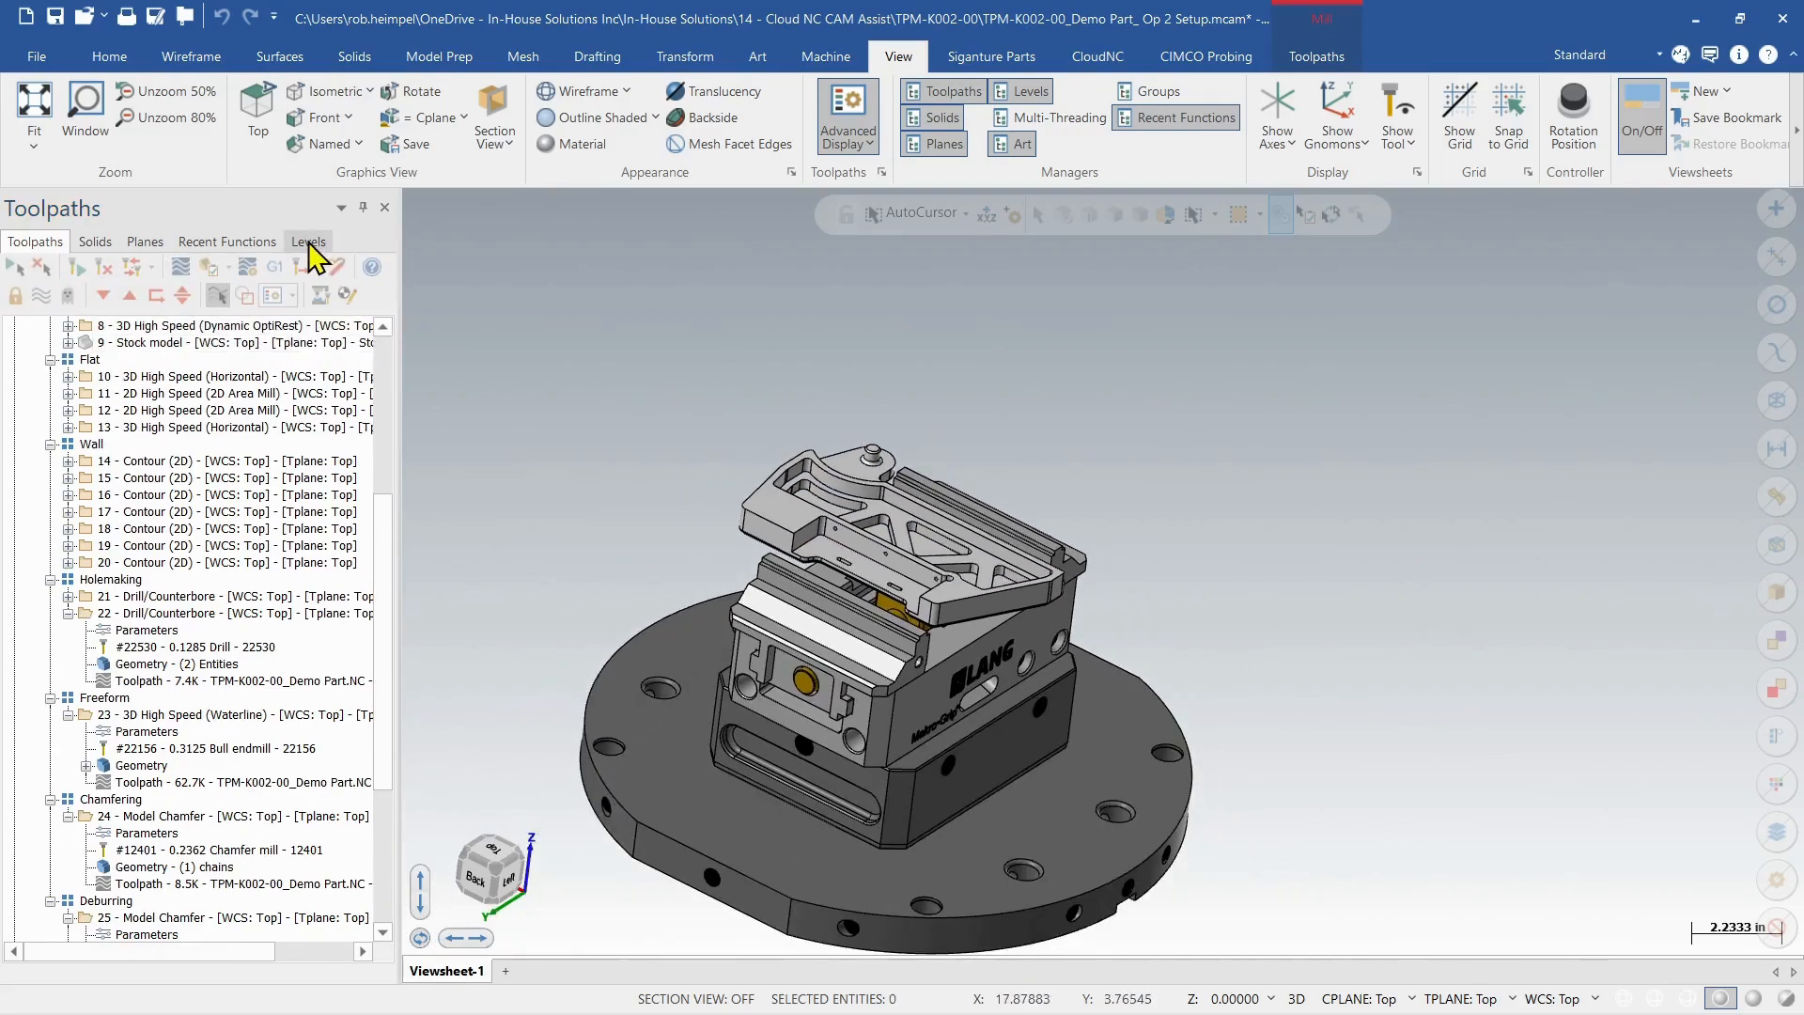
Hide OP 1 Vice, show OP 2 Vice in Levels, then collapse Op 1 in Toolpaths.
{"action": "left_click", "coordinate": [307, 240]}
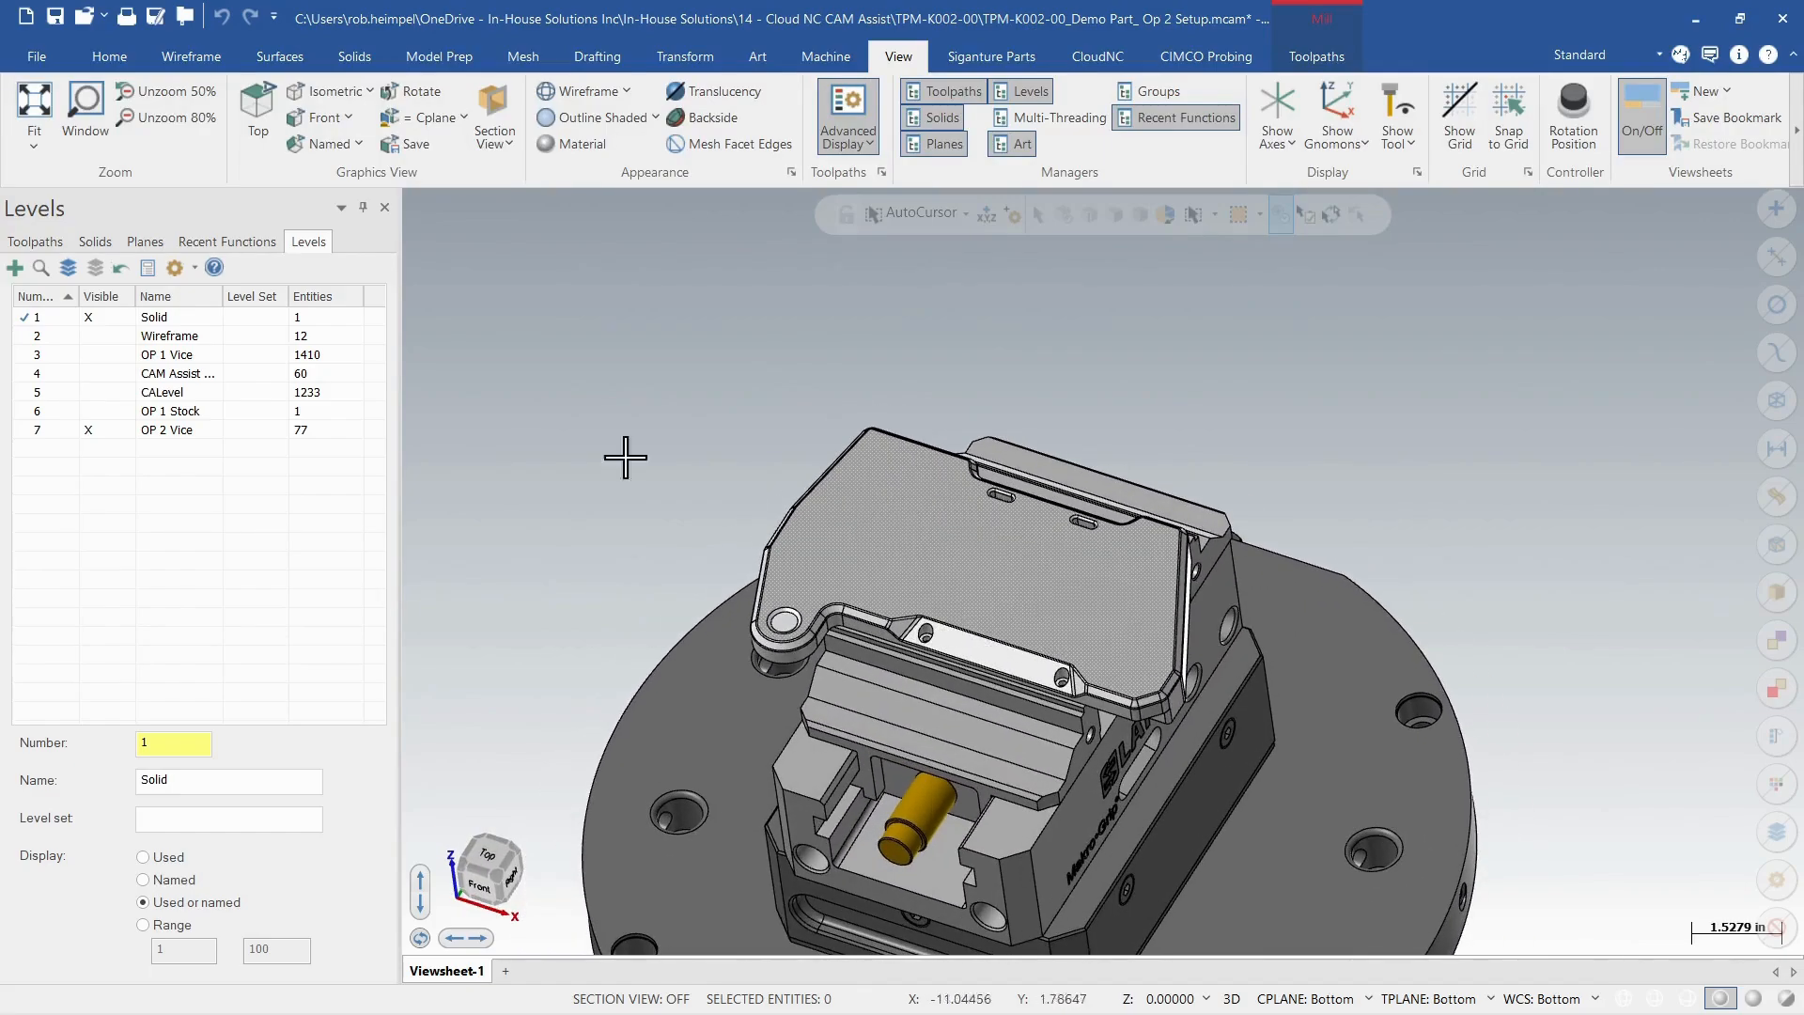
{"action": "left_click", "coordinate": [35, 242]}
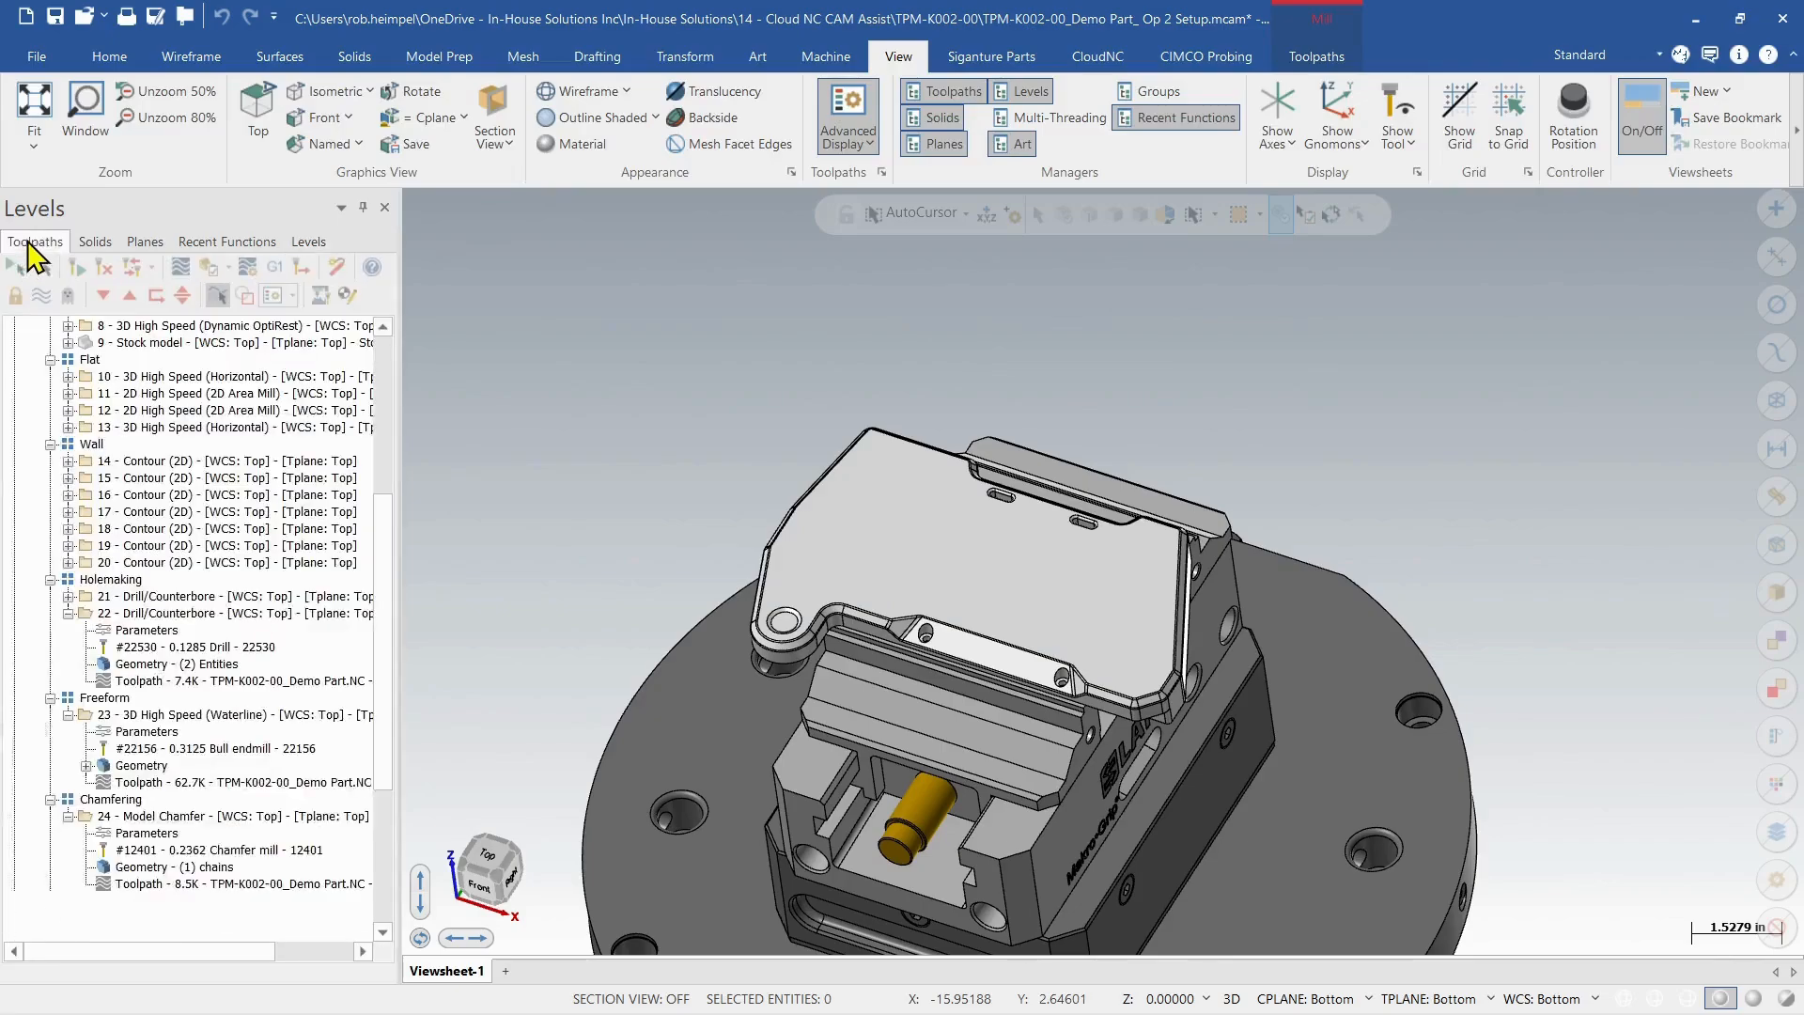
{"action": "left_click", "coordinate": [35, 241]}
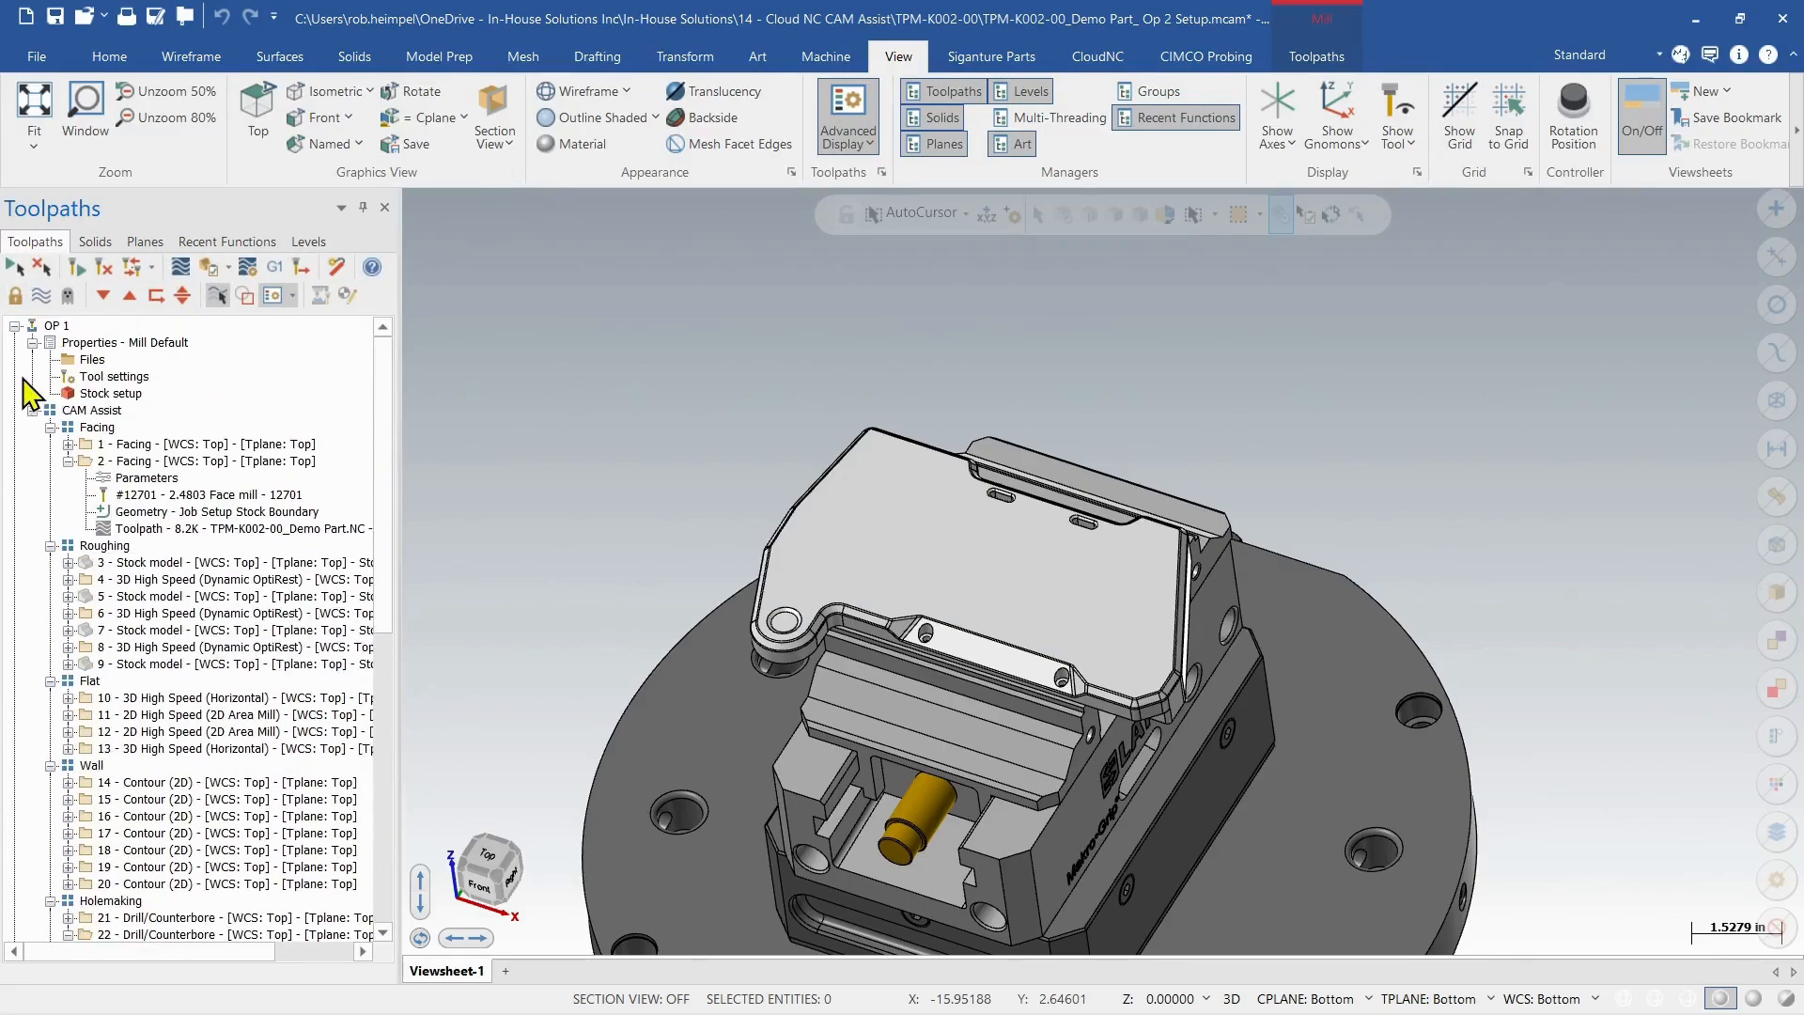
{"action": "left_click", "coordinate": [13, 325]}
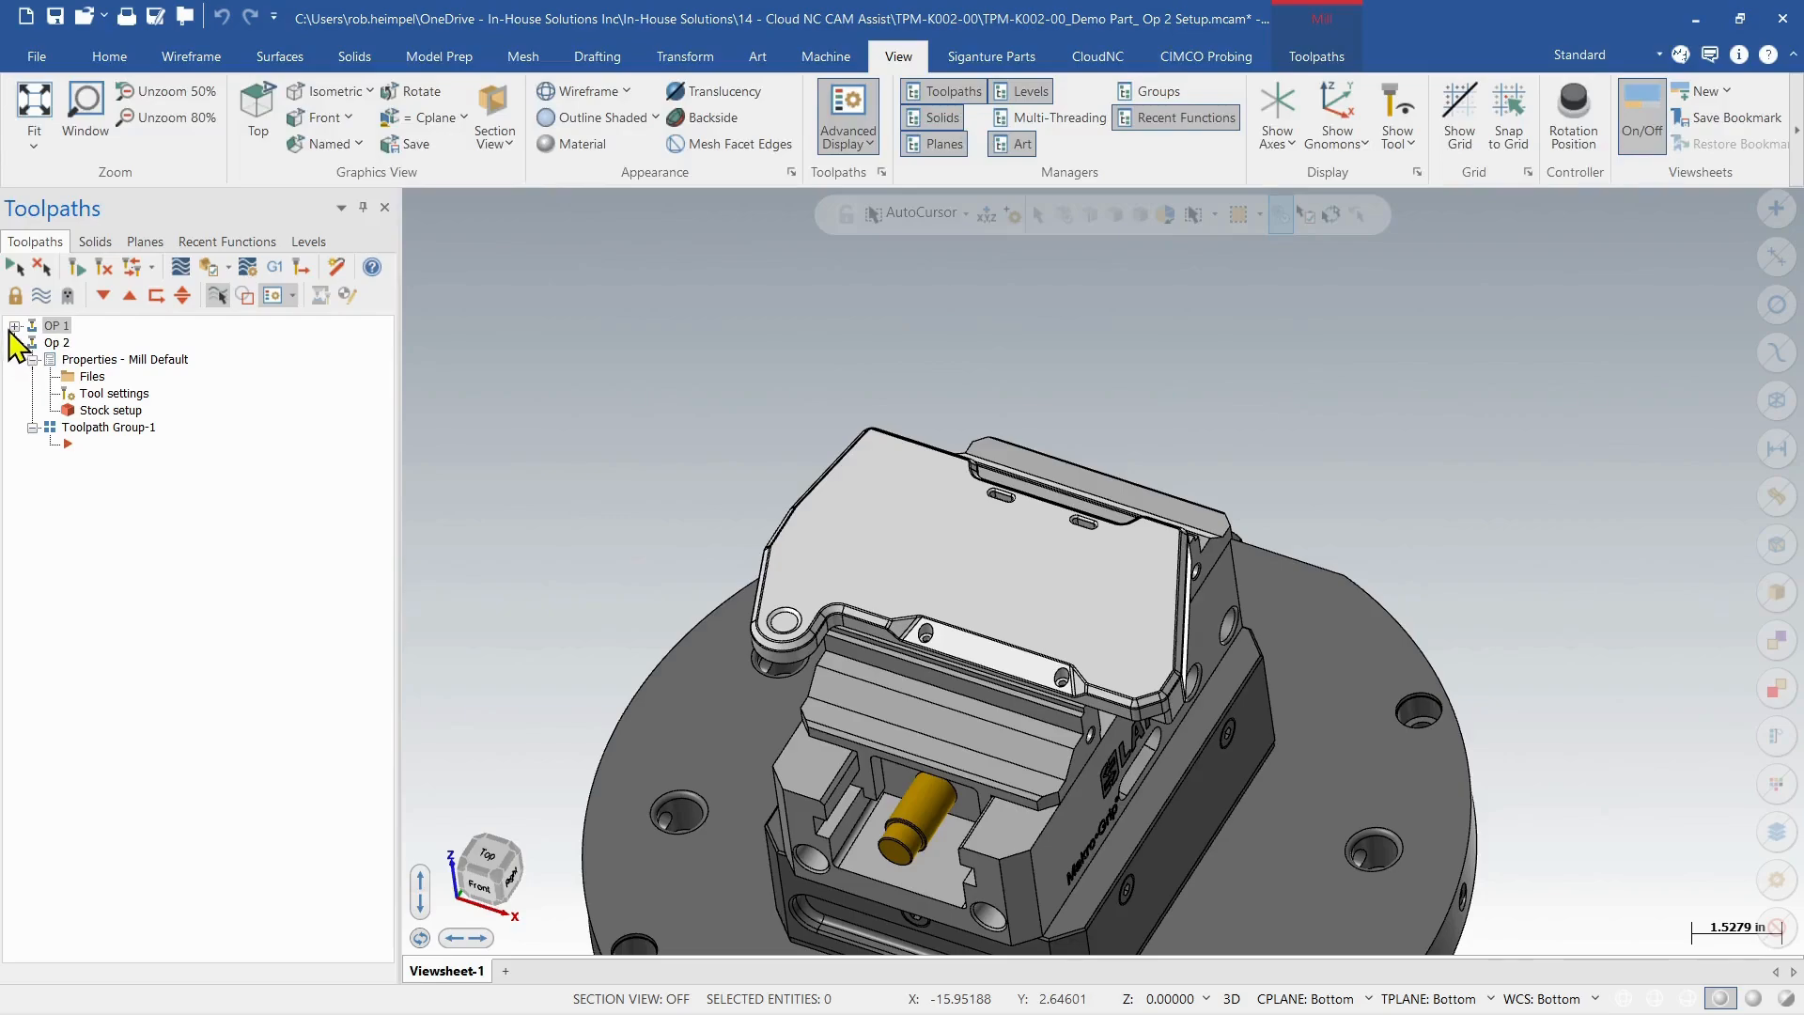
Configure Op 2 stock as OP1 Stock.stl, model Solid 1, and OP 2 Vice workholding.
{"action": "left_click", "coordinate": [13, 326]}
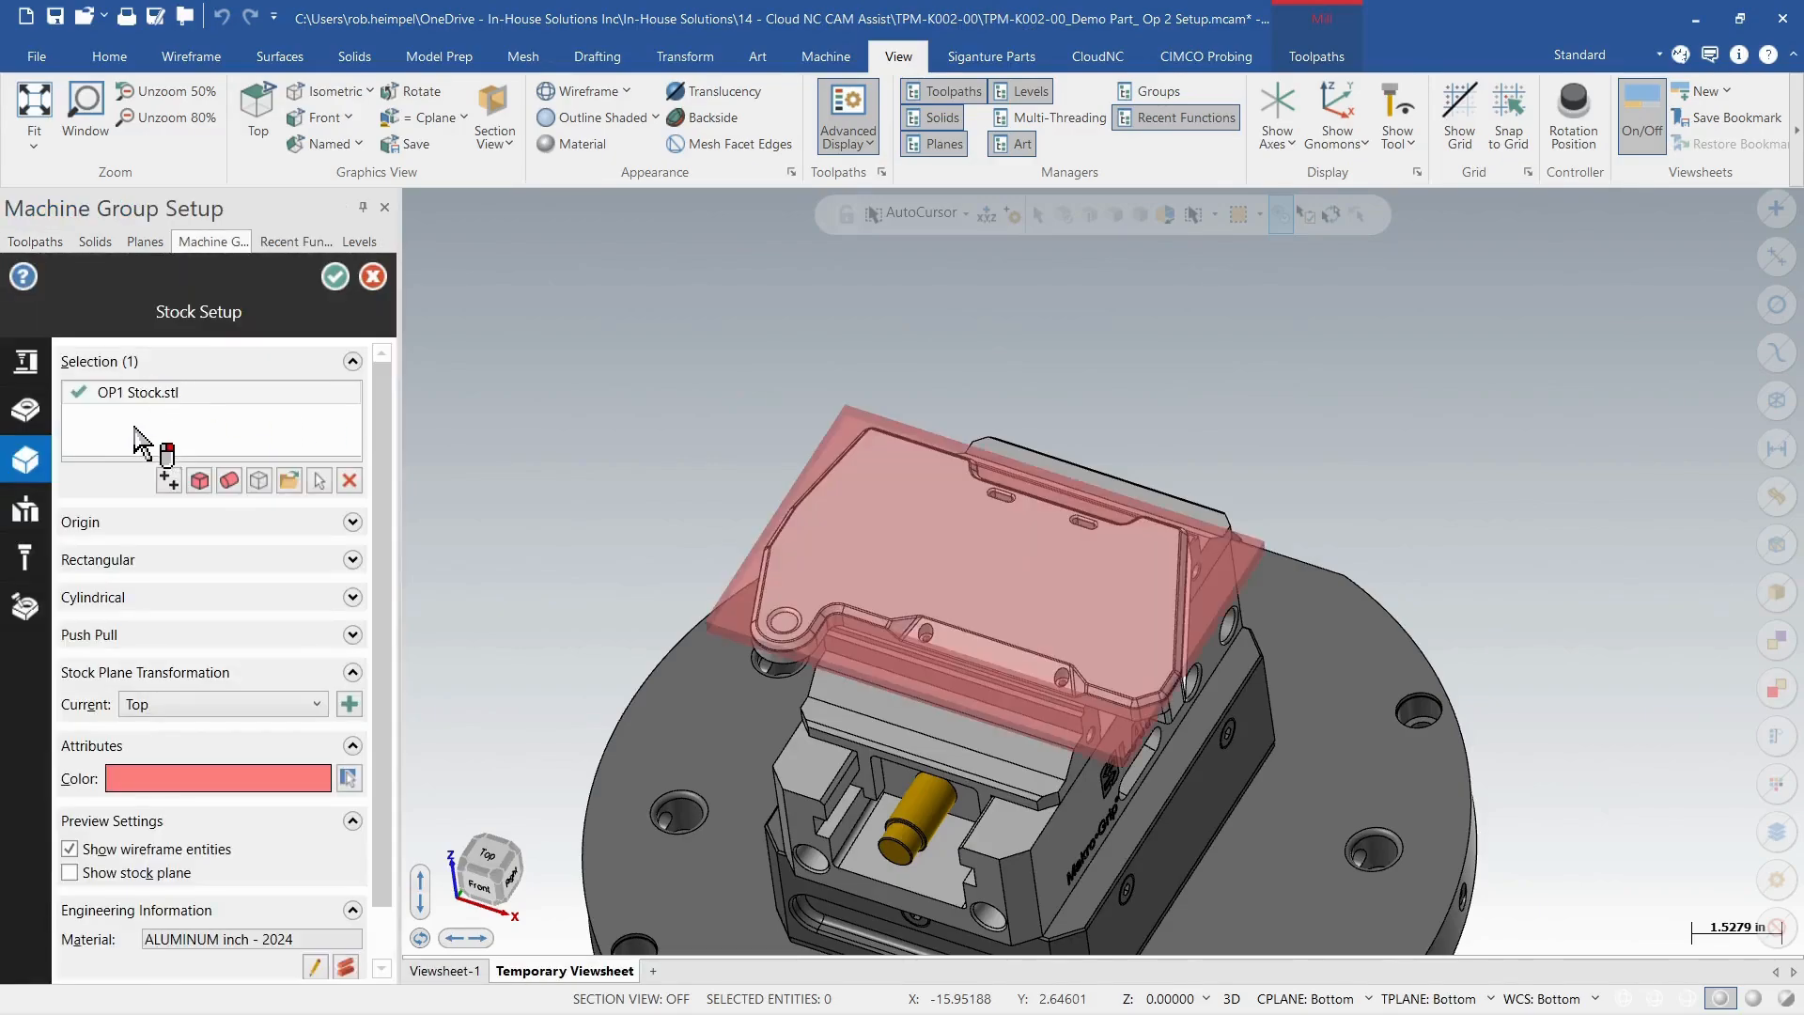
{"action": "mouse_move", "coordinate": [111, 417]}
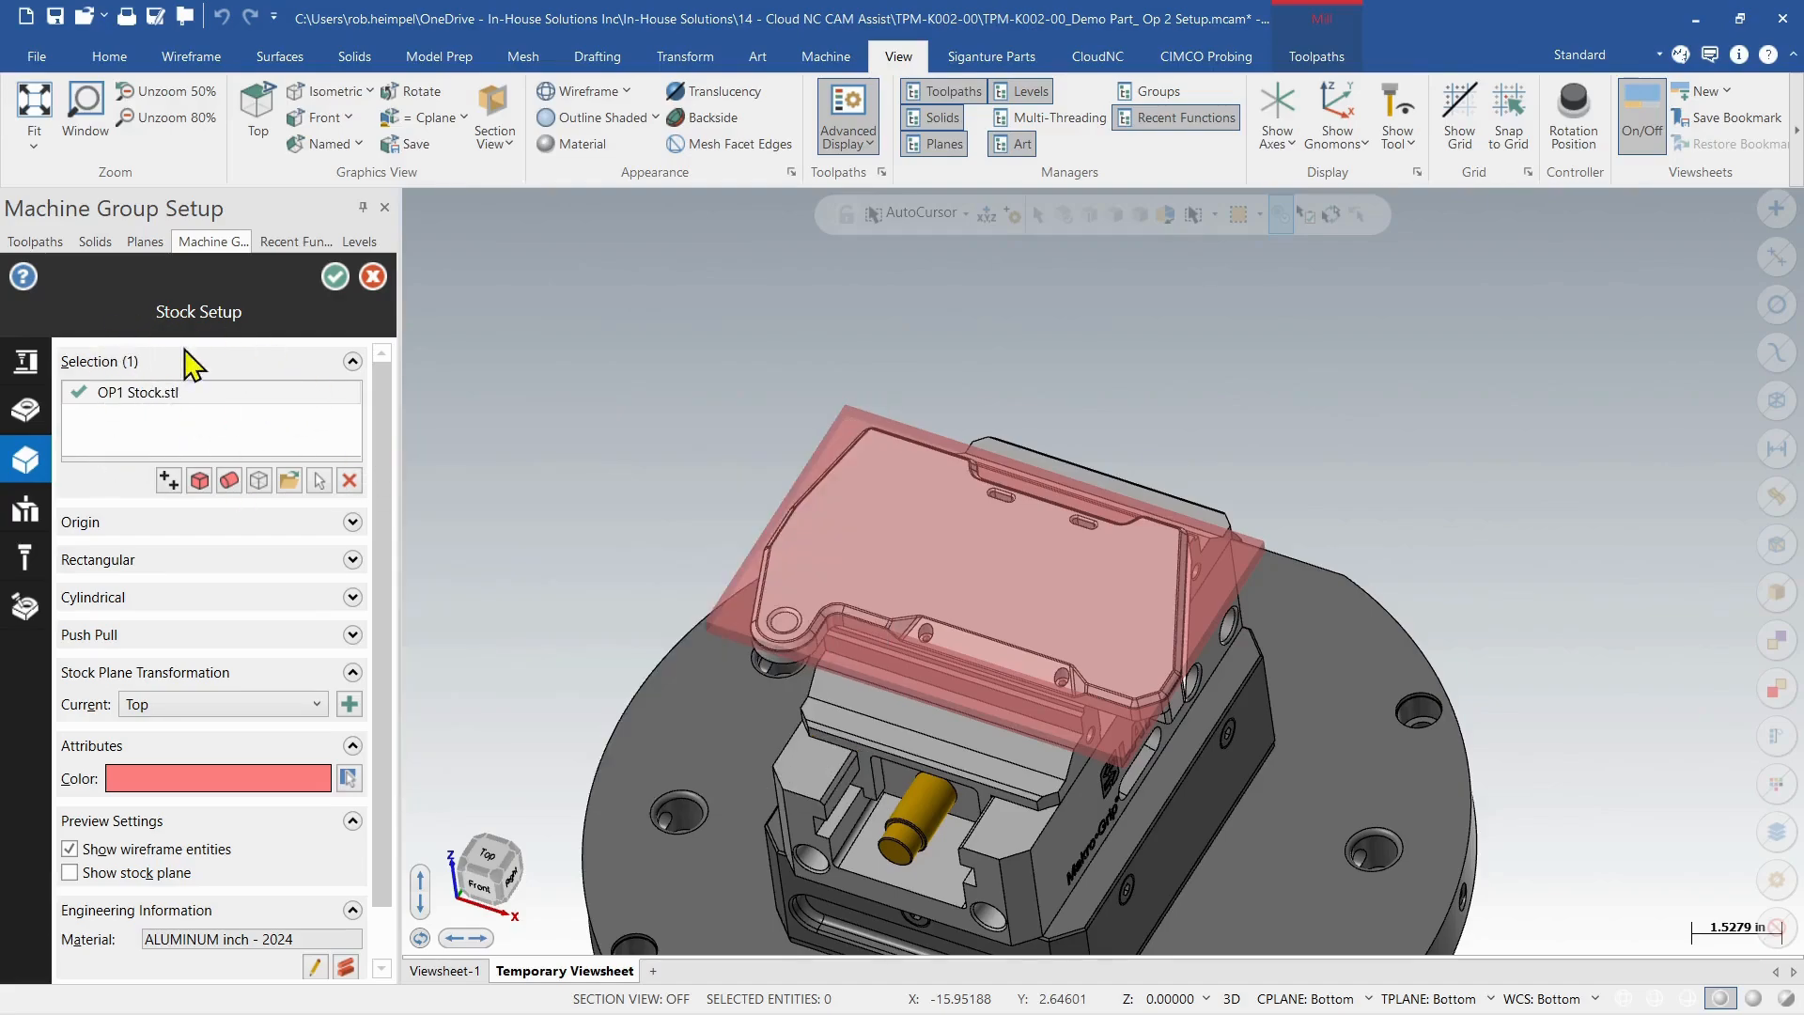
{"action": "mouse_move", "coordinate": [139, 409]}
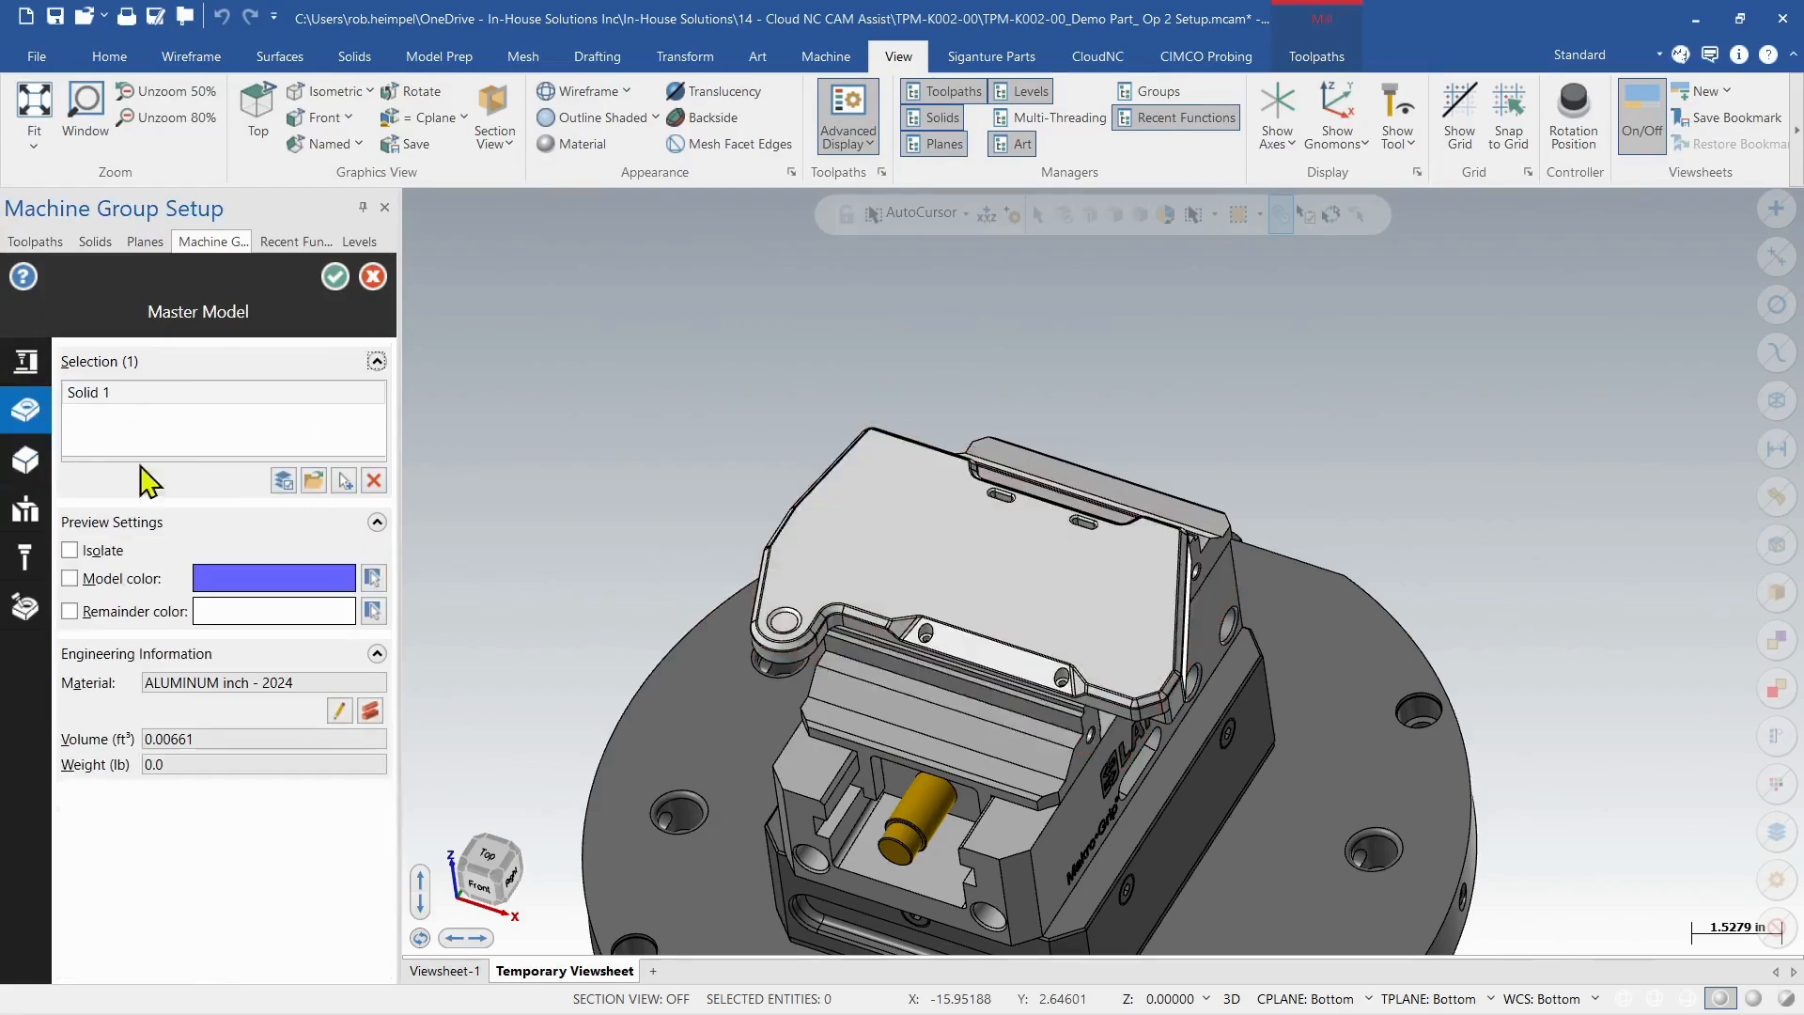
{"action": "mouse_move", "coordinate": [308, 378]}
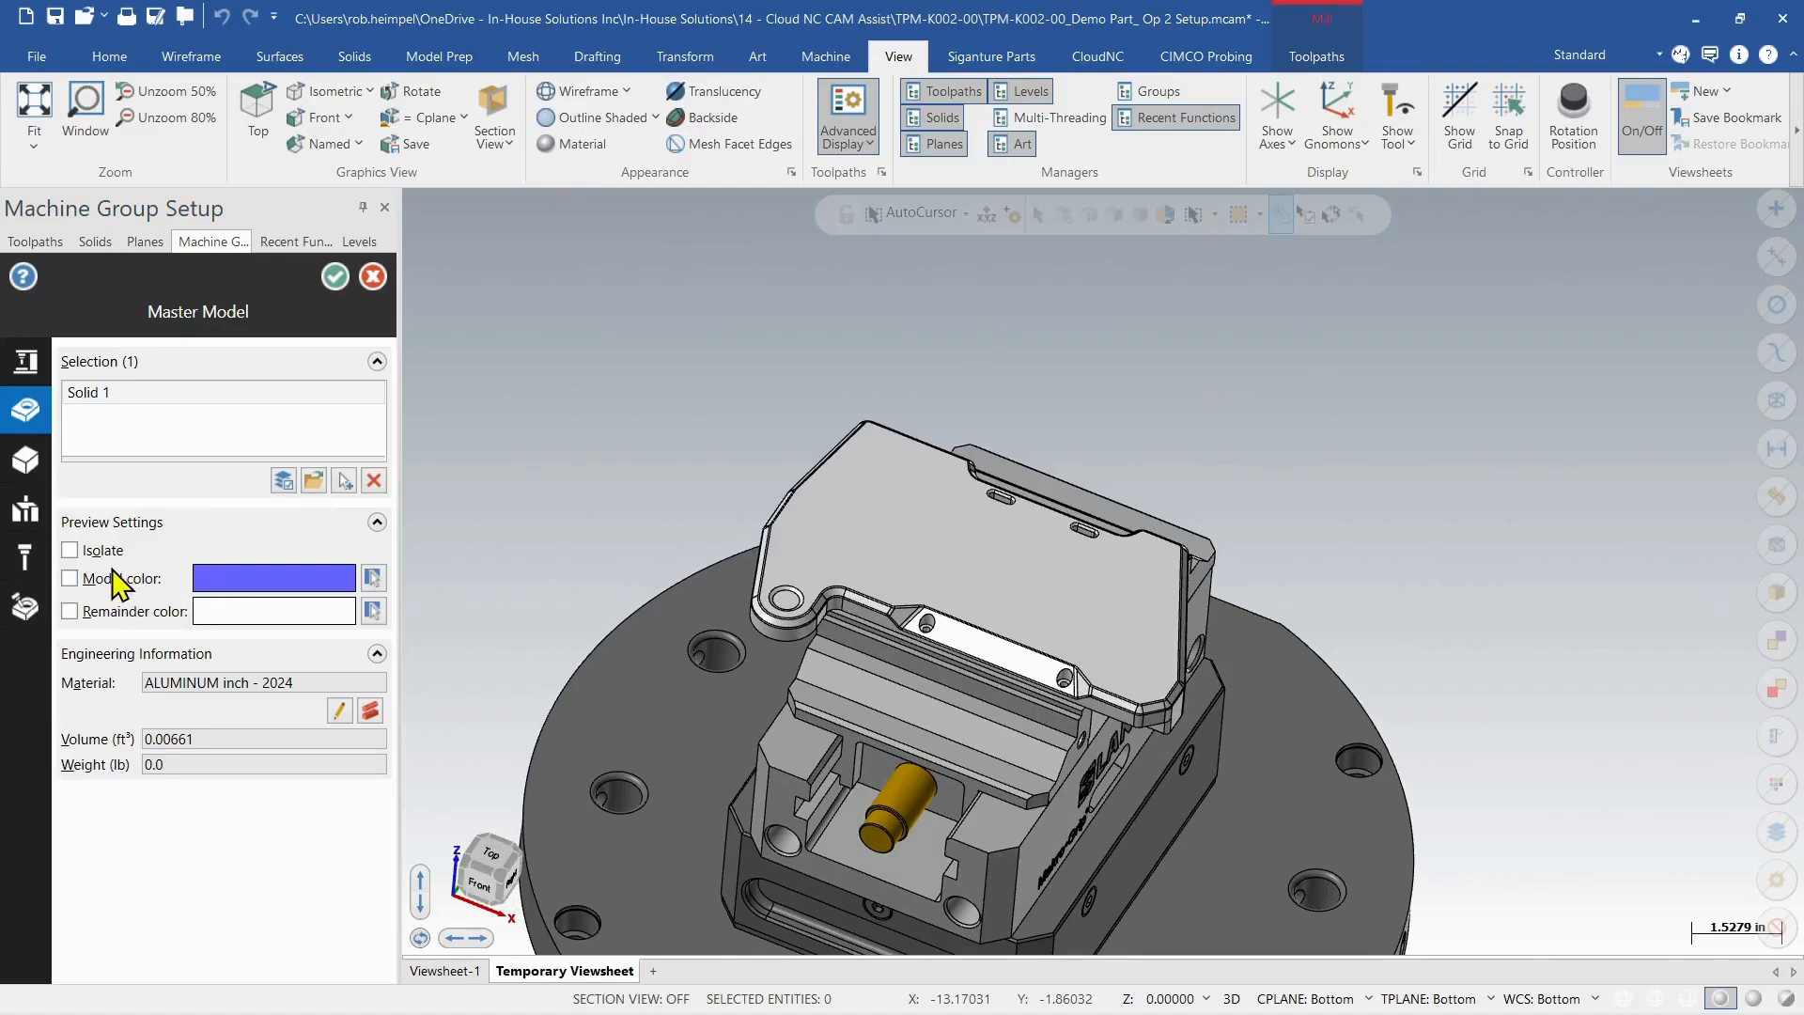
{"action": "mouse_move", "coordinate": [122, 584]}
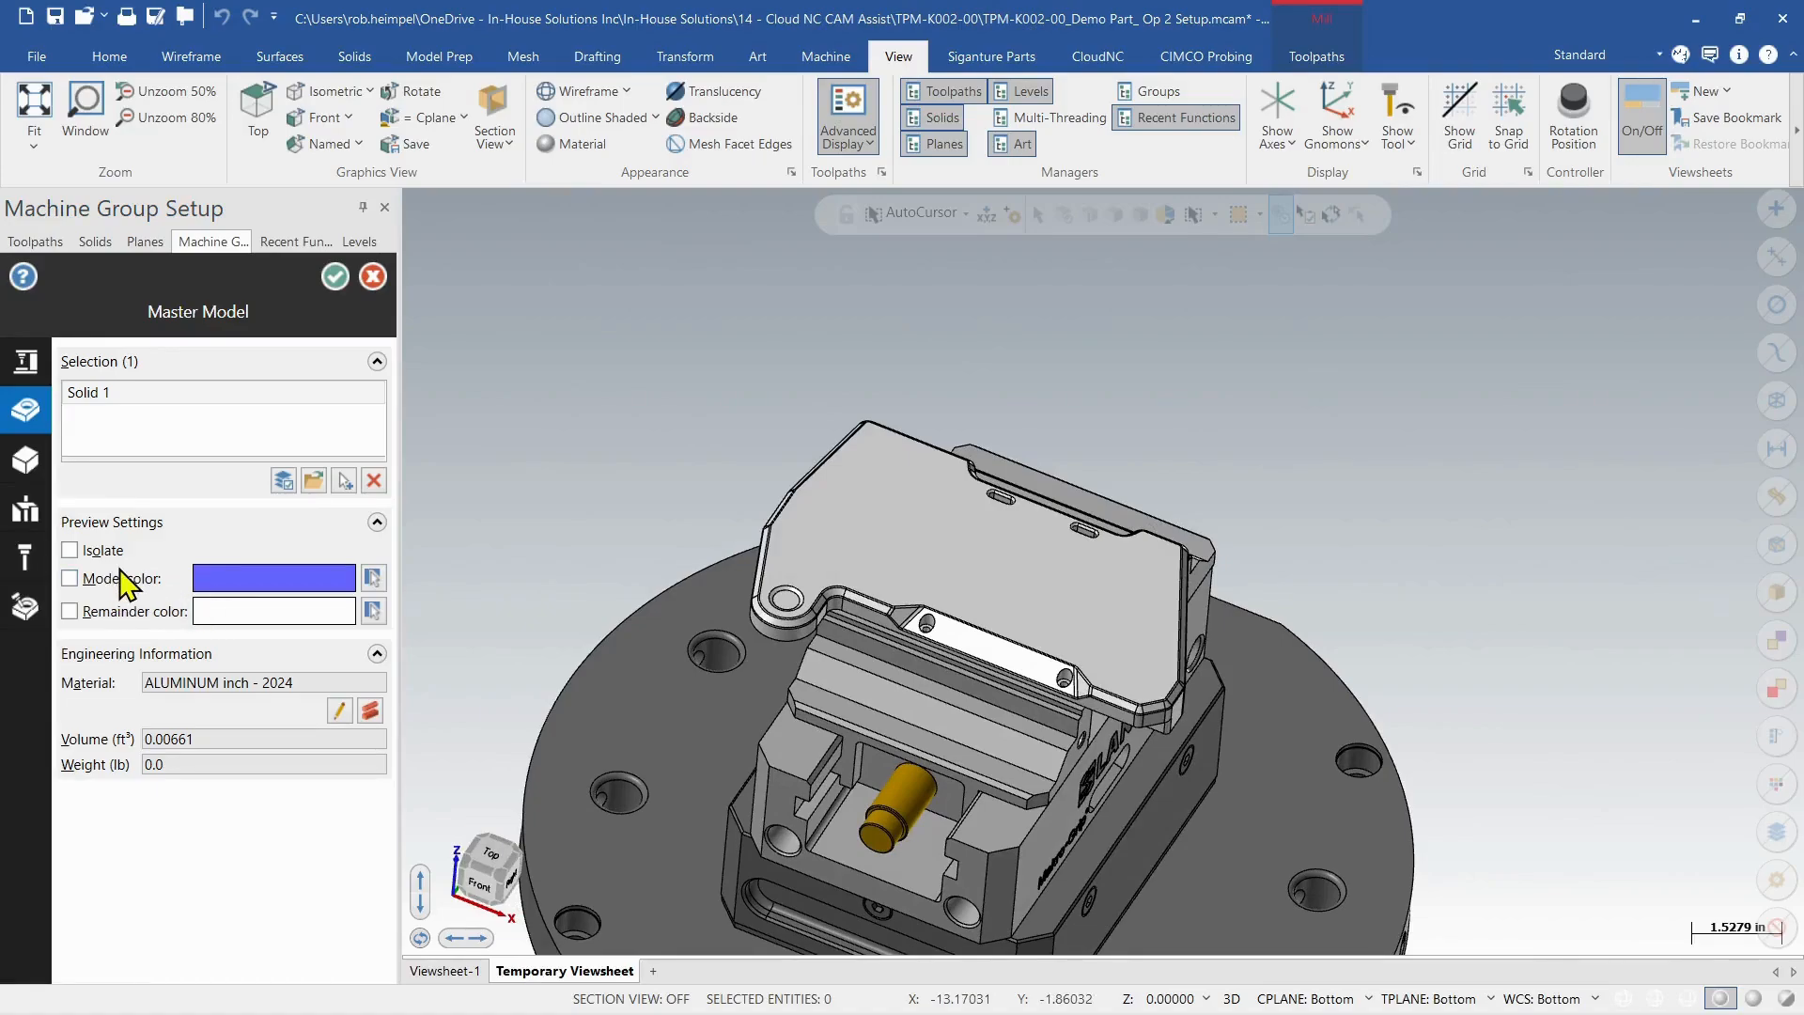
{"action": "left_click", "coordinate": [25, 508]}
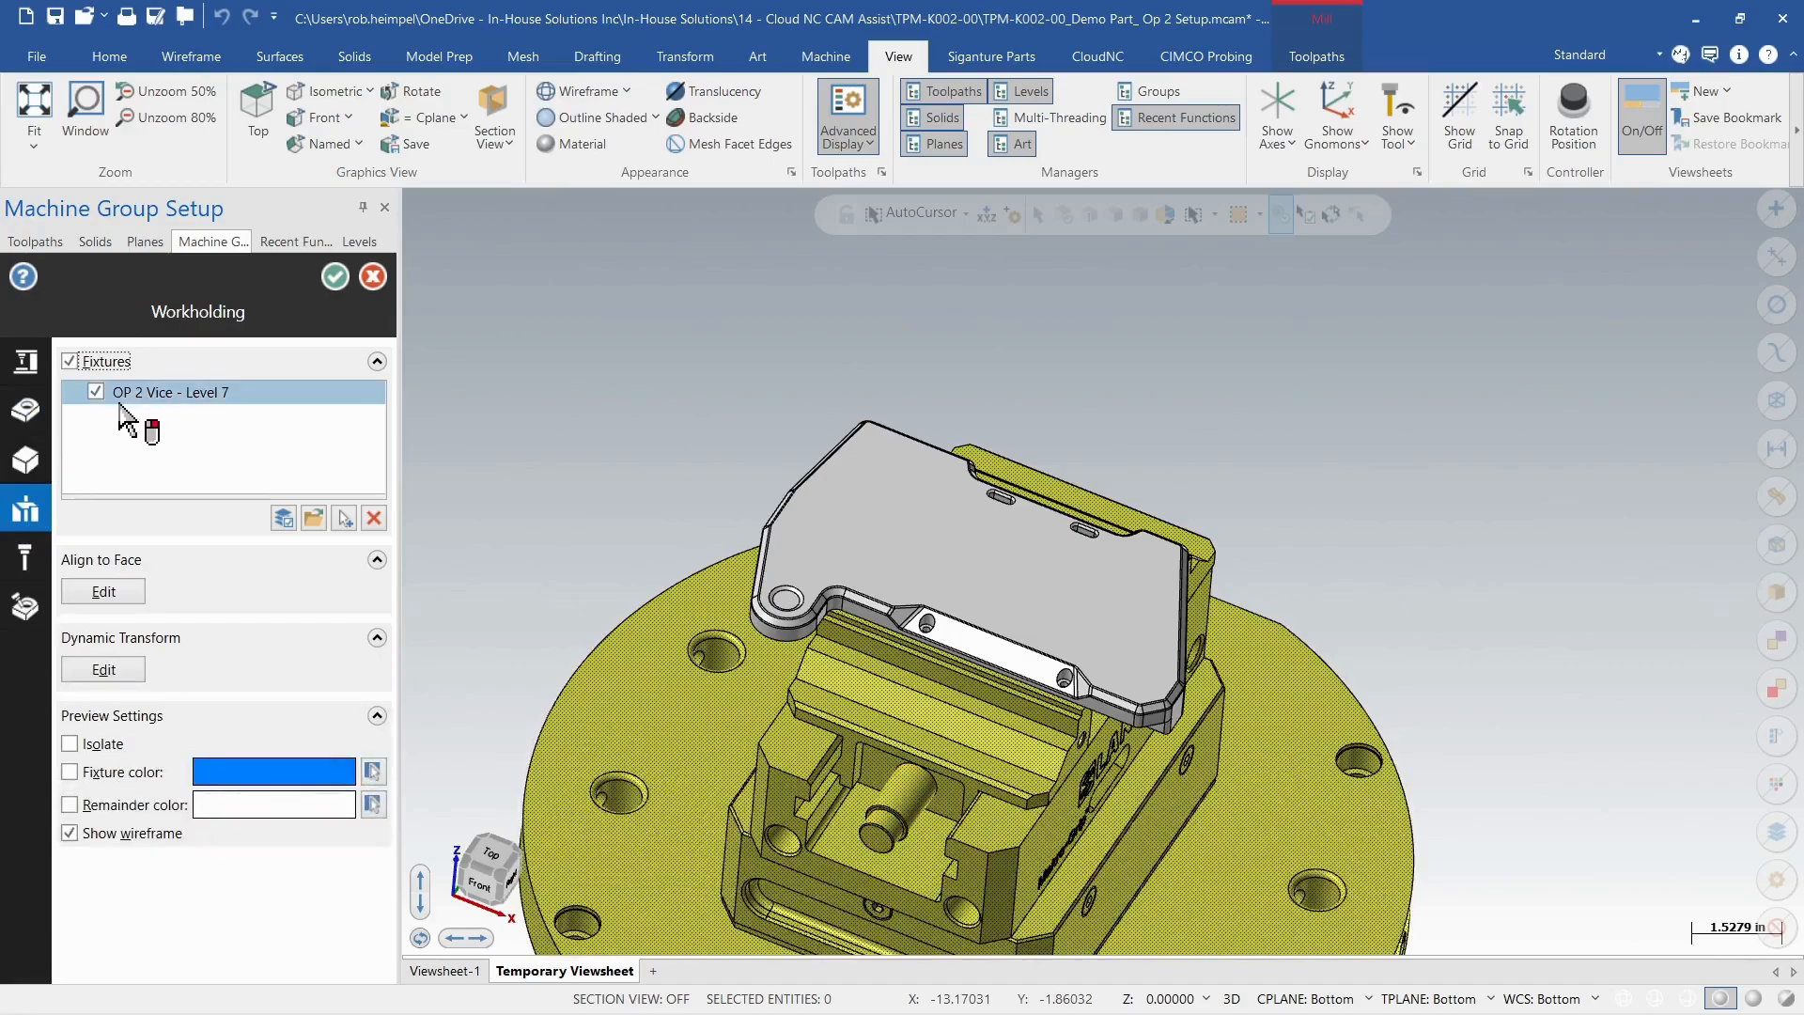
{"action": "mouse_move", "coordinate": [122, 406]}
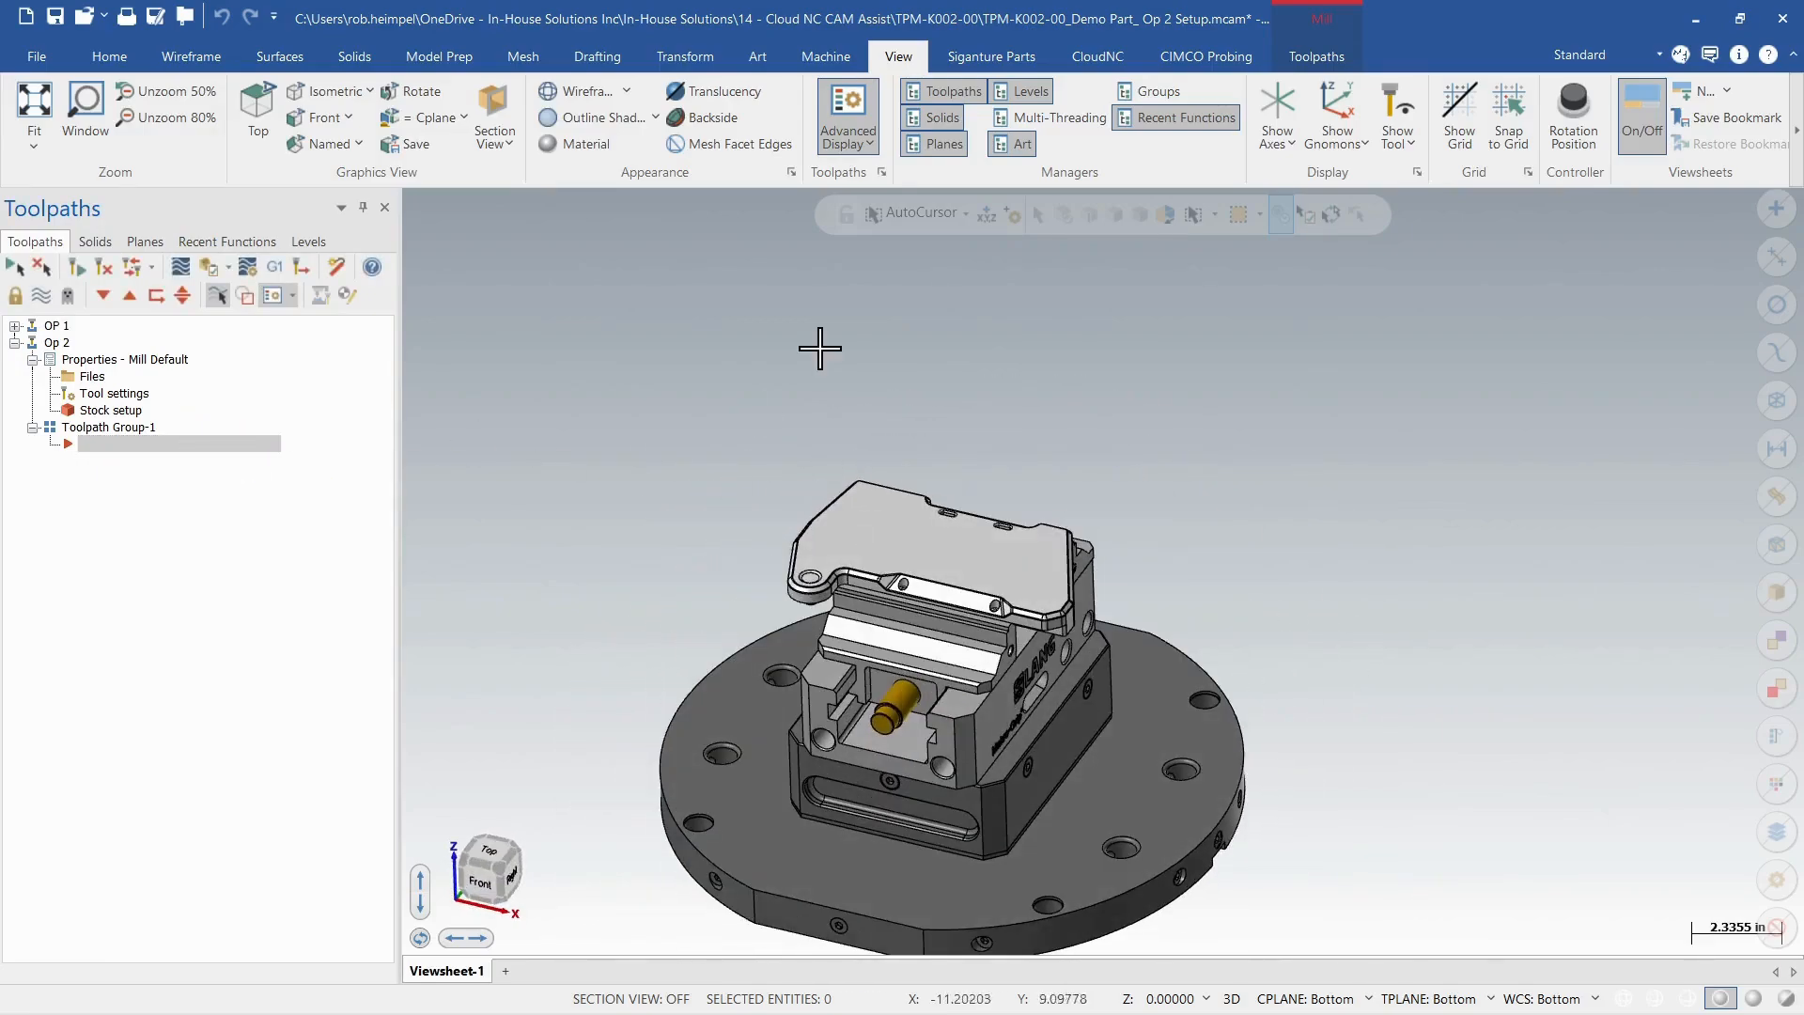
Launch CloudNC CAM Assist from the CloudNC ribbon dropdown.
{"action": "left_click", "coordinate": [1097, 57]}
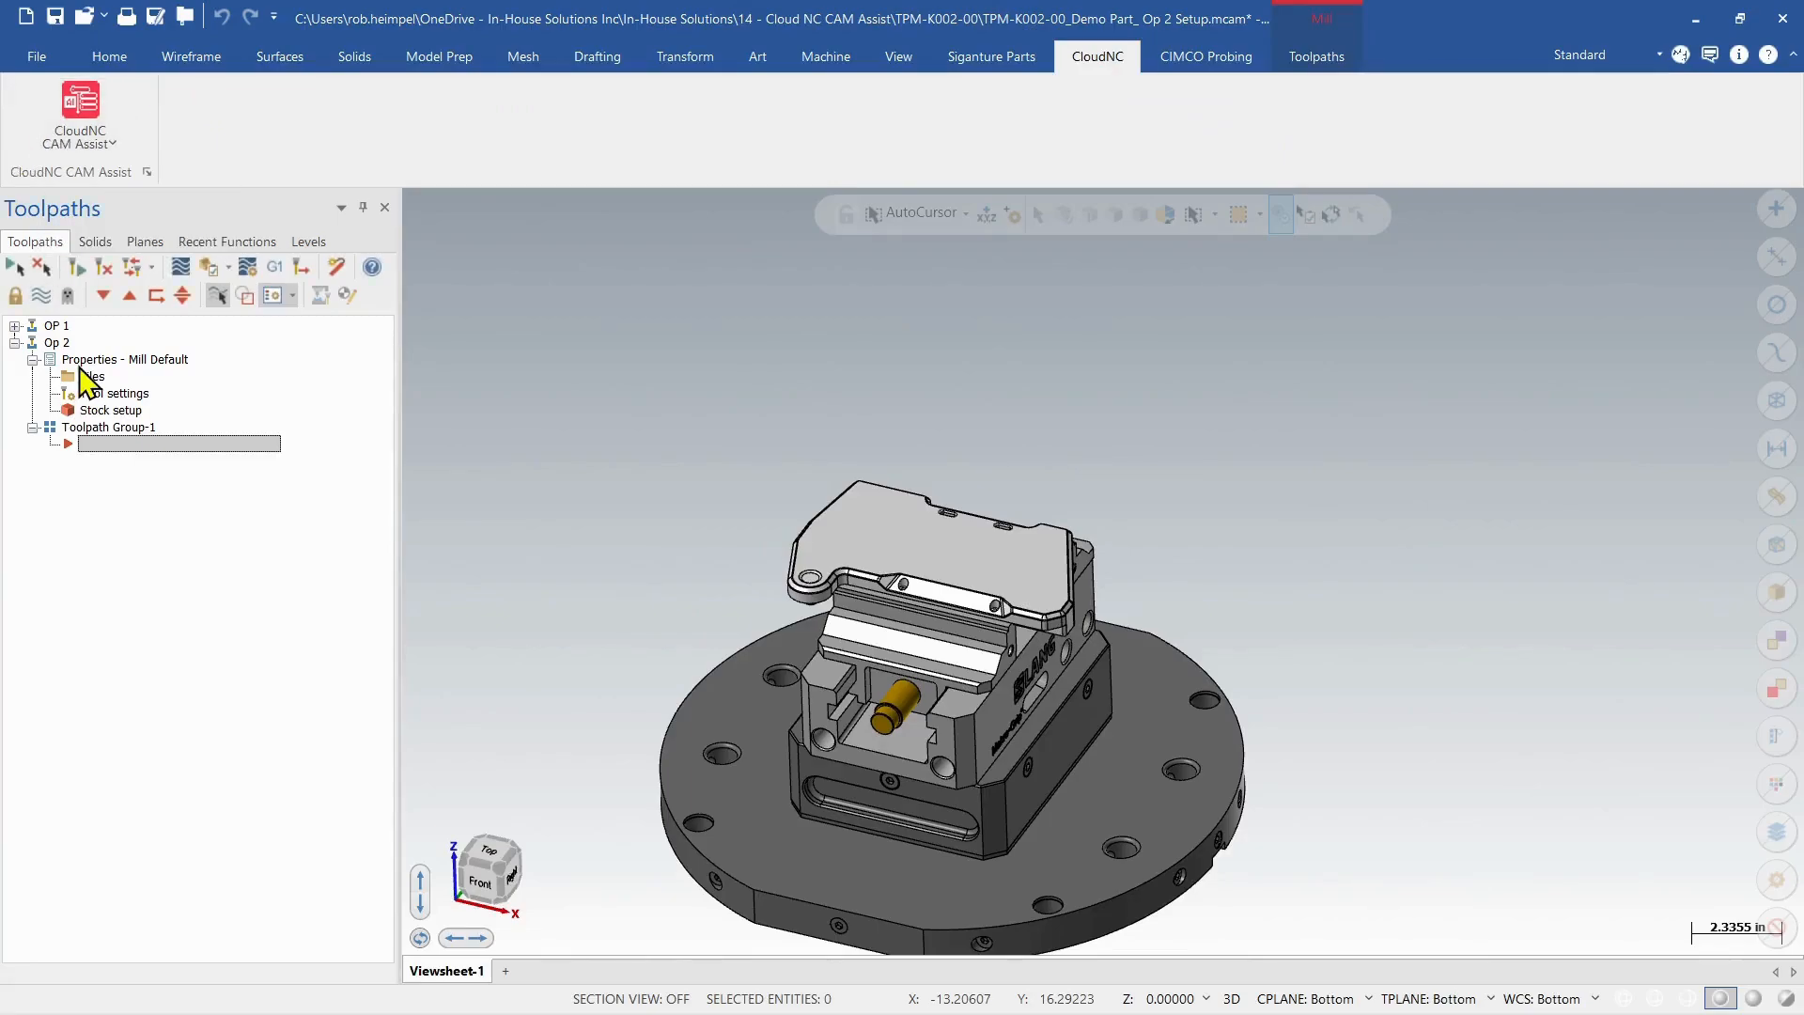
{"action": "left_click", "coordinate": [80, 103]}
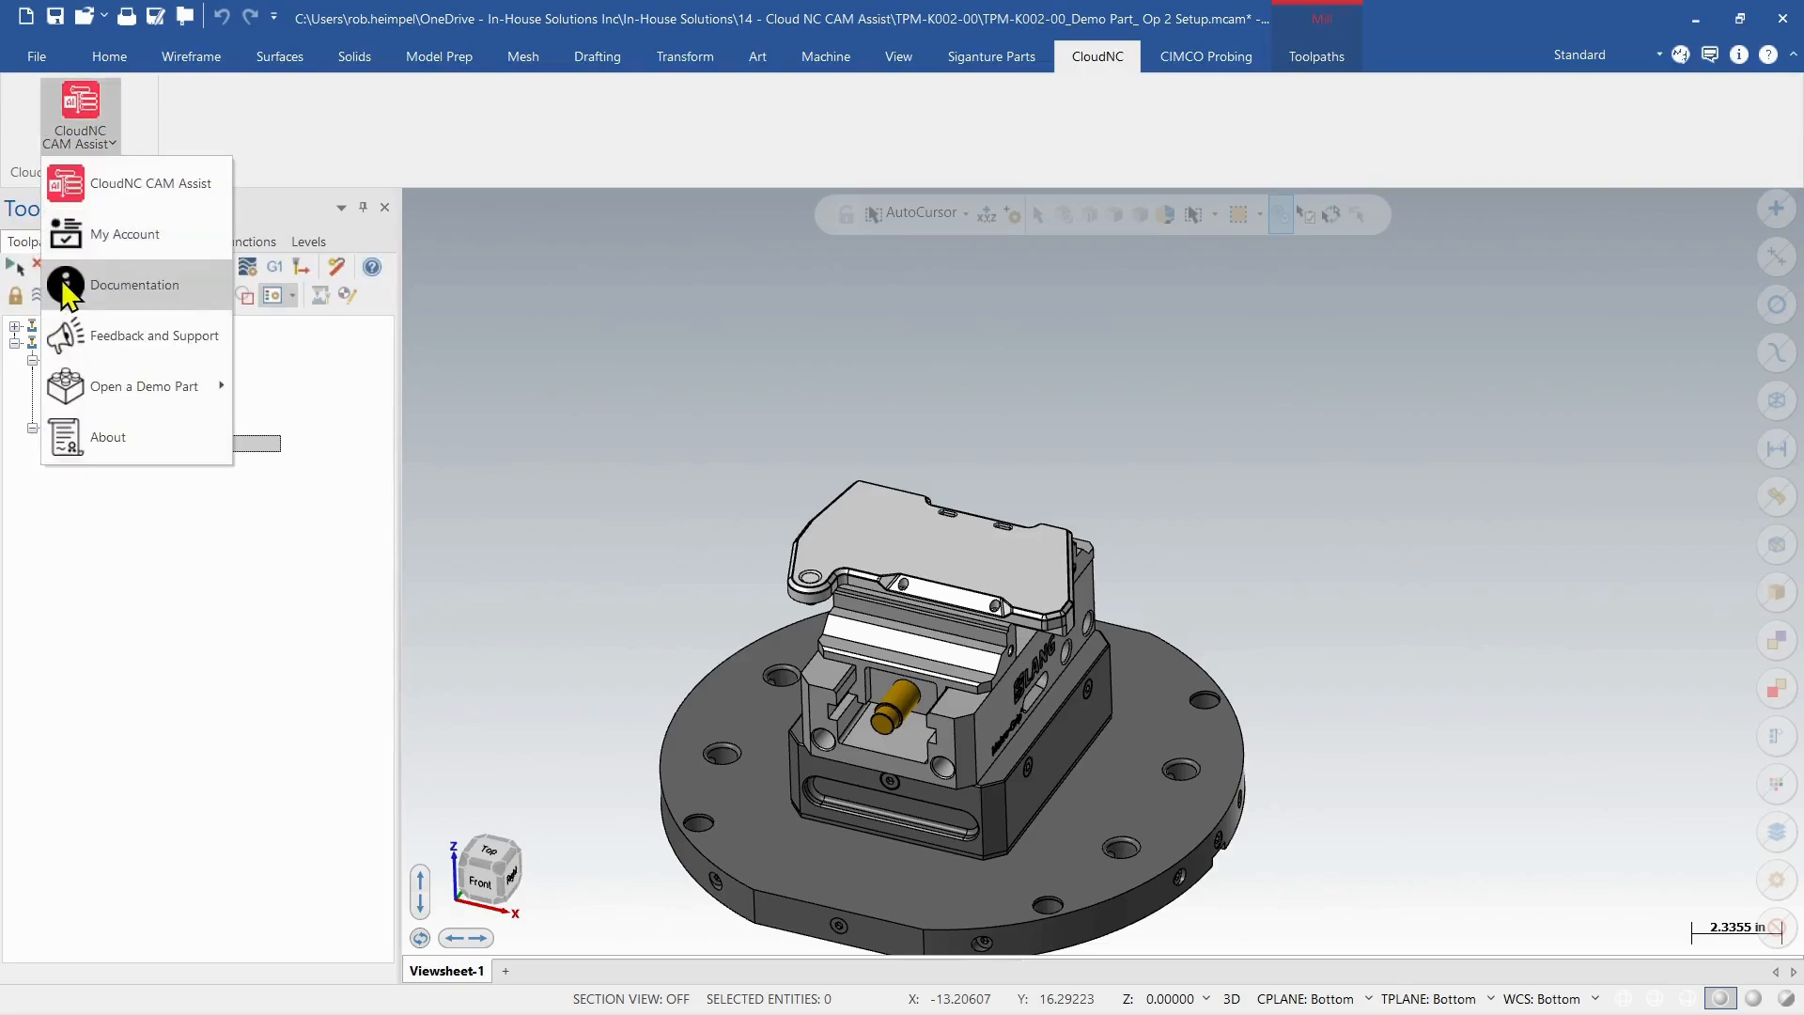
{"action": "left_click", "coordinate": [130, 183]}
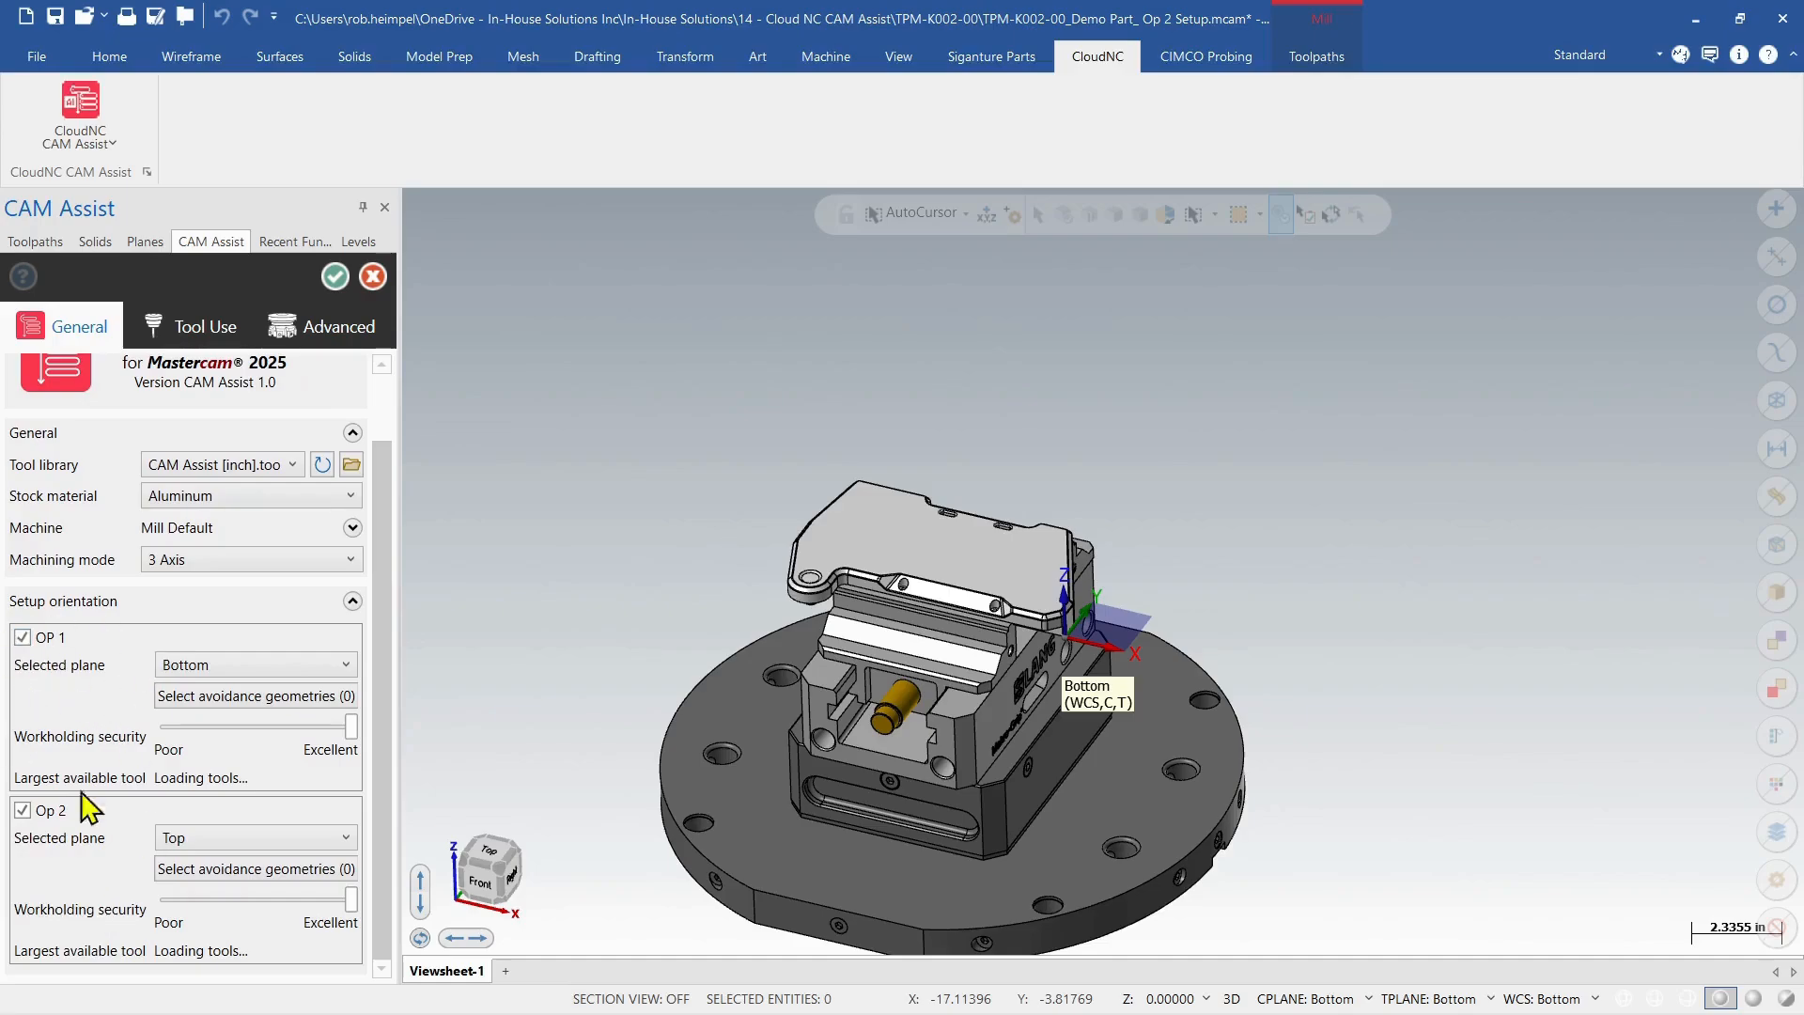
Exclude OP 1, include Op 2 on the Bottom plane, and pick two vice avoidance geometries.
{"action": "left_click", "coordinate": [21, 637]}
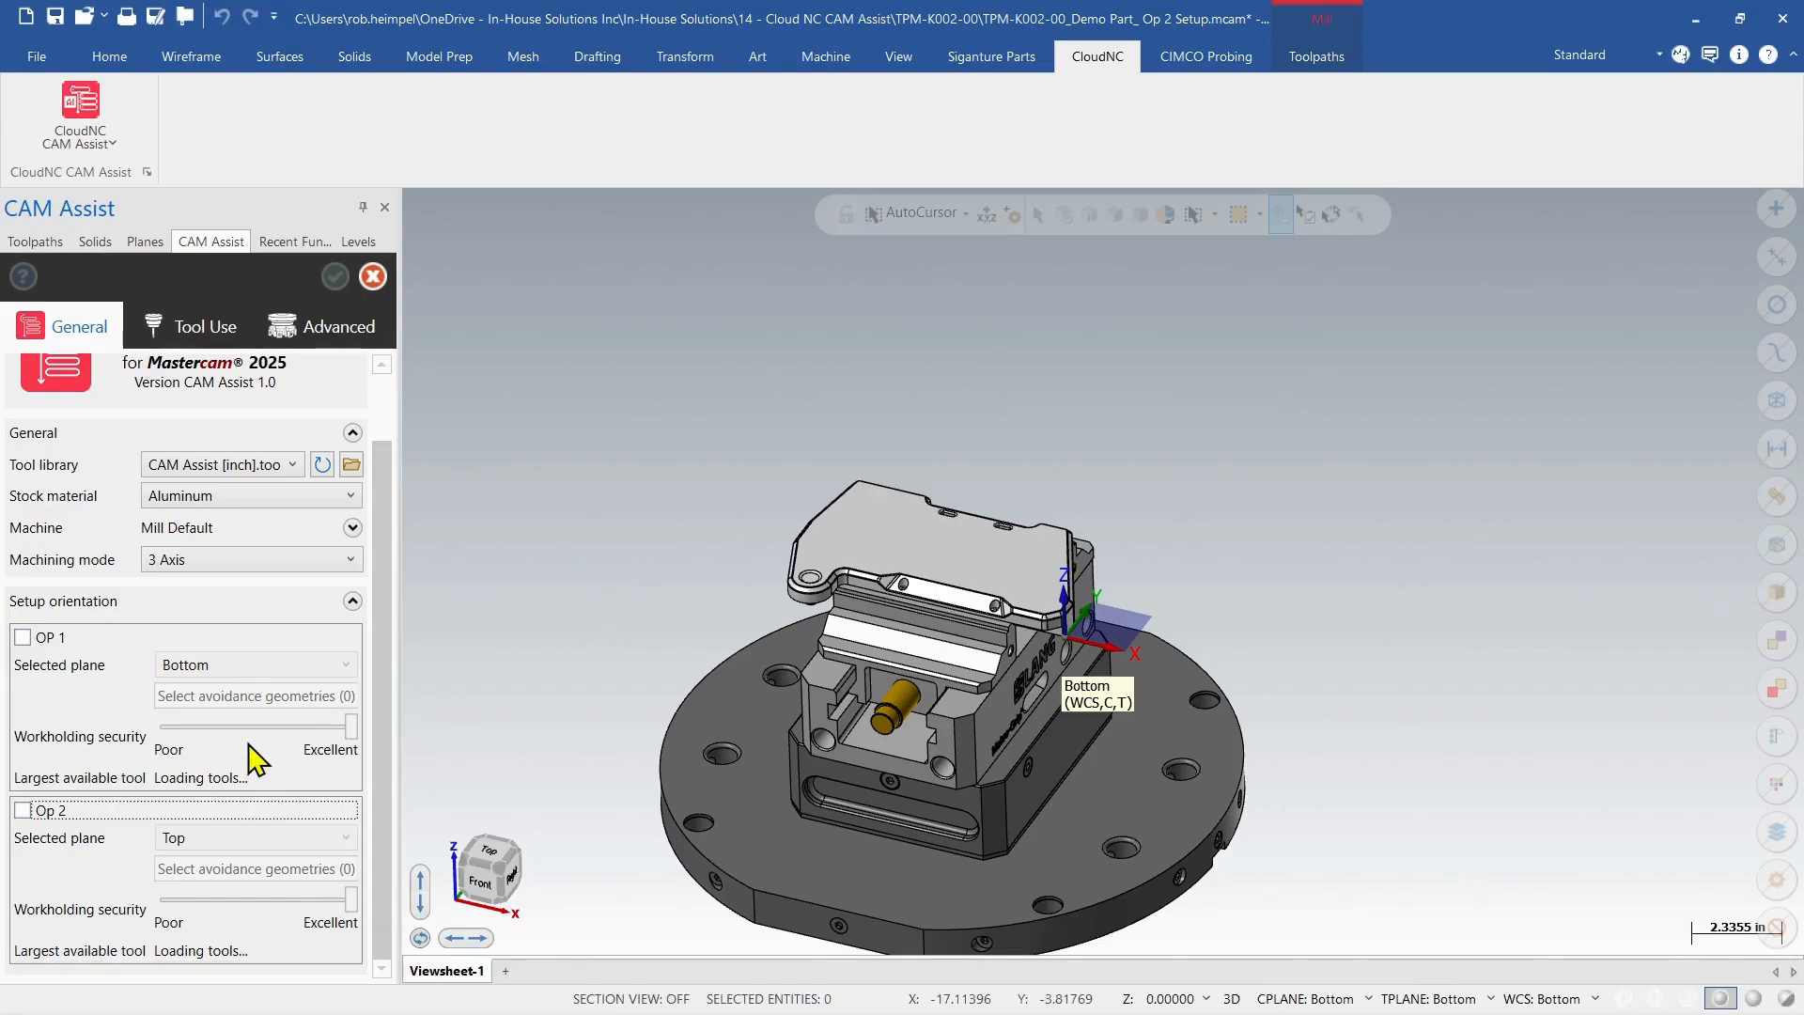
{"action": "mouse_move", "coordinate": [83, 777]}
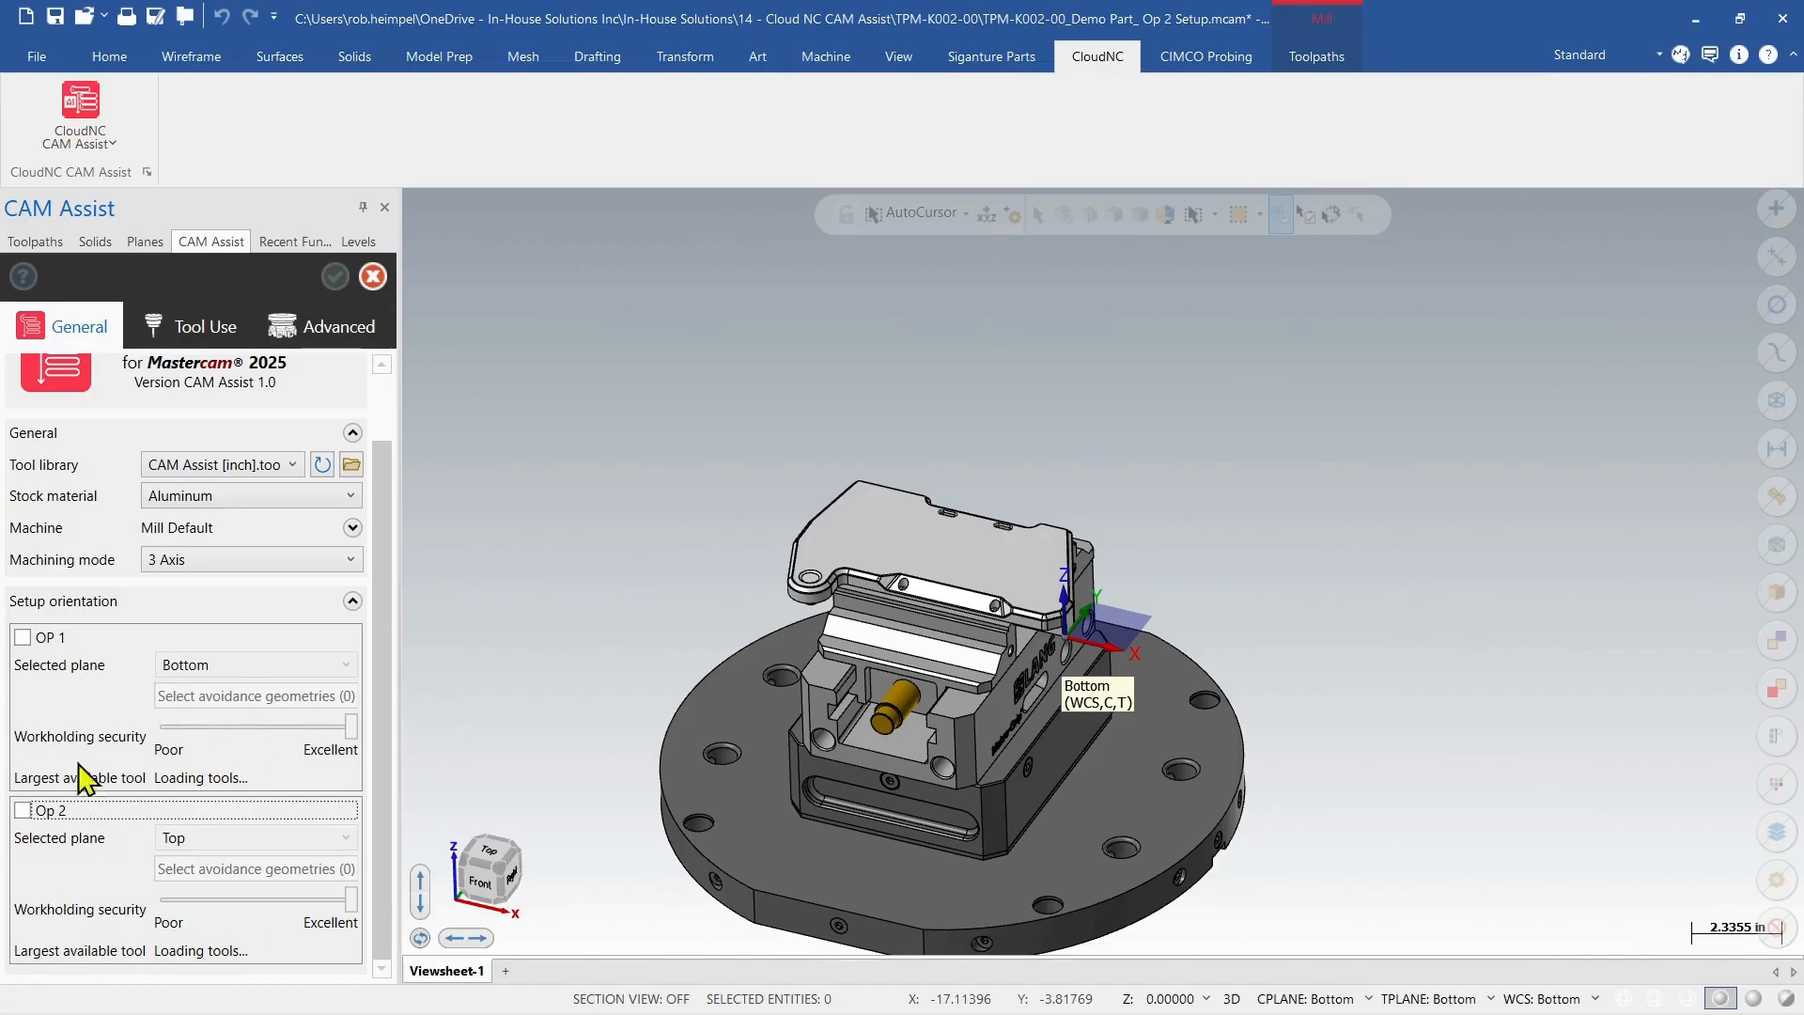
{"action": "left_click", "coordinate": [21, 836]}
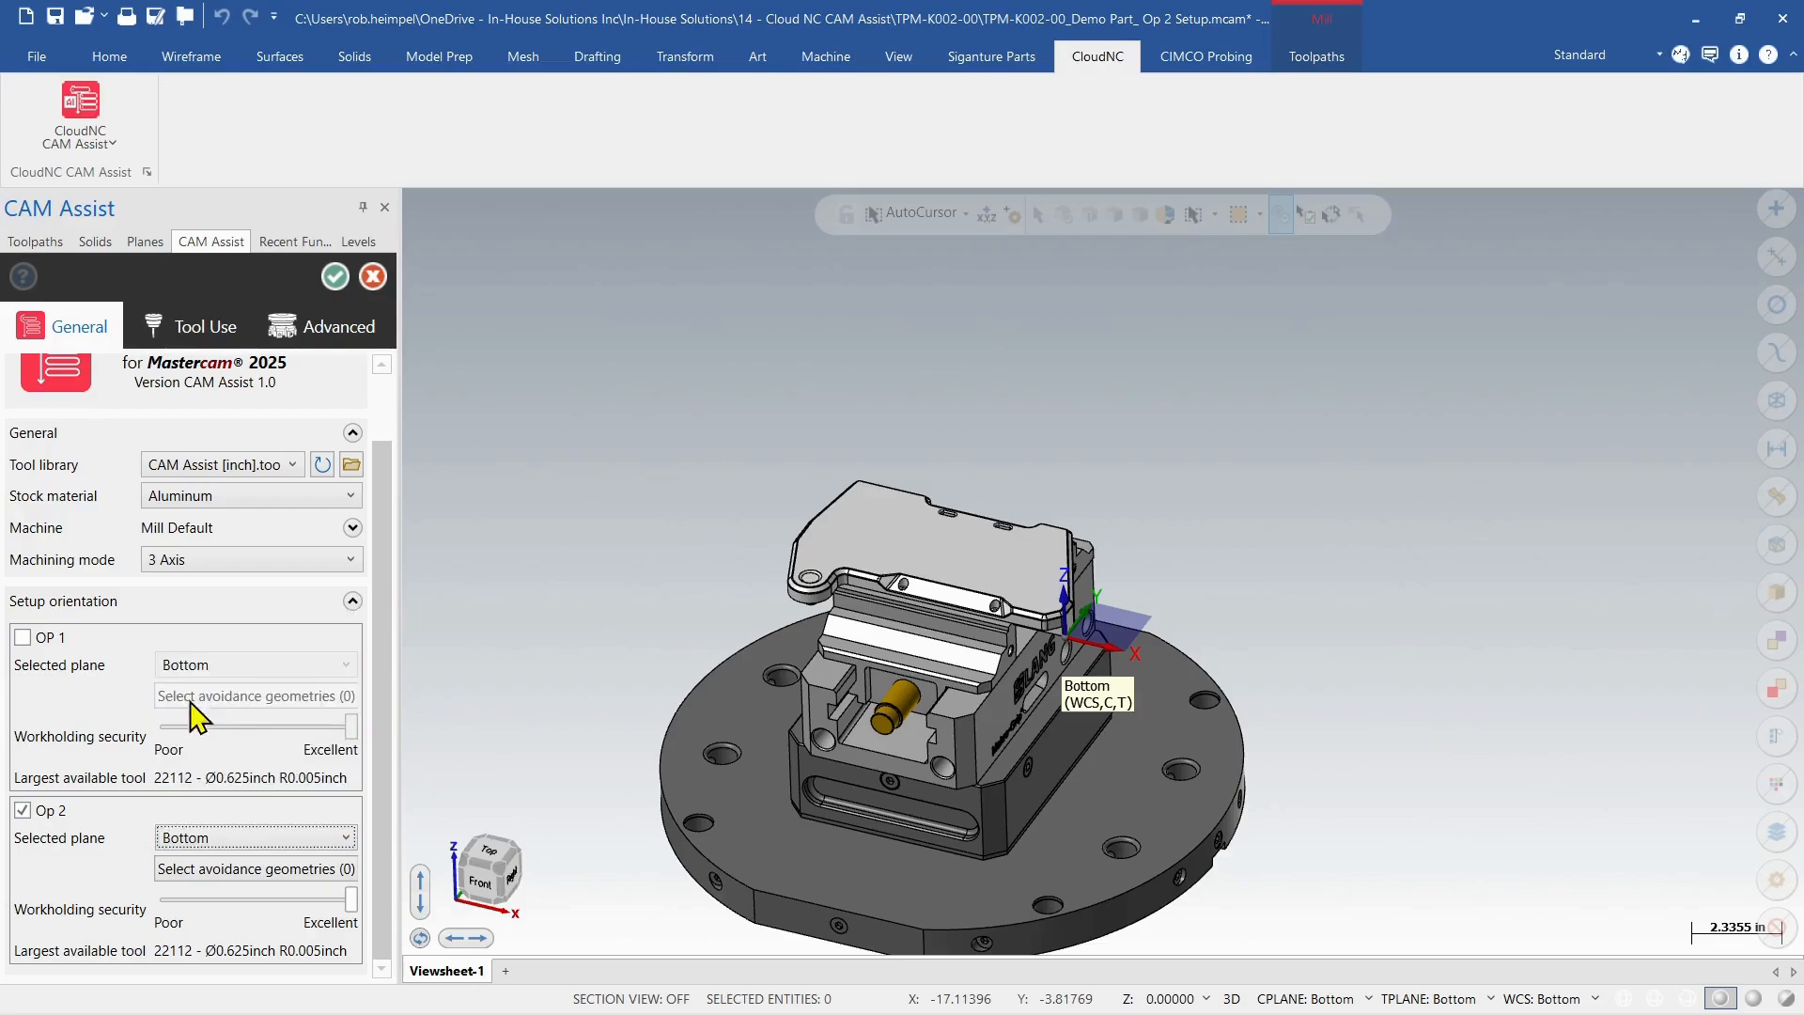
{"action": "mouse_move", "coordinate": [341, 898]}
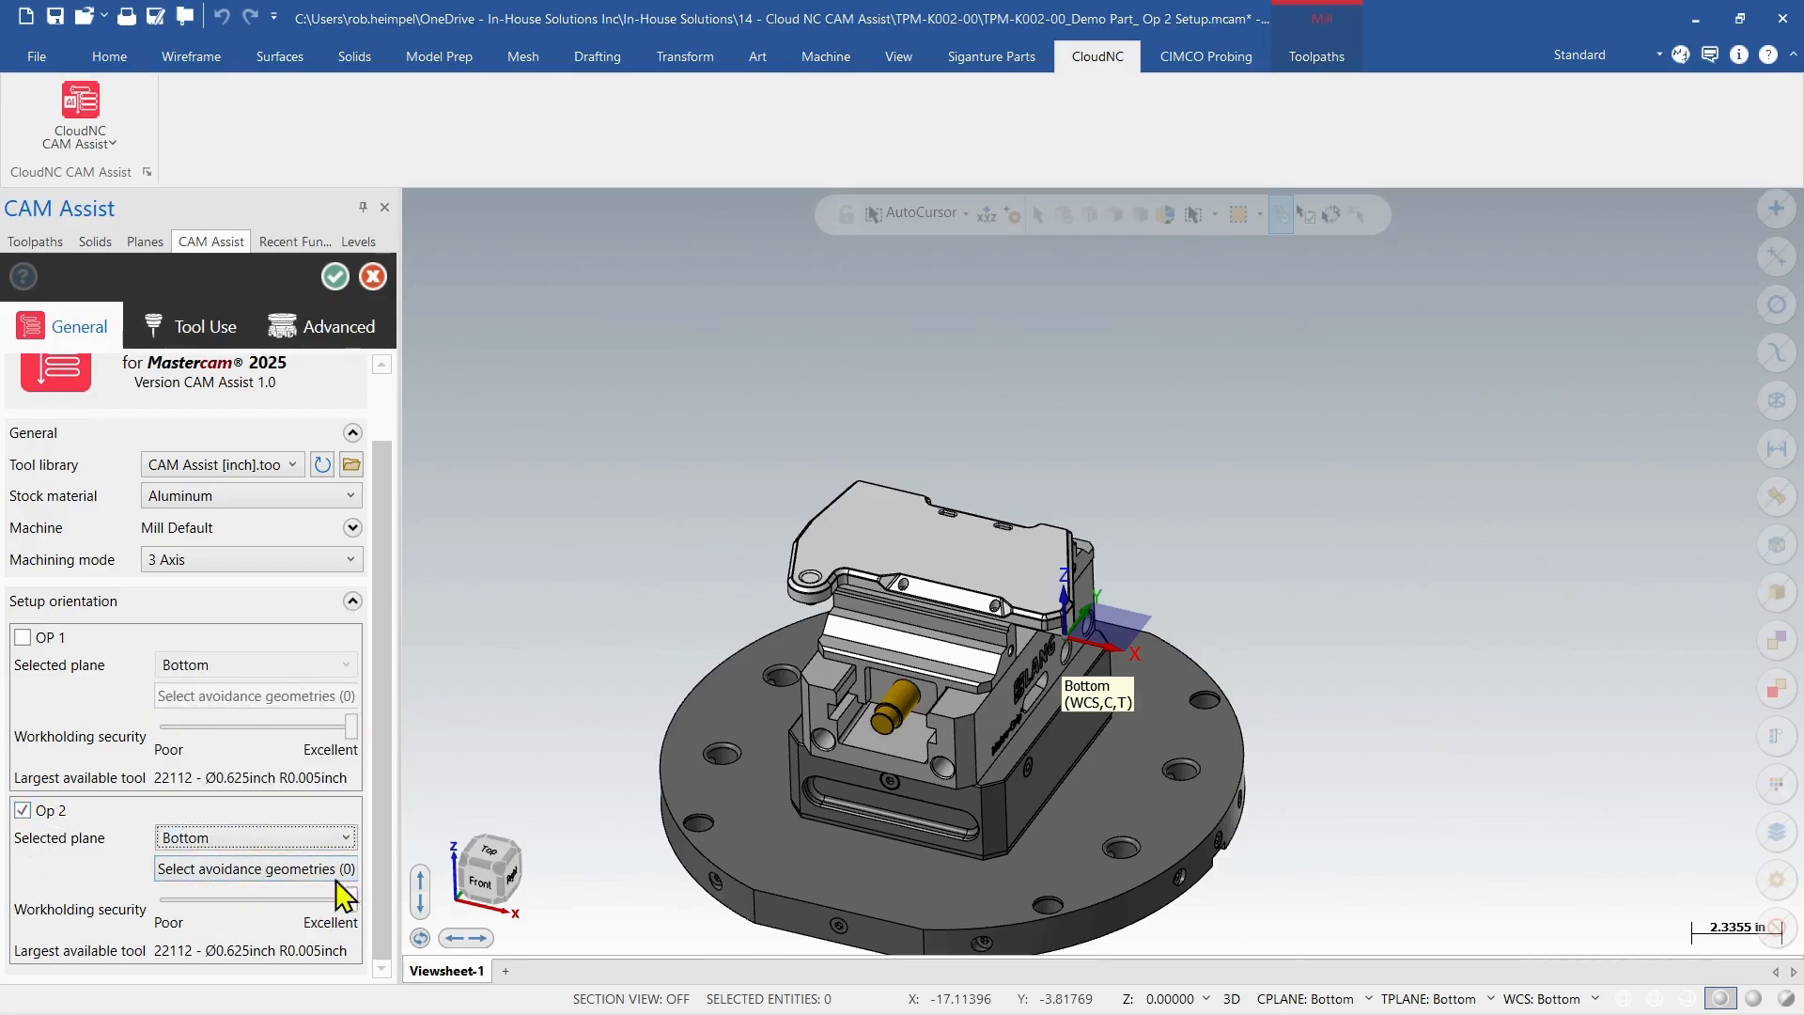
{"action": "mouse_move", "coordinate": [460, 826]}
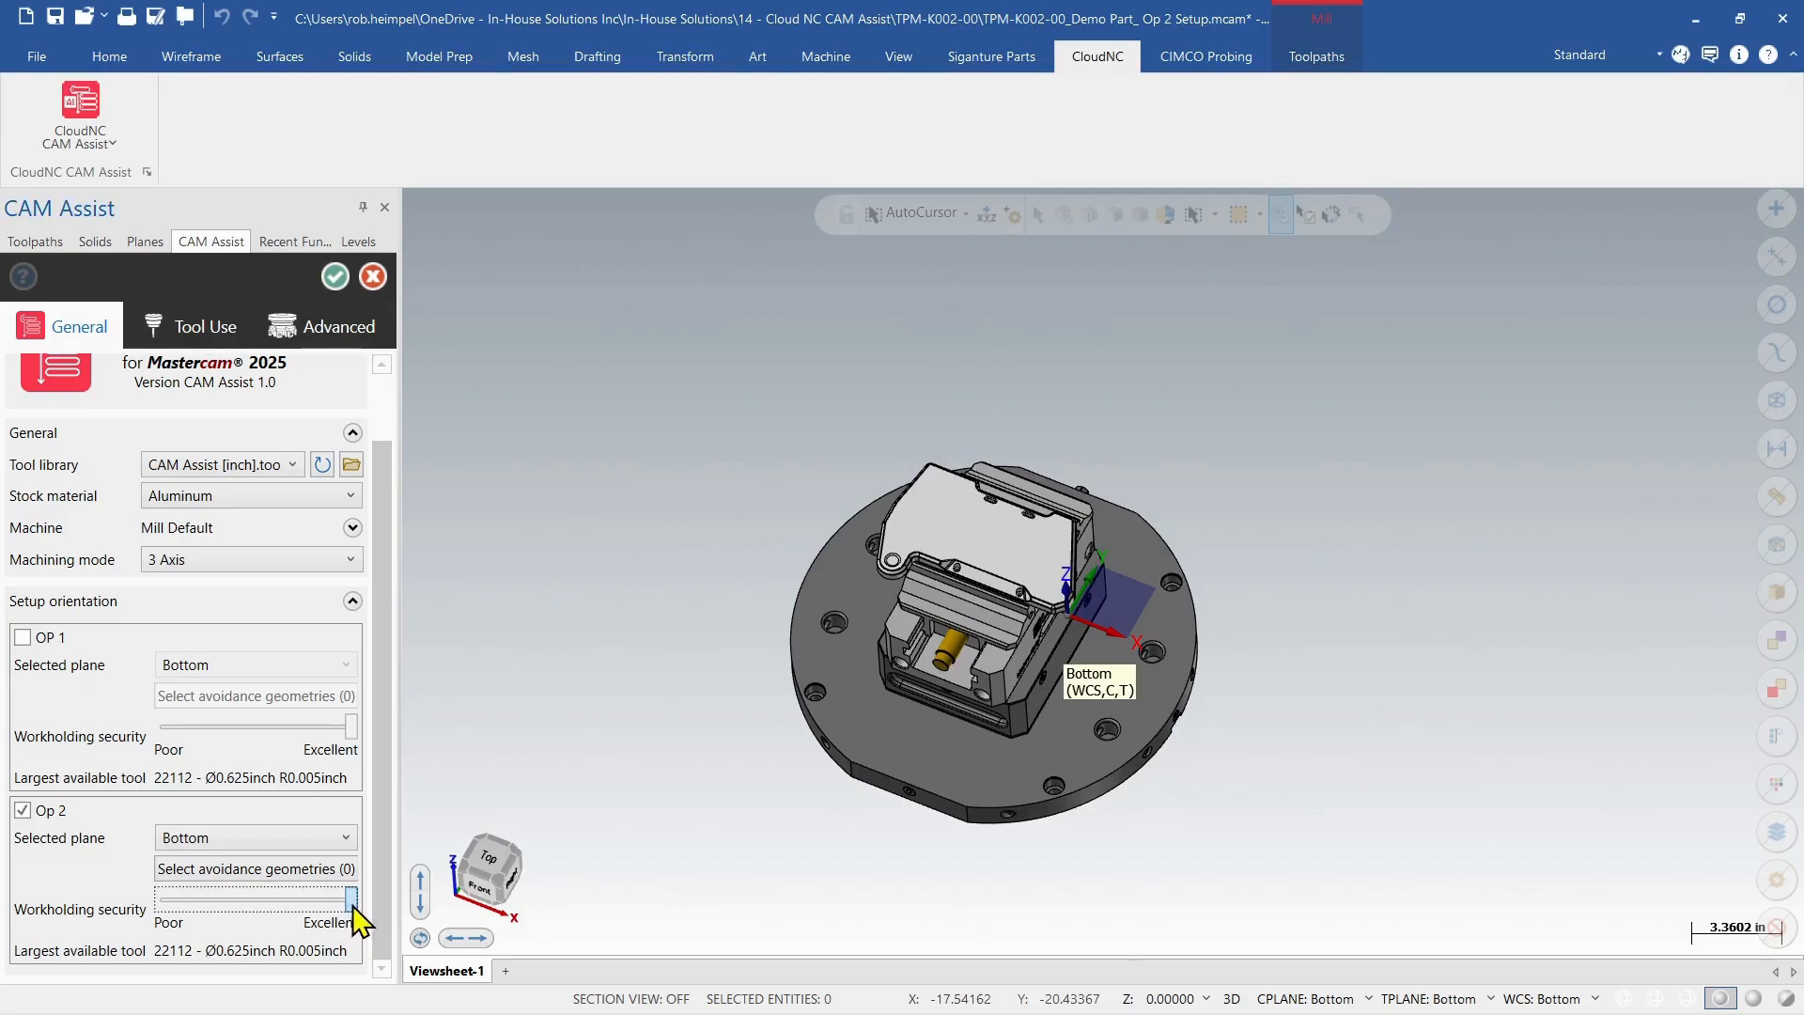
{"action": "left_click", "coordinate": [254, 868]}
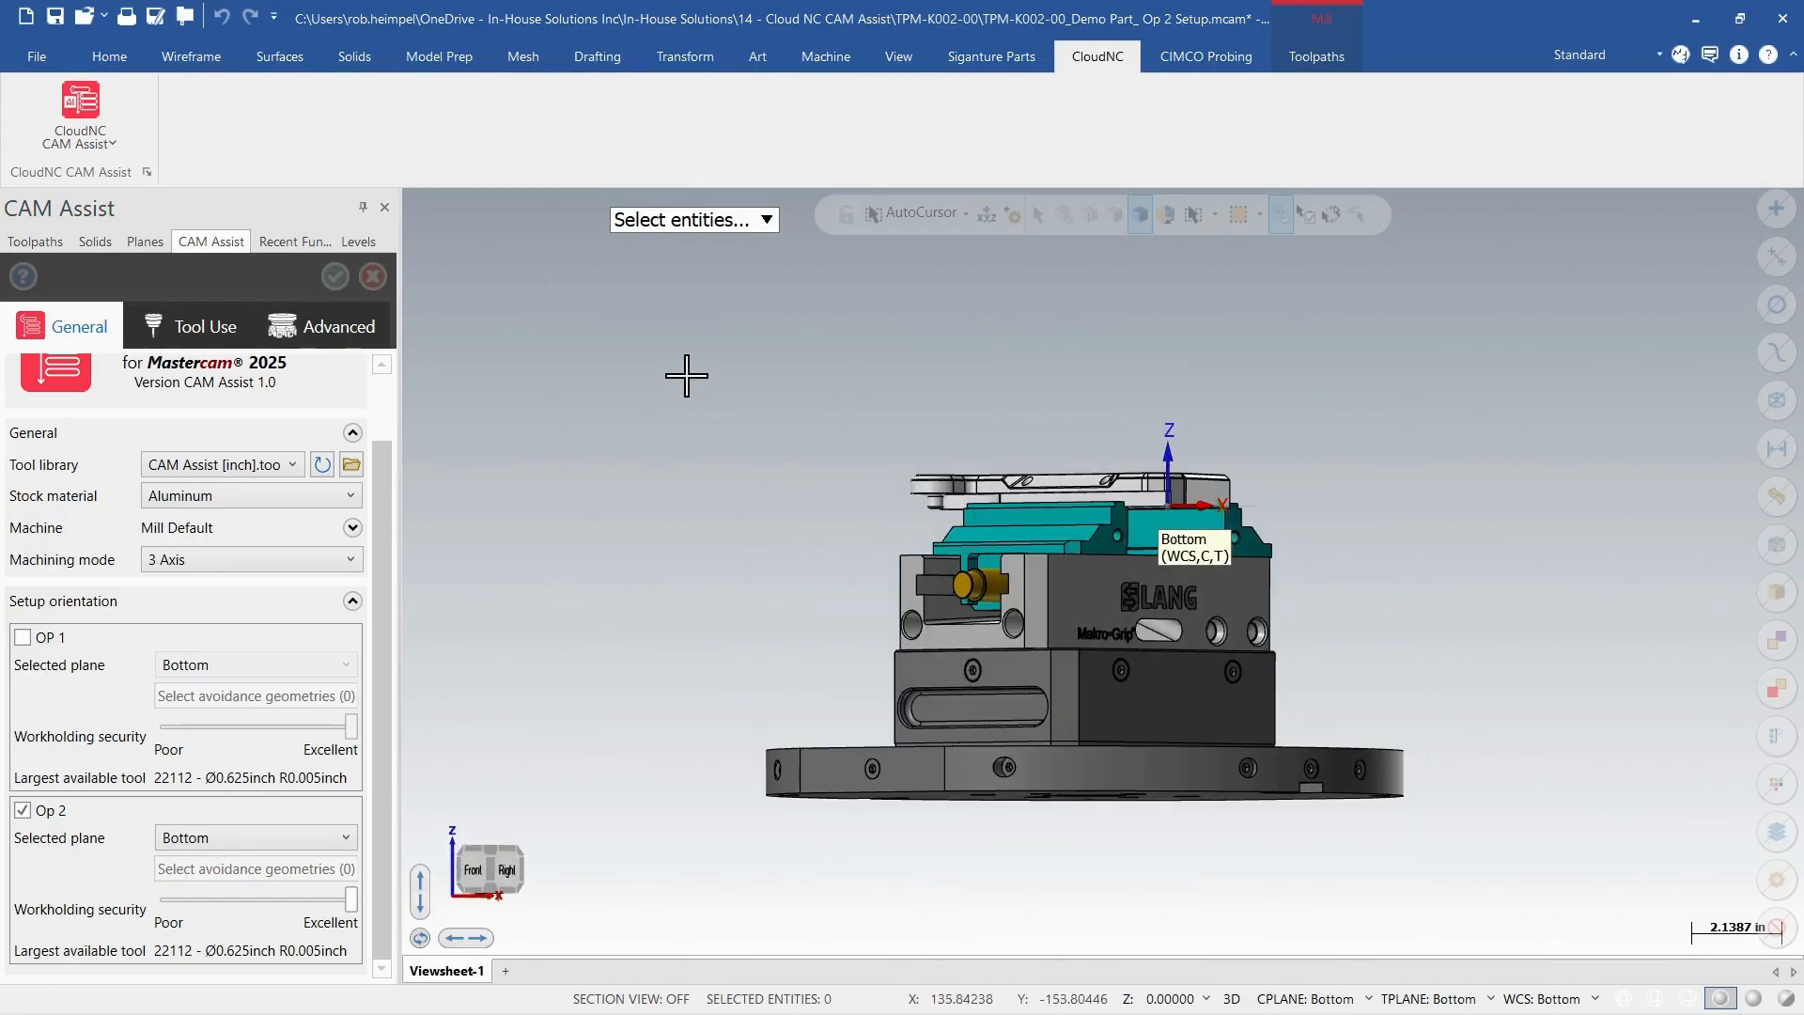
{"action": "left_click", "coordinate": [256, 869]}
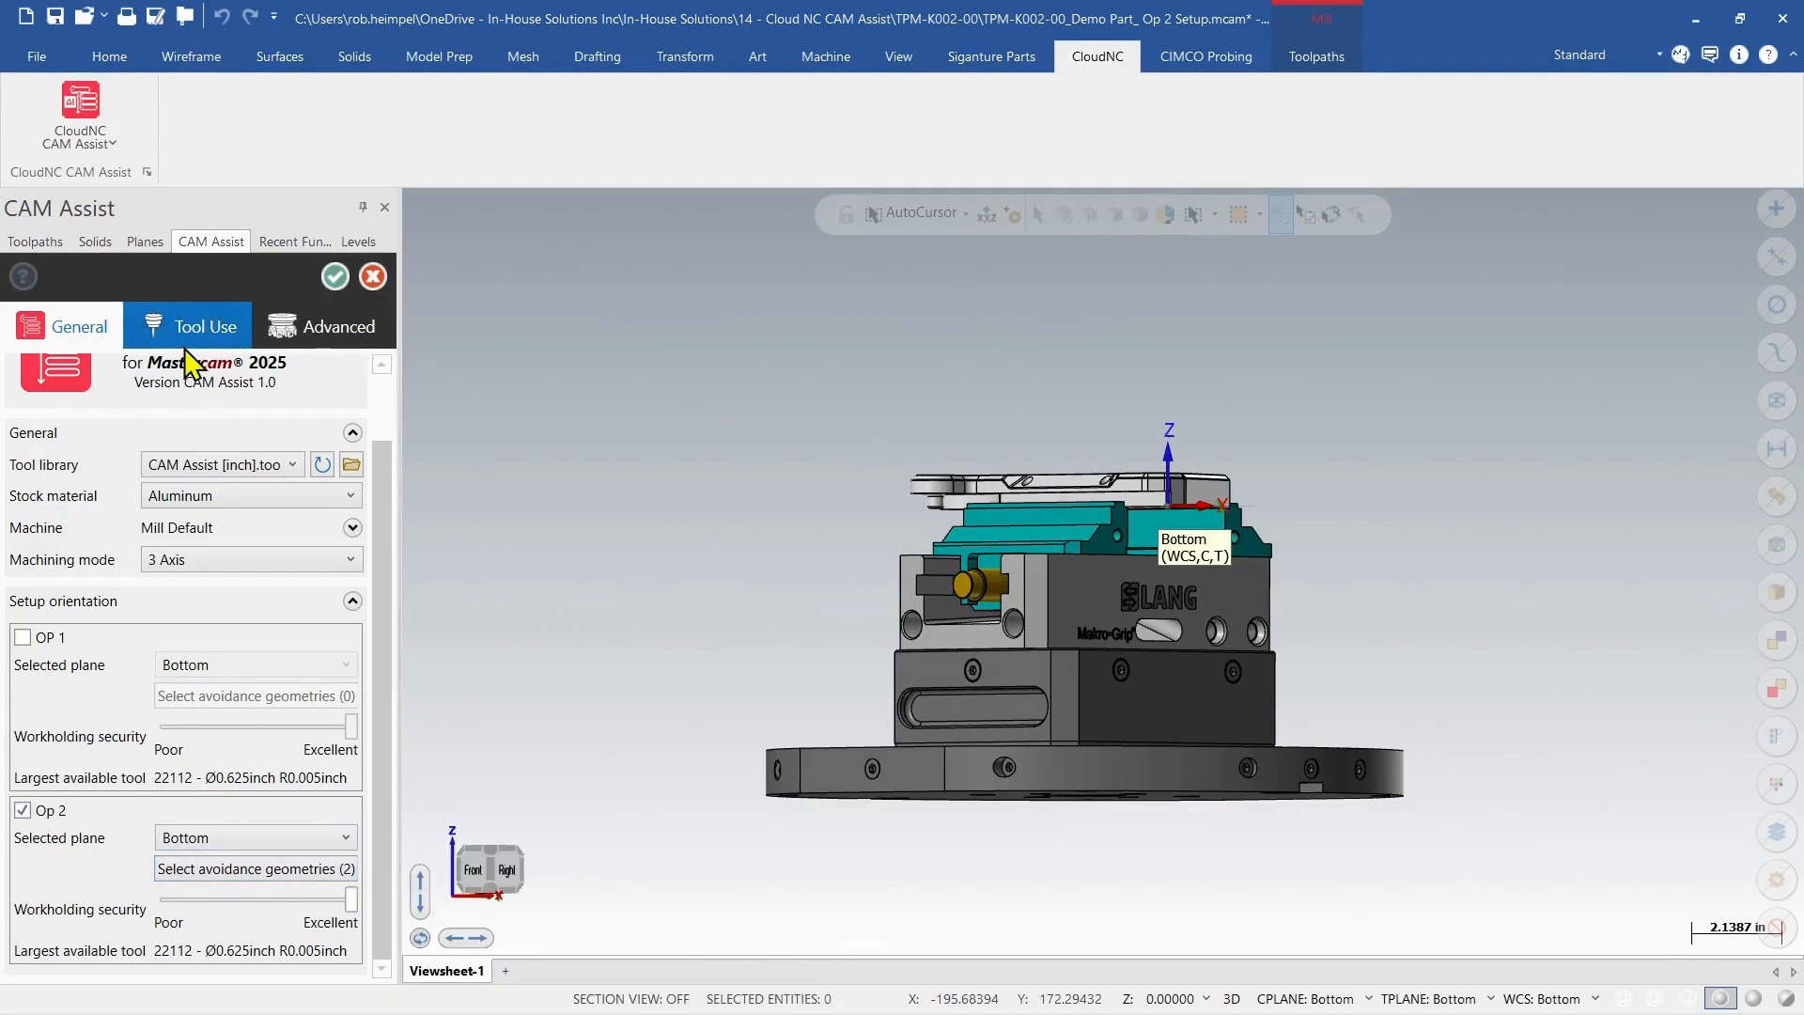
{"action": "left_click", "coordinate": [204, 326]}
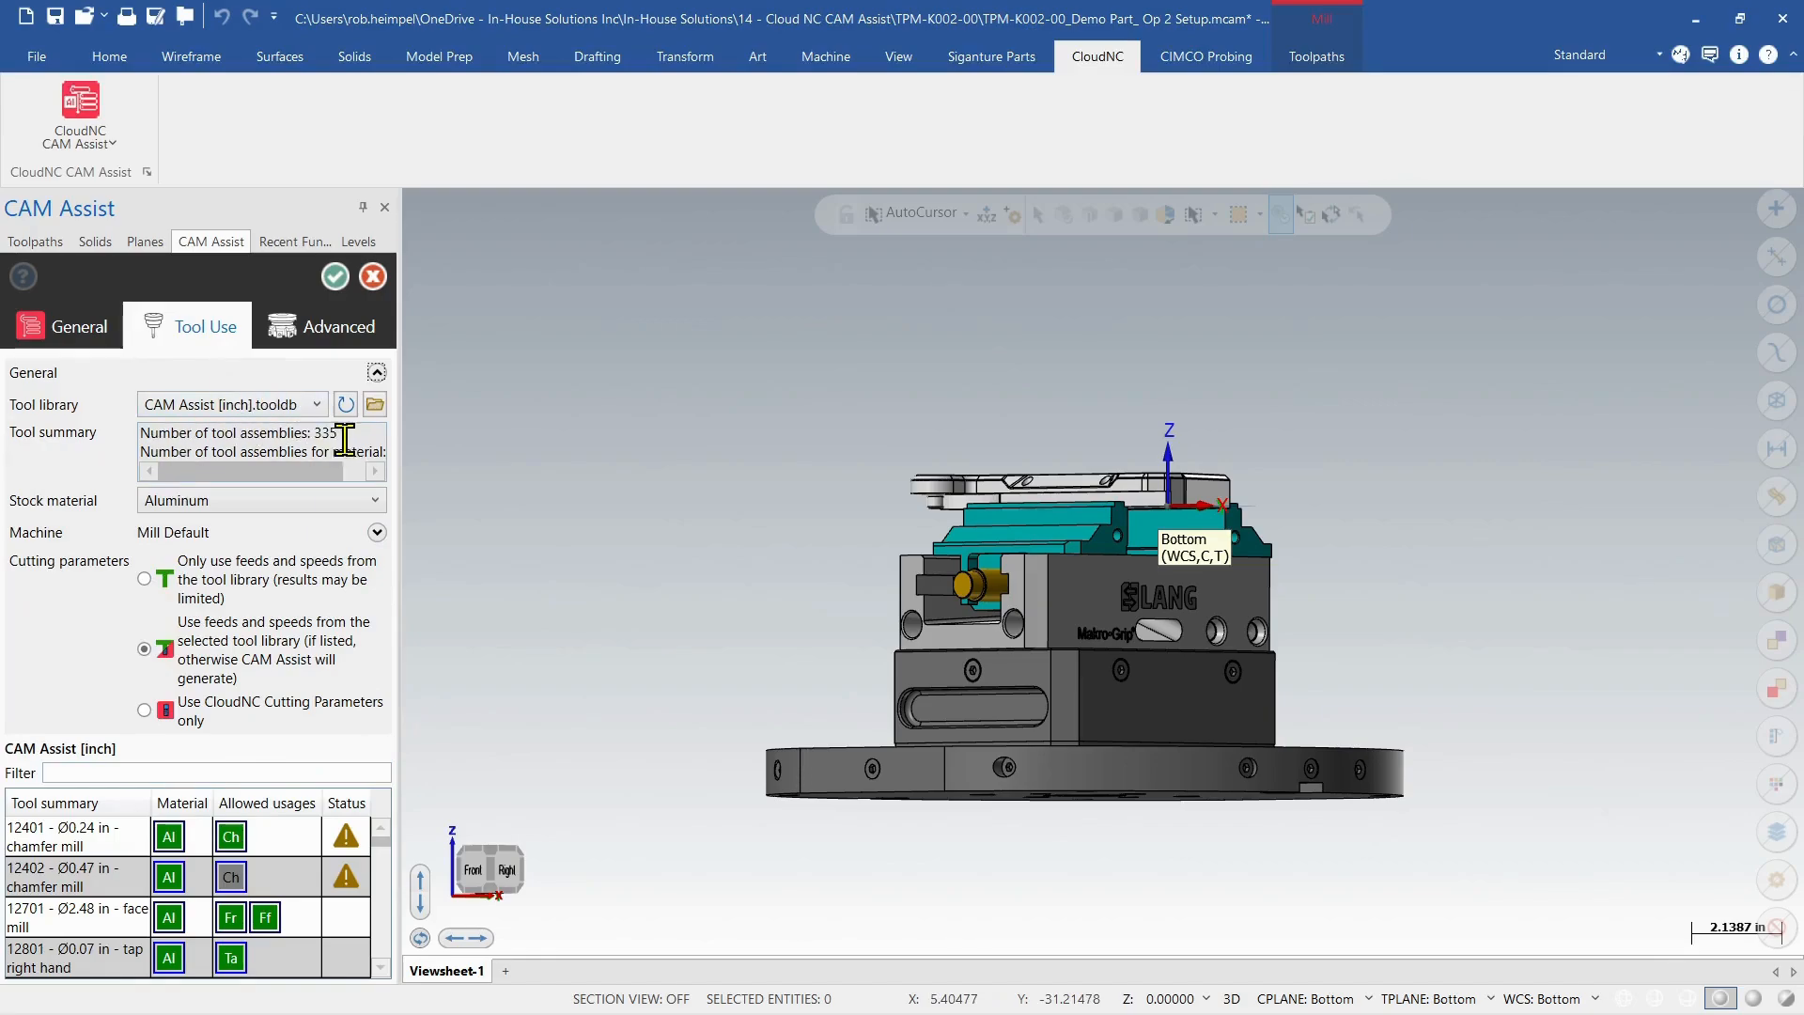
{"action": "double_click", "coordinate": [326, 432]}
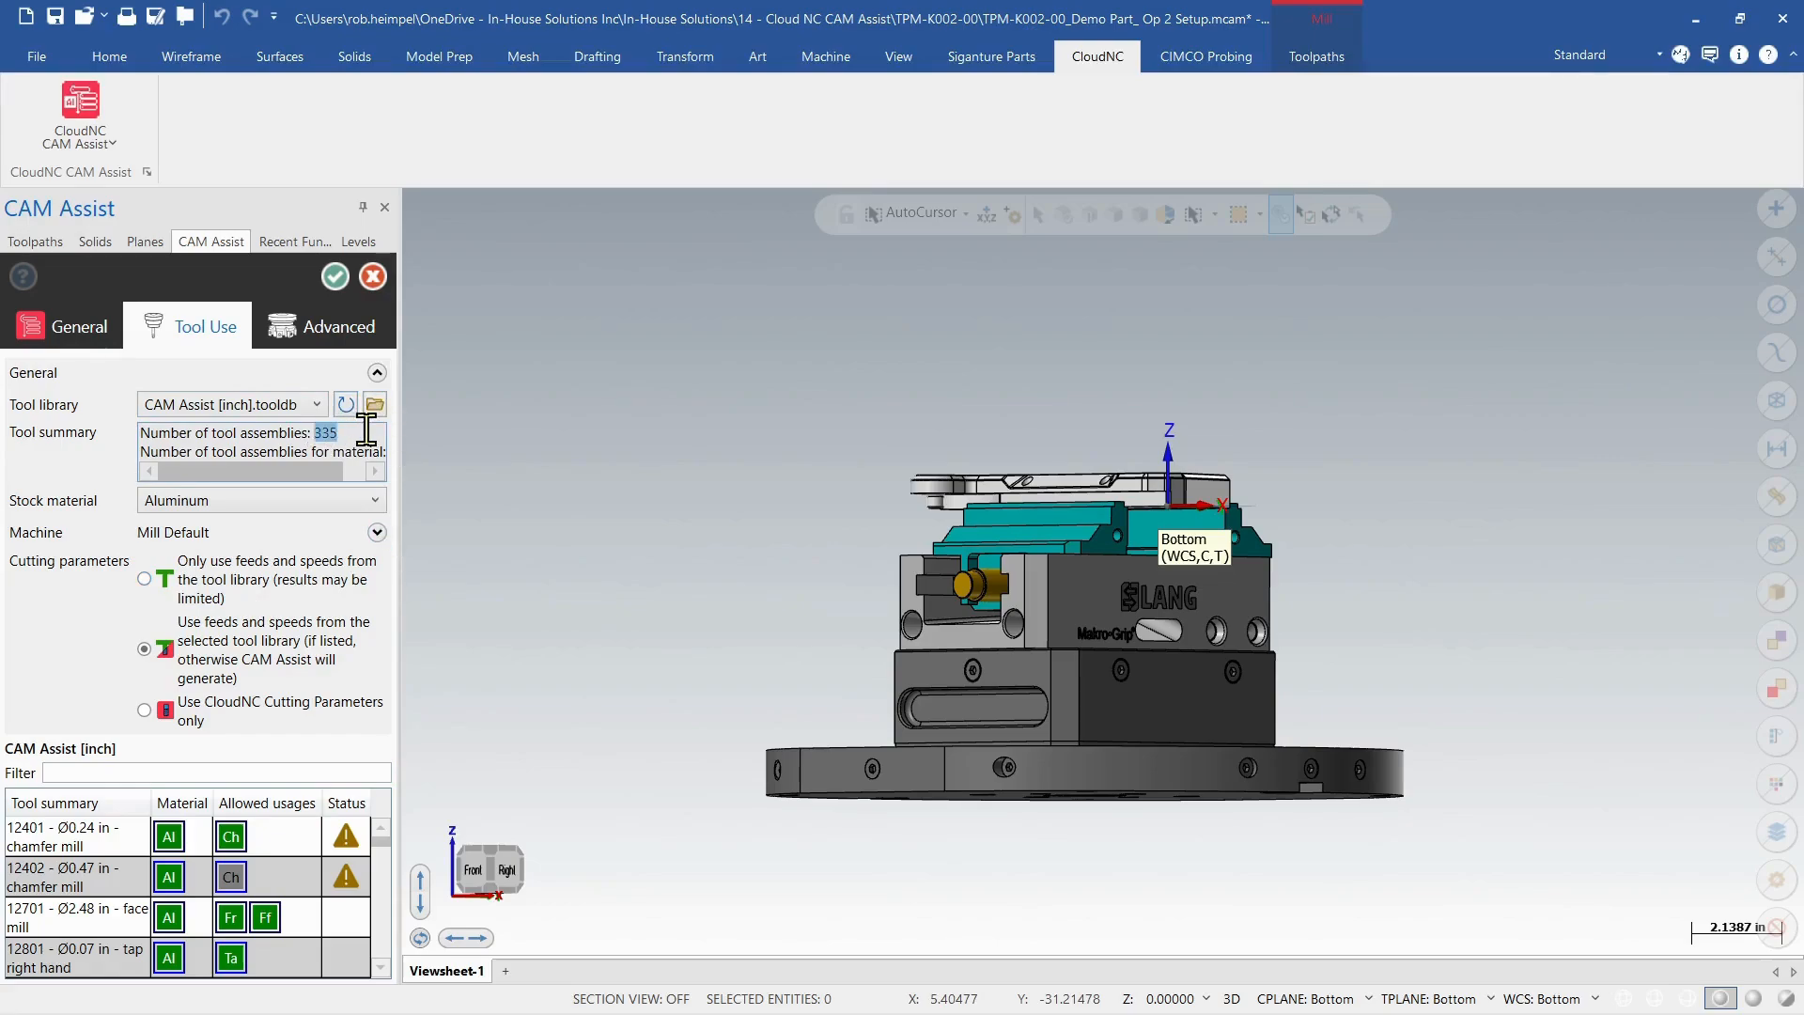
{"action": "mouse_move", "coordinate": [303, 530]}
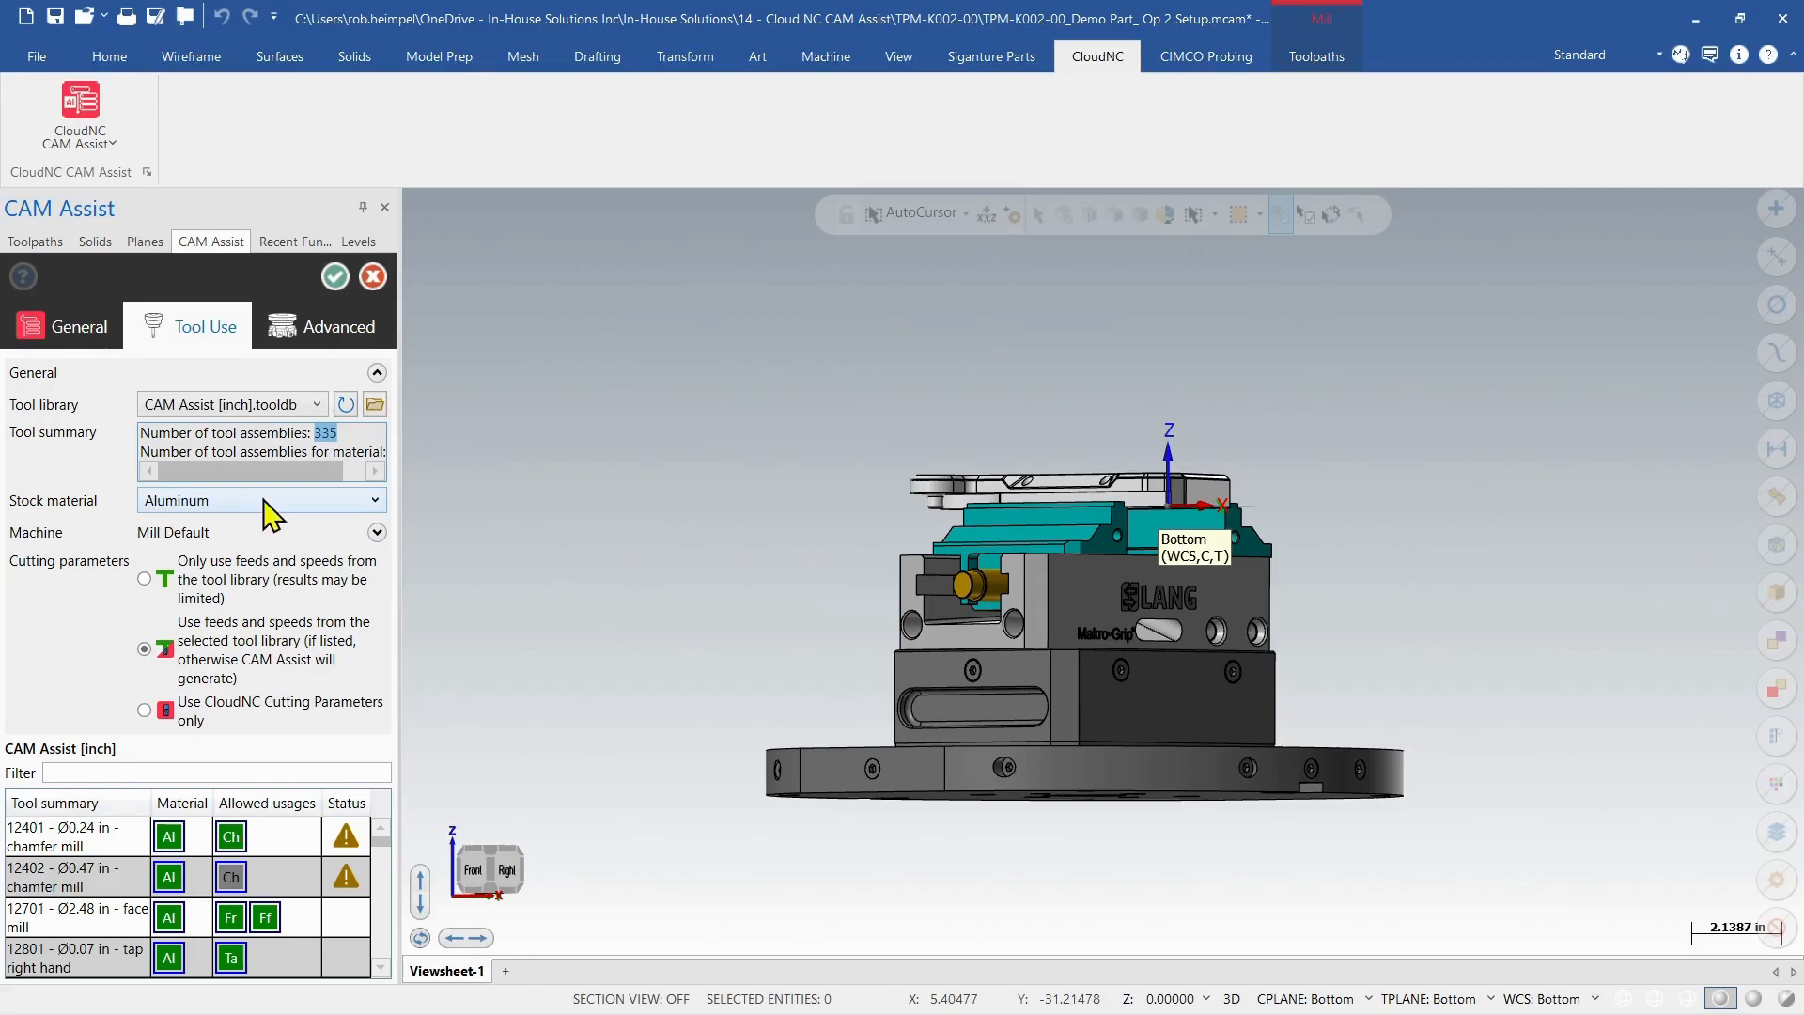
{"action": "mouse_move", "coordinate": [263, 564]}
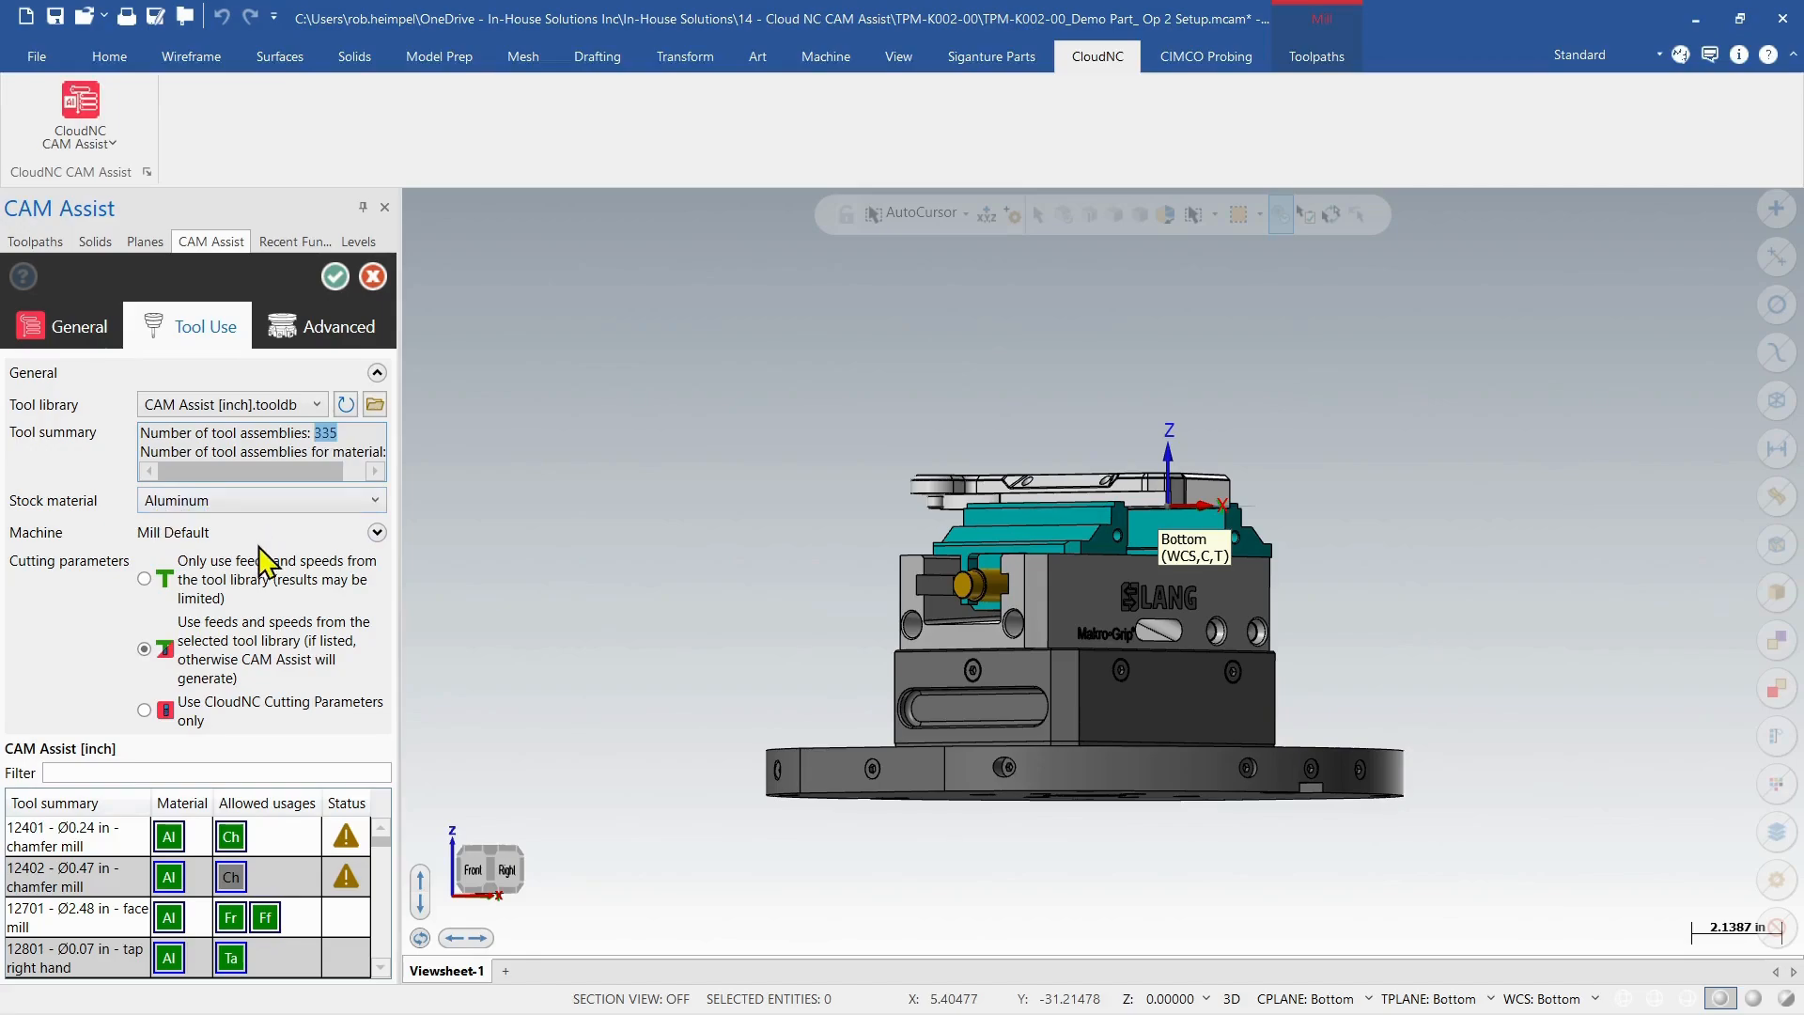
{"action": "mouse_move", "coordinate": [106, 739]}
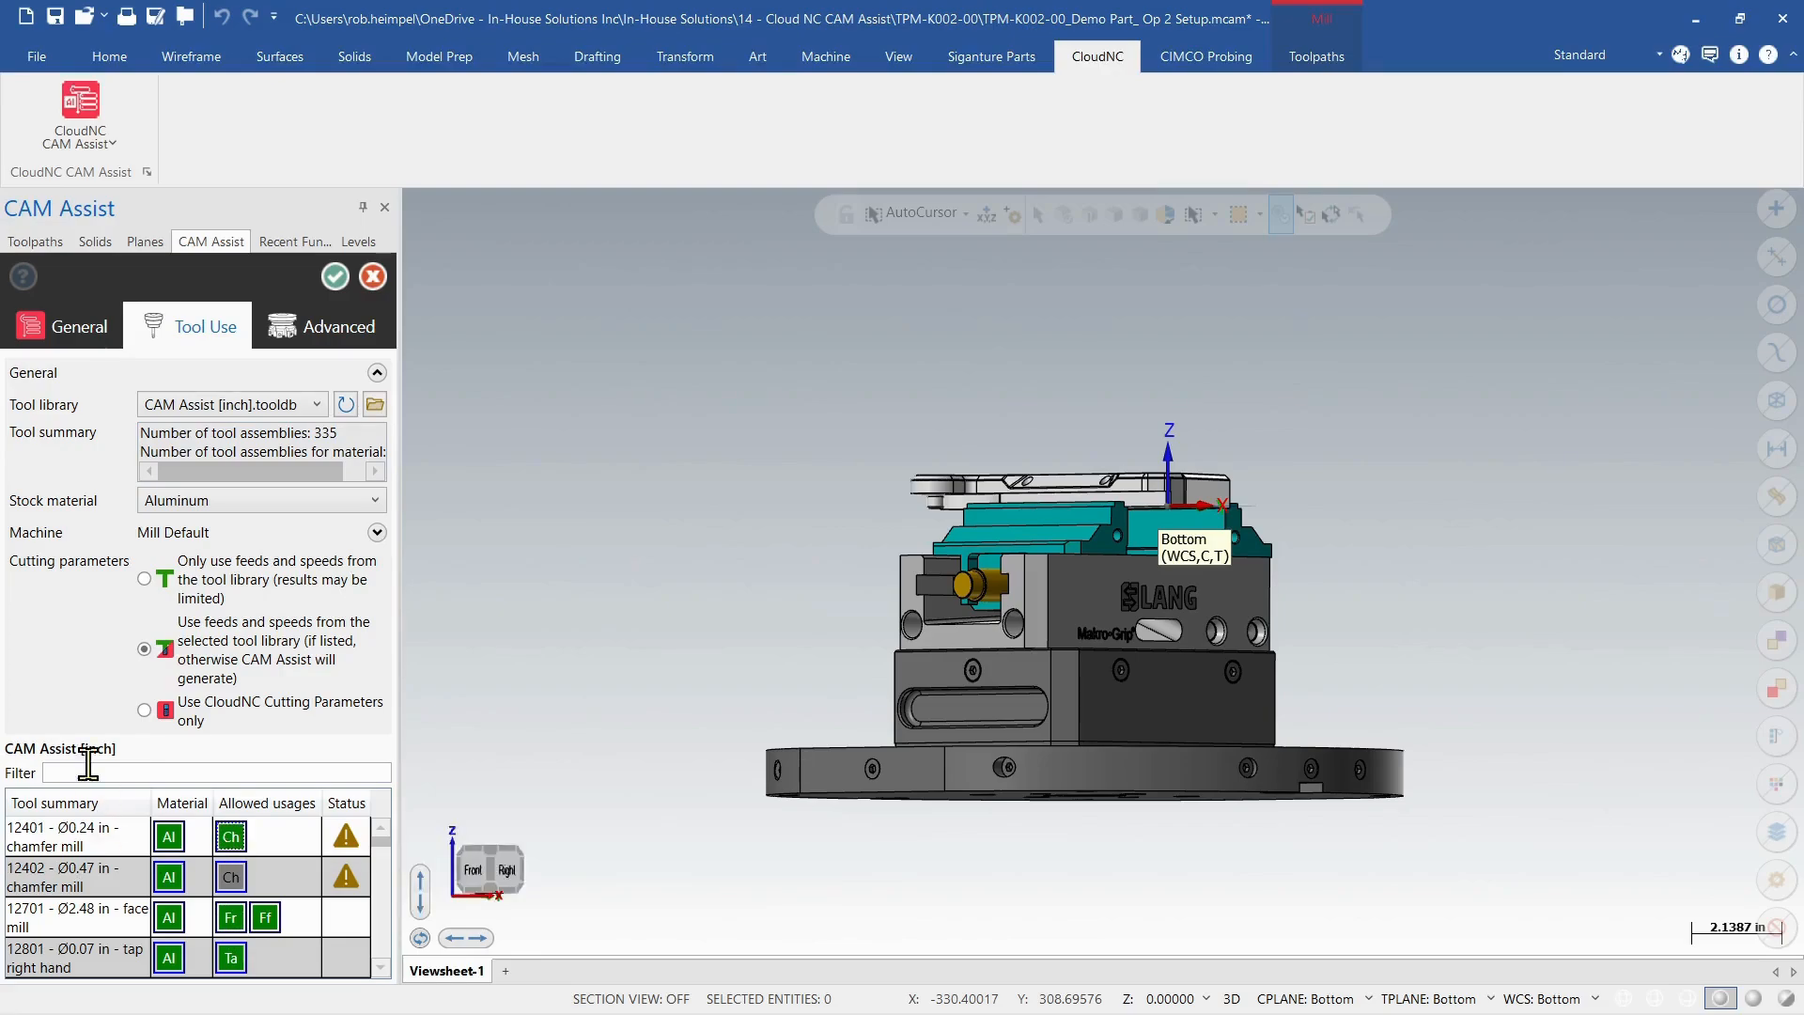
{"action": "mouse_move", "coordinate": [91, 962]}
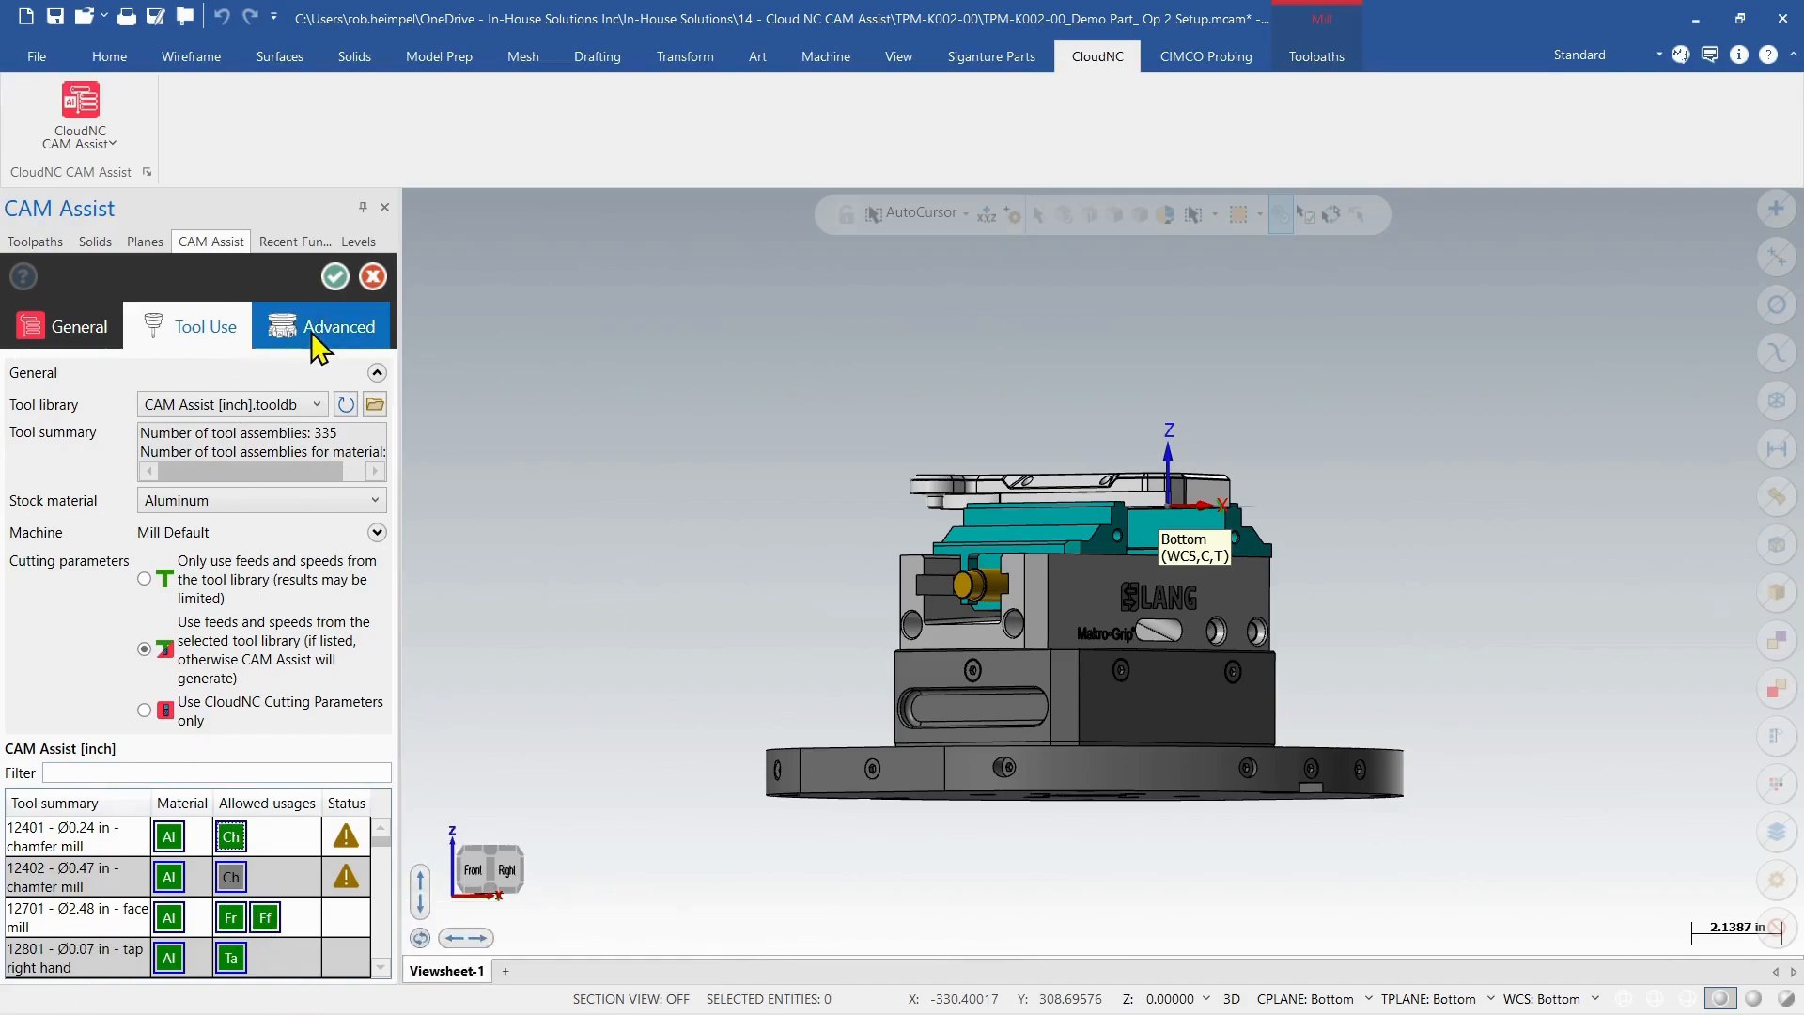
Toggle Machine full part off and back on in the Advanced settings.
{"action": "left_click", "coordinate": [340, 326]}
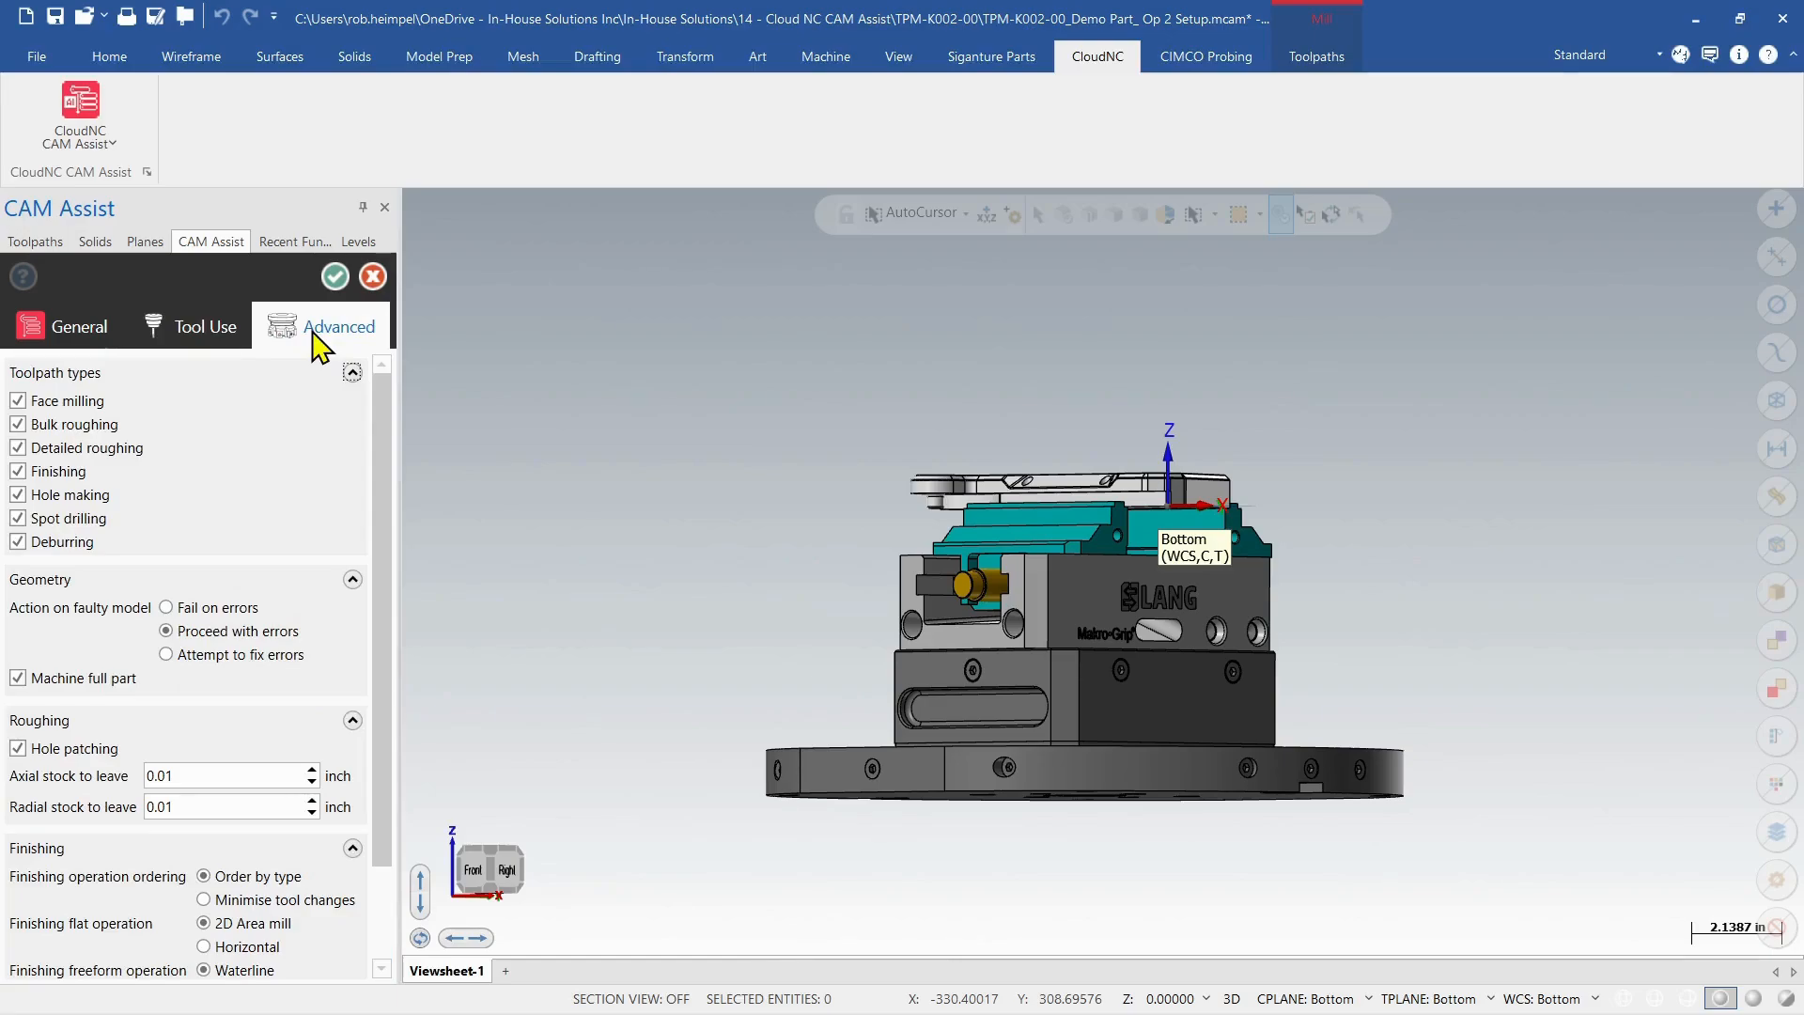
{"action": "mouse_move", "coordinate": [282, 350]}
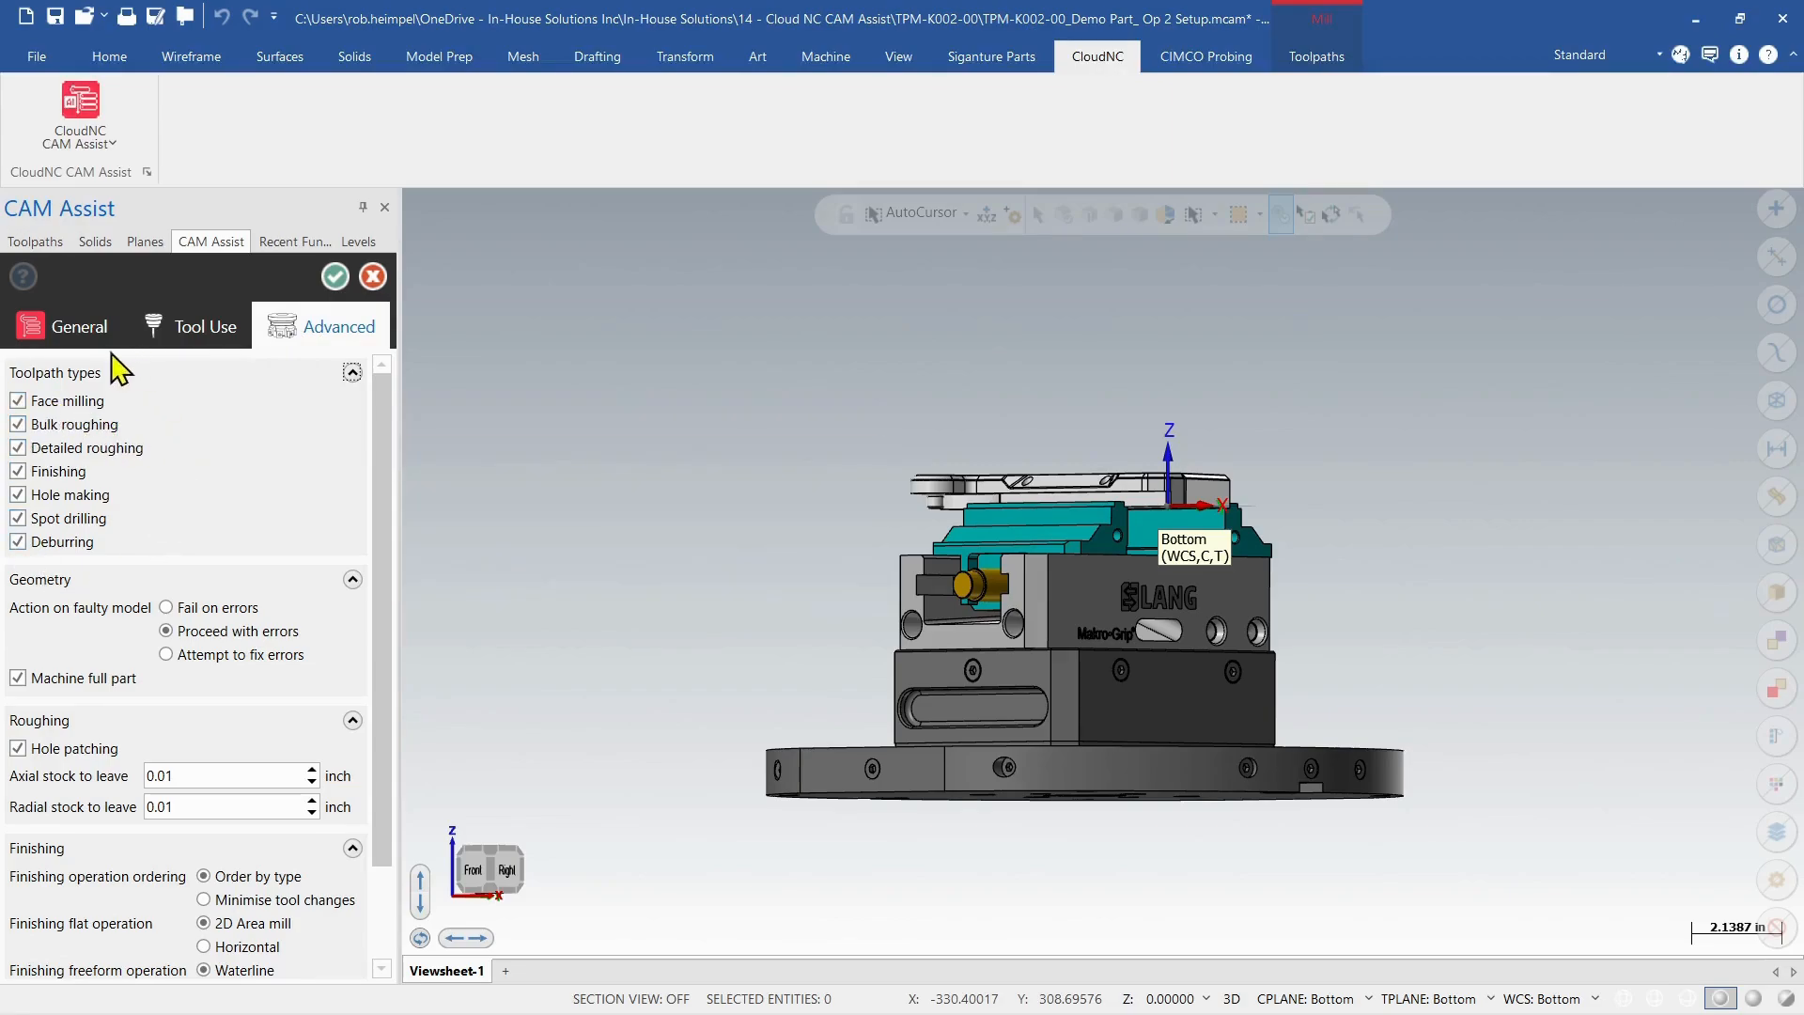
{"action": "mouse_move", "coordinate": [132, 577]}
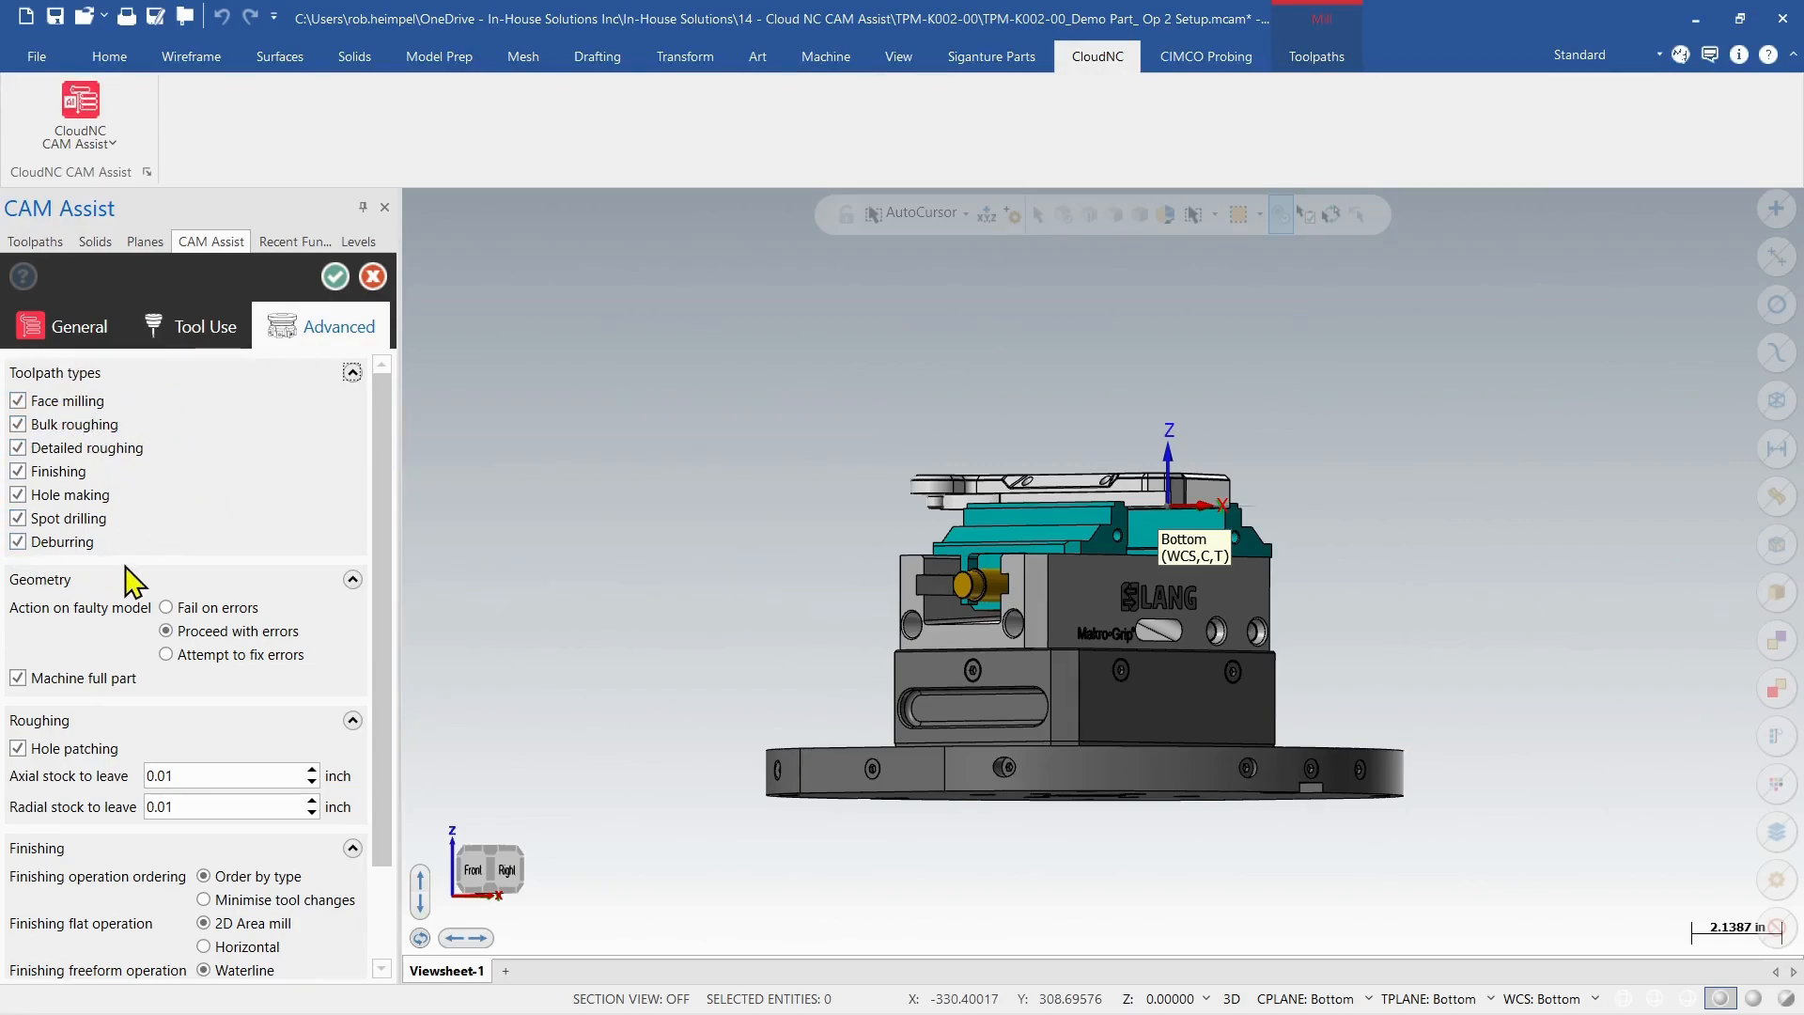
{"action": "mouse_move", "coordinate": [18, 677]}
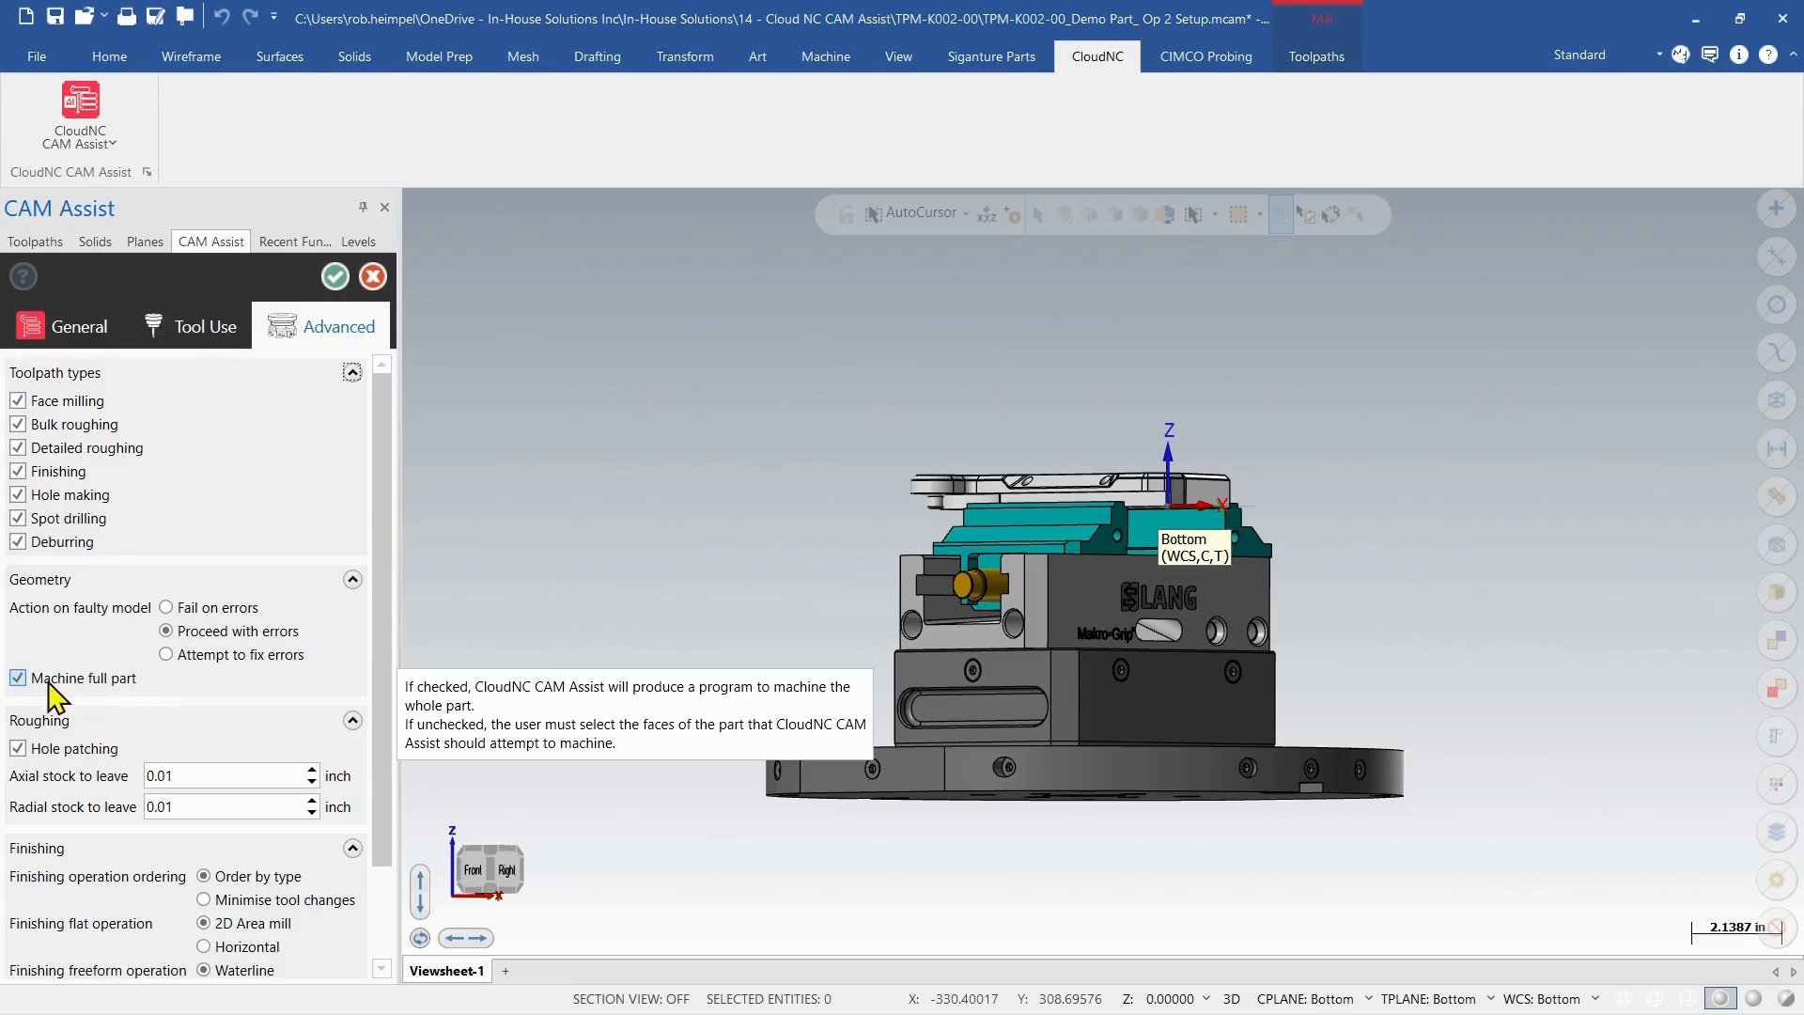
{"action": "left_click", "coordinate": [17, 679]}
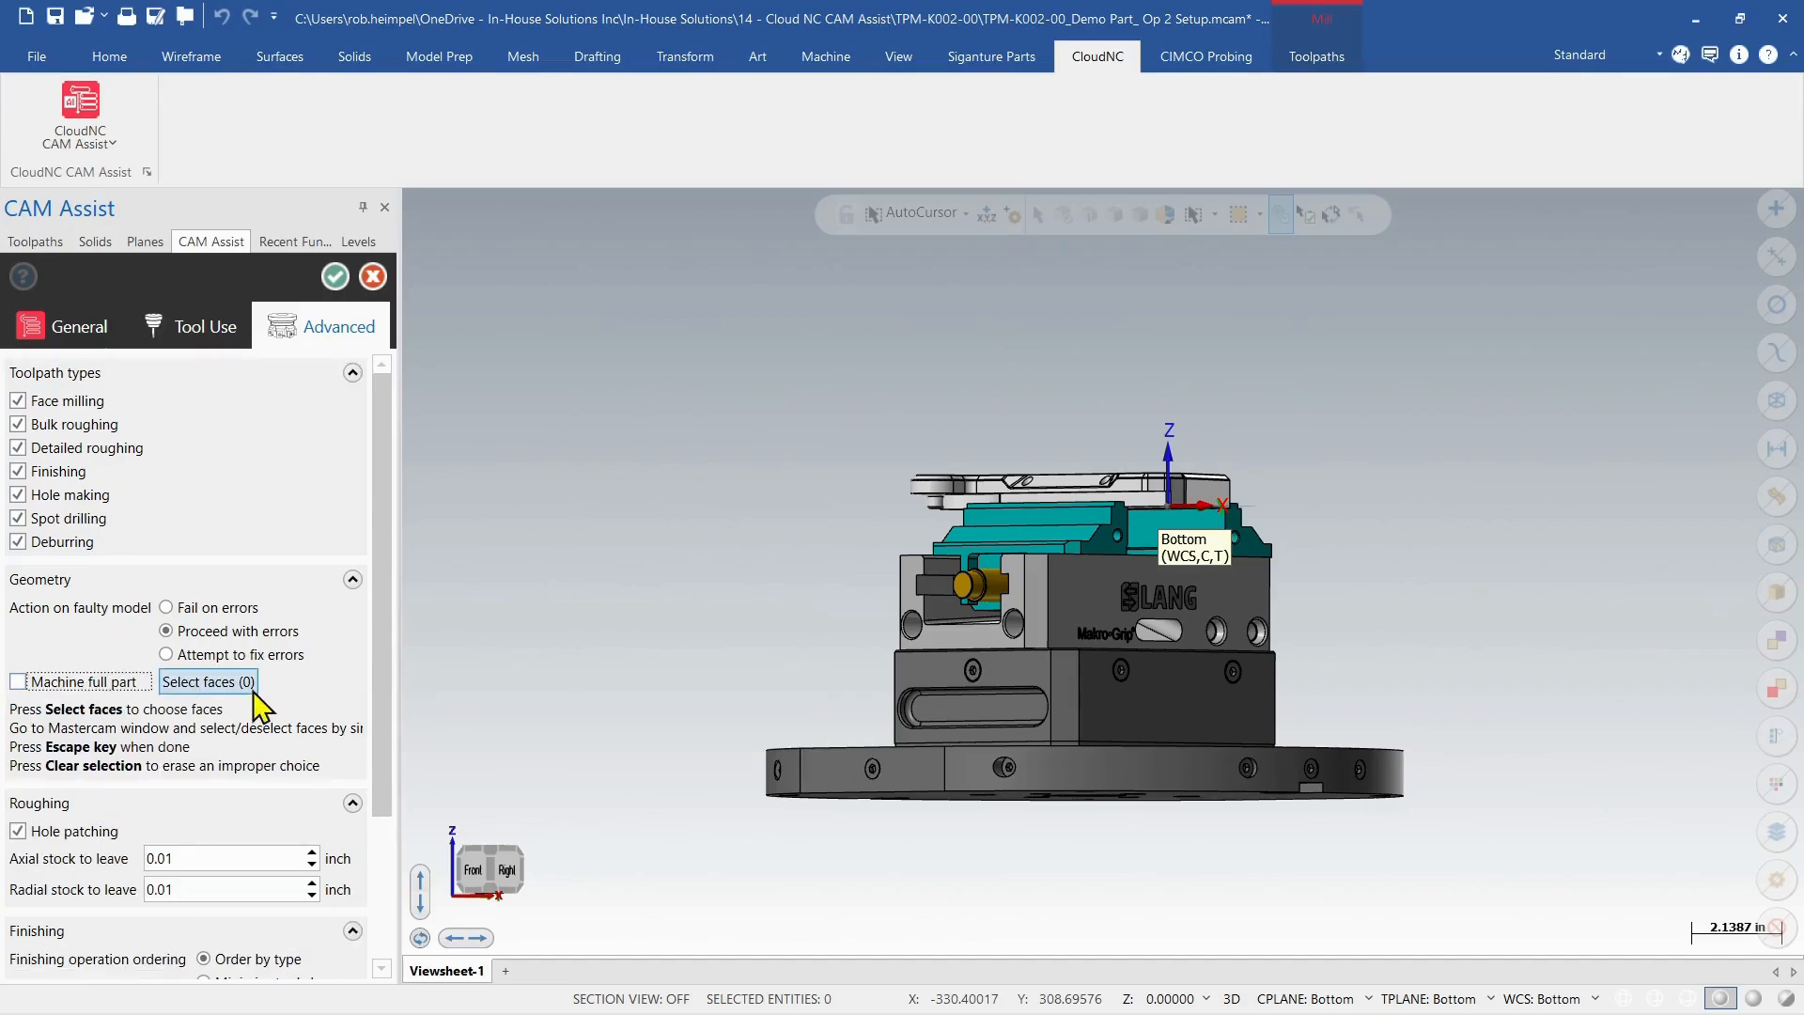
{"action": "left_click", "coordinate": [19, 681]}
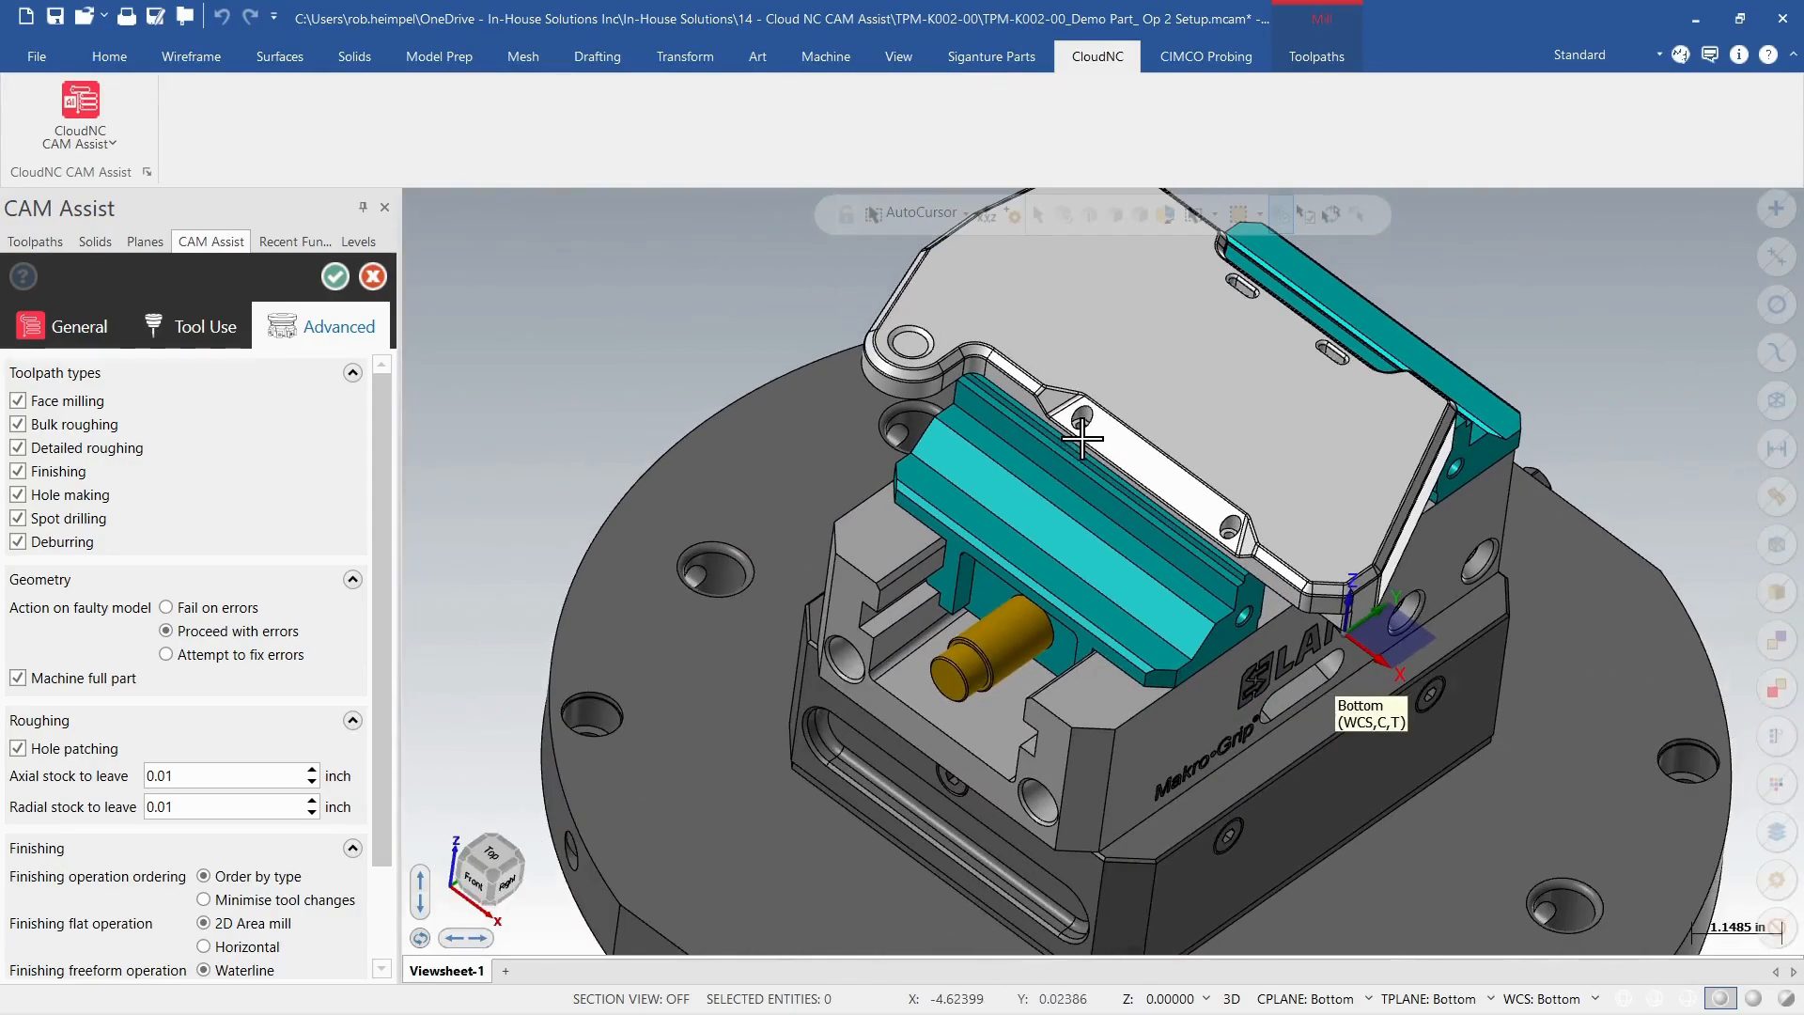
{"action": "mouse_move", "coordinate": [22, 748]}
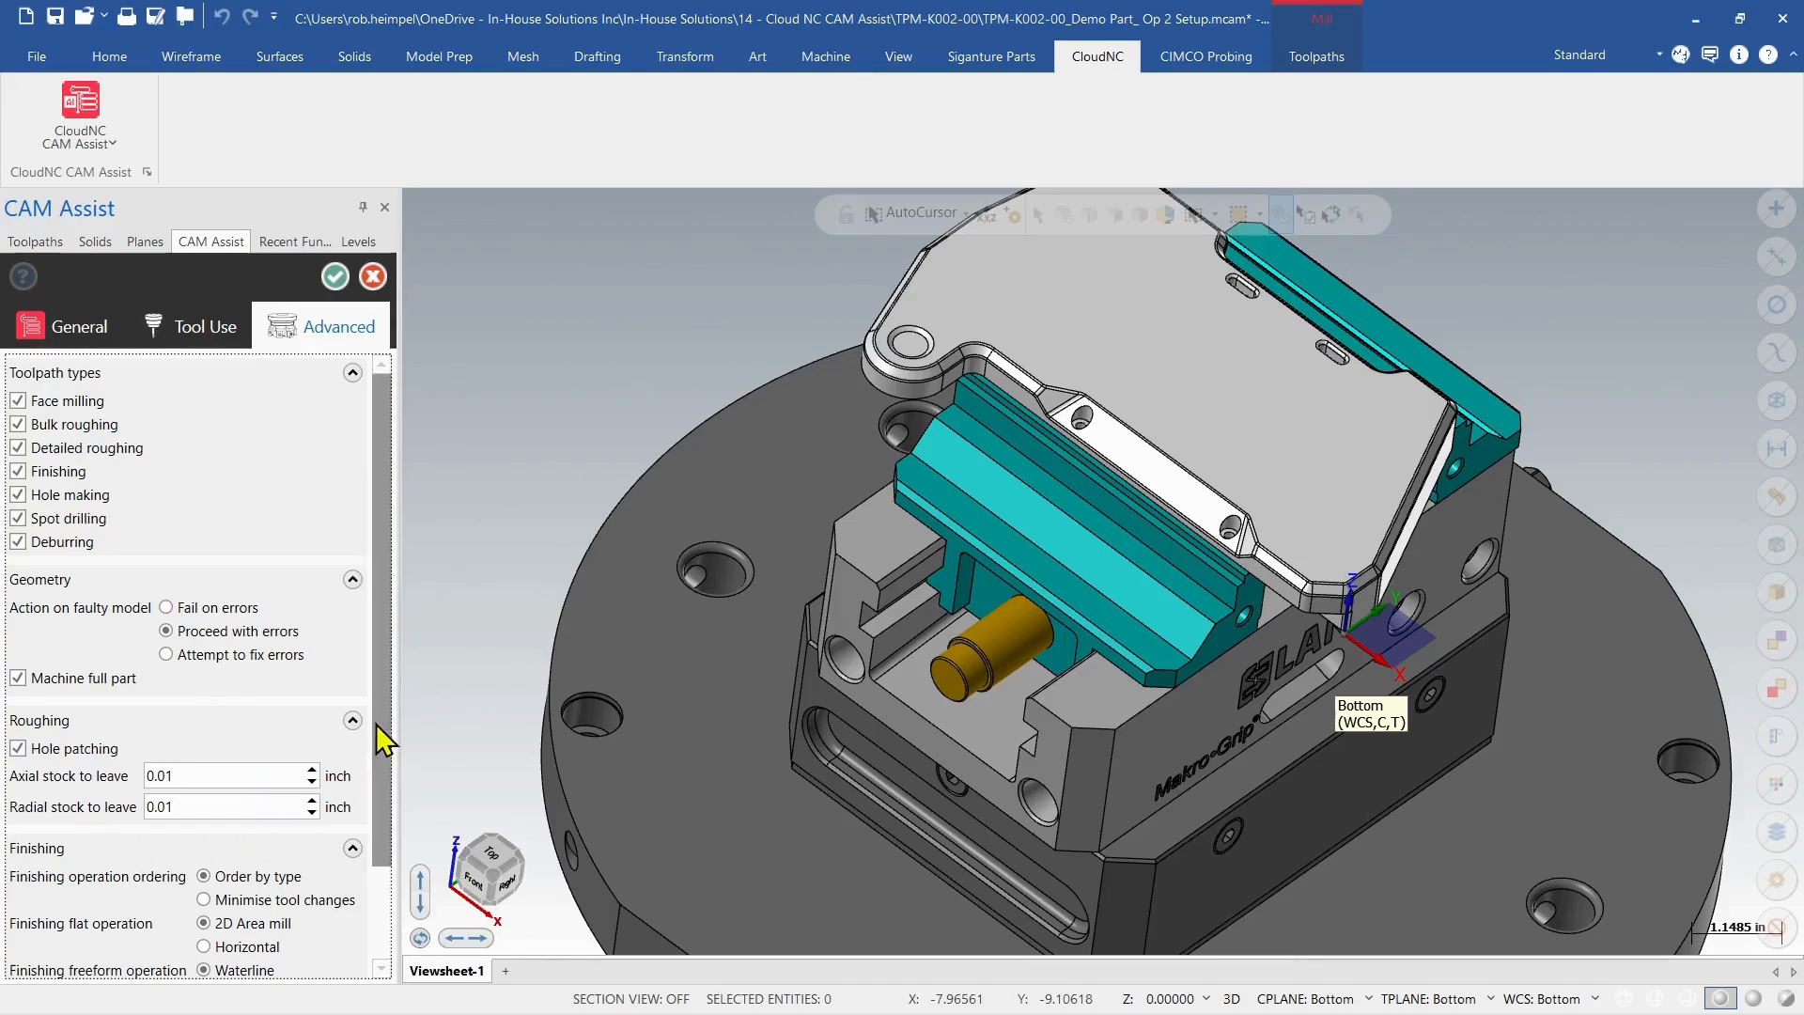
{"action": "scroll", "scroll_direction": "down", "scroll_amount": 3}
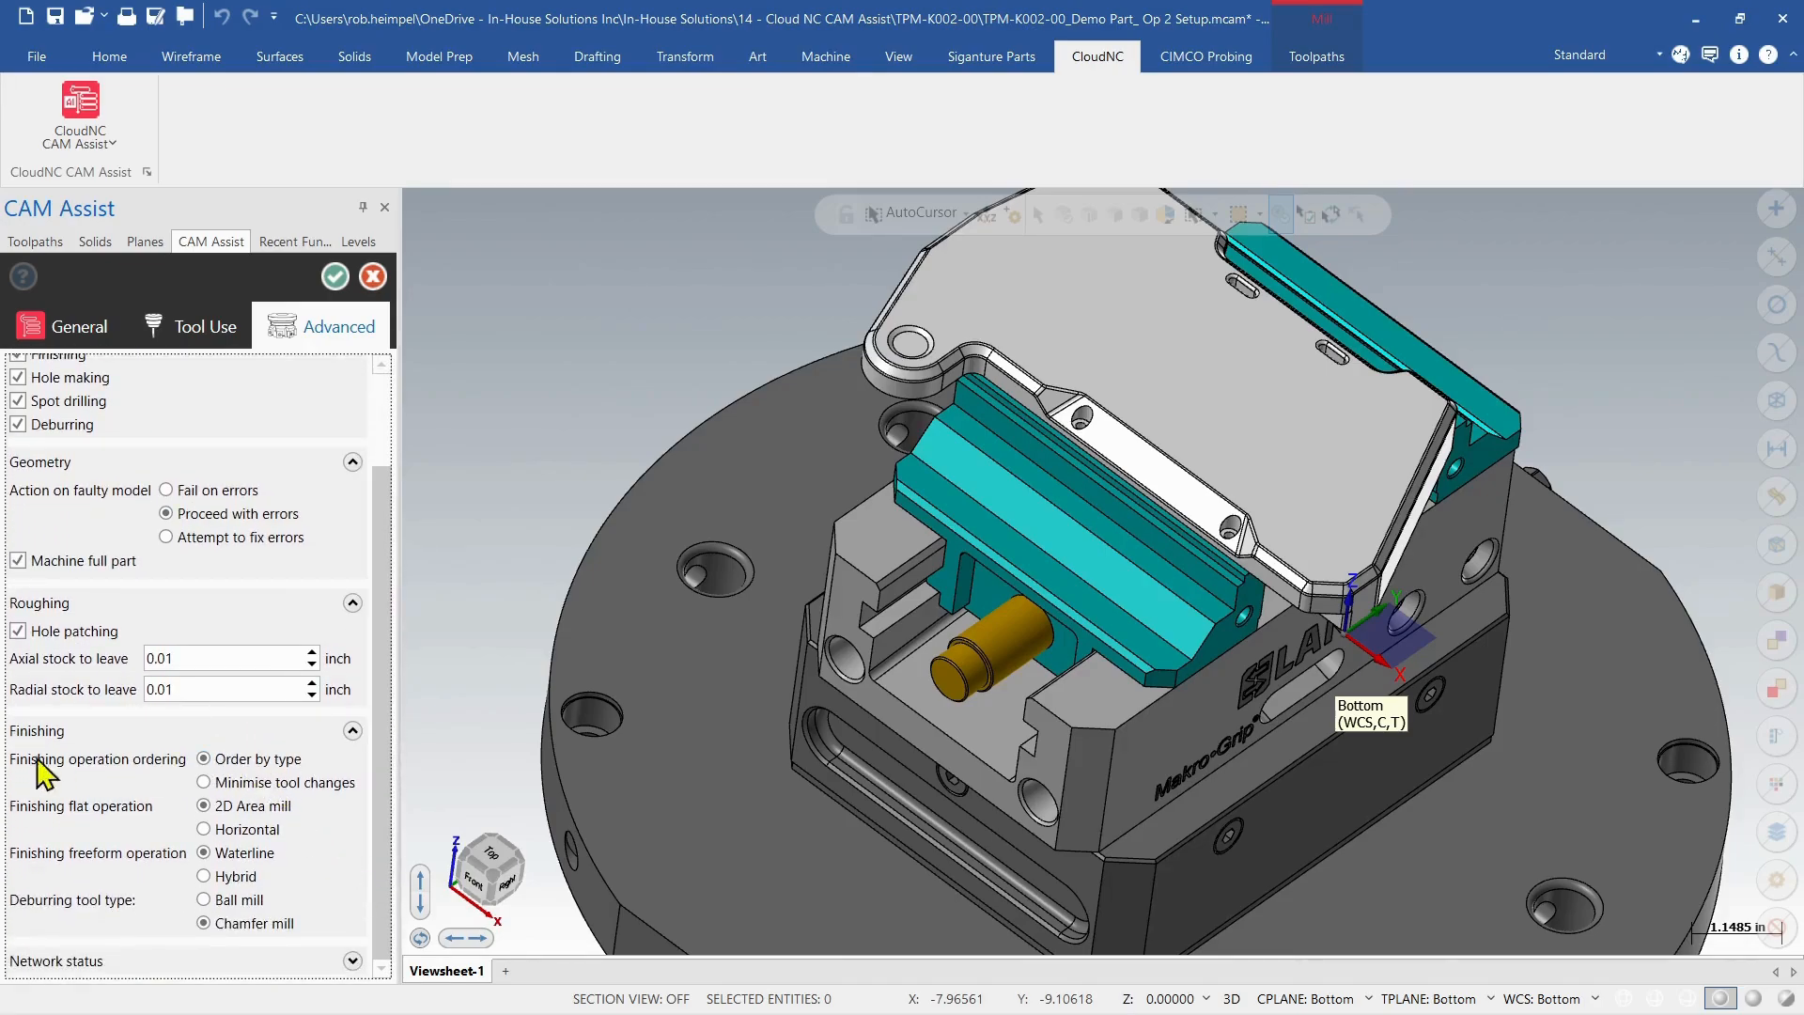
{"action": "mouse_move", "coordinate": [409, 688]}
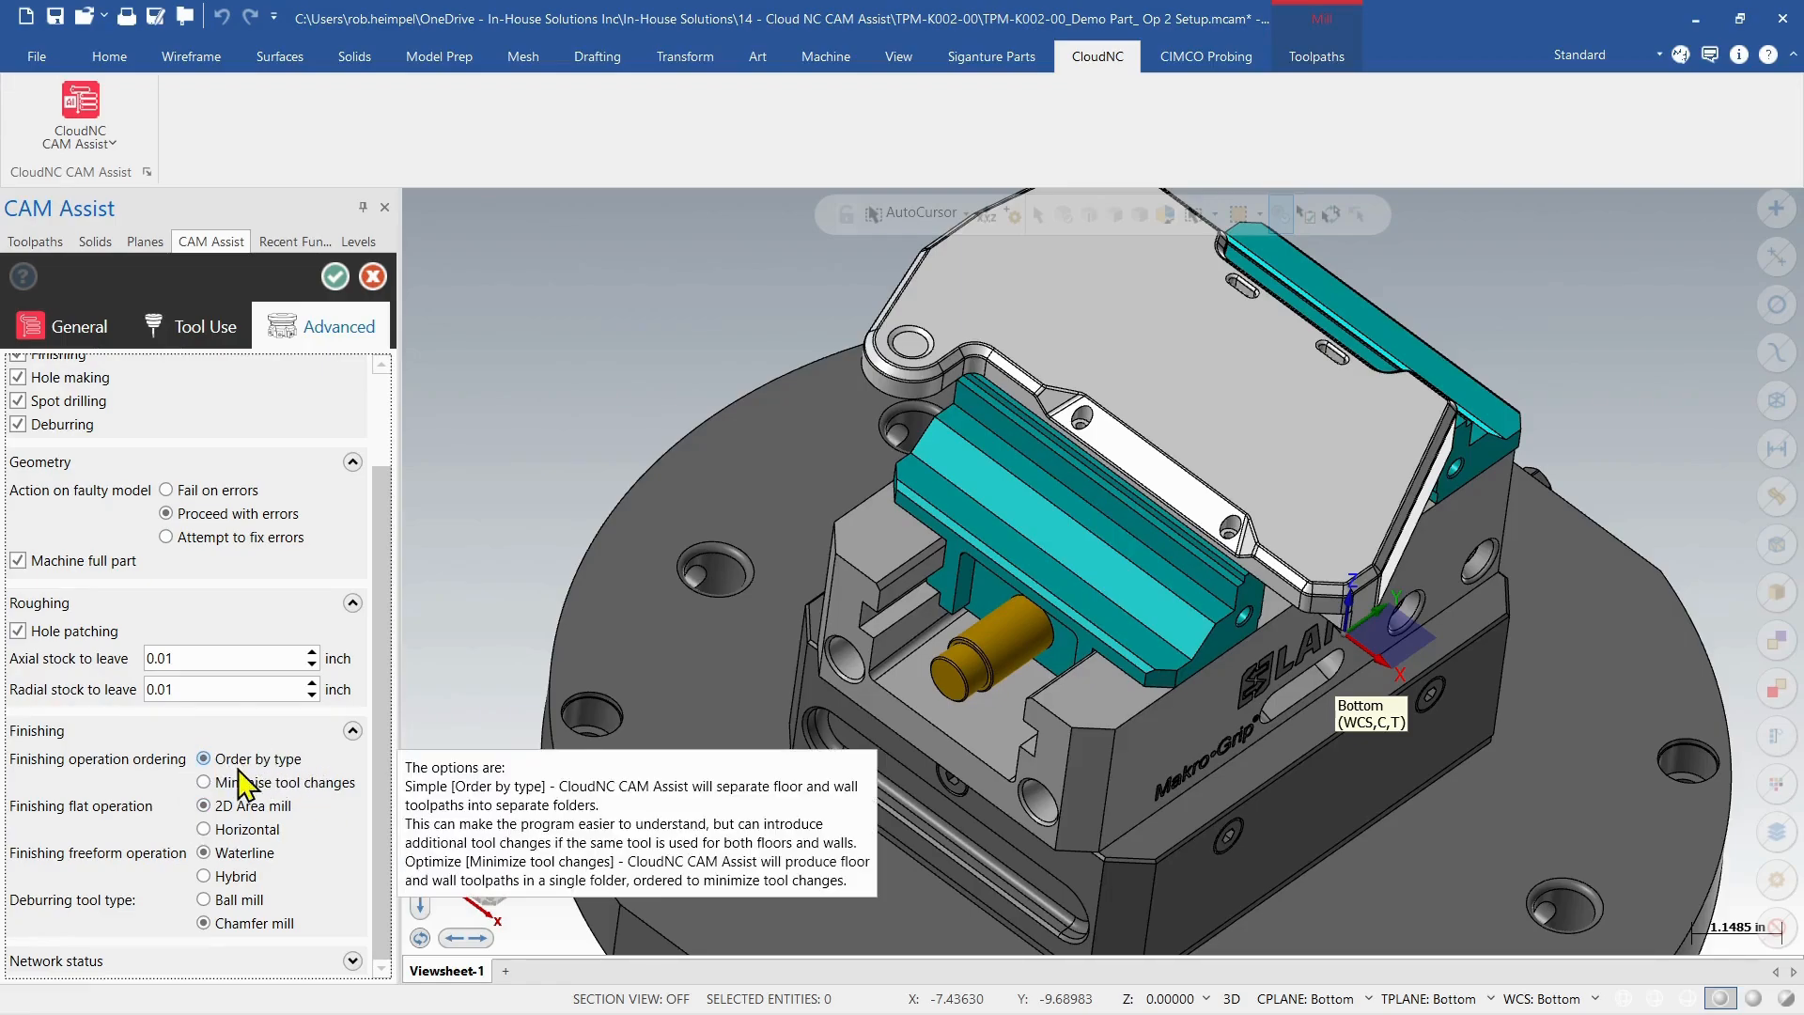
{"action": "left_click", "coordinate": [204, 781]}
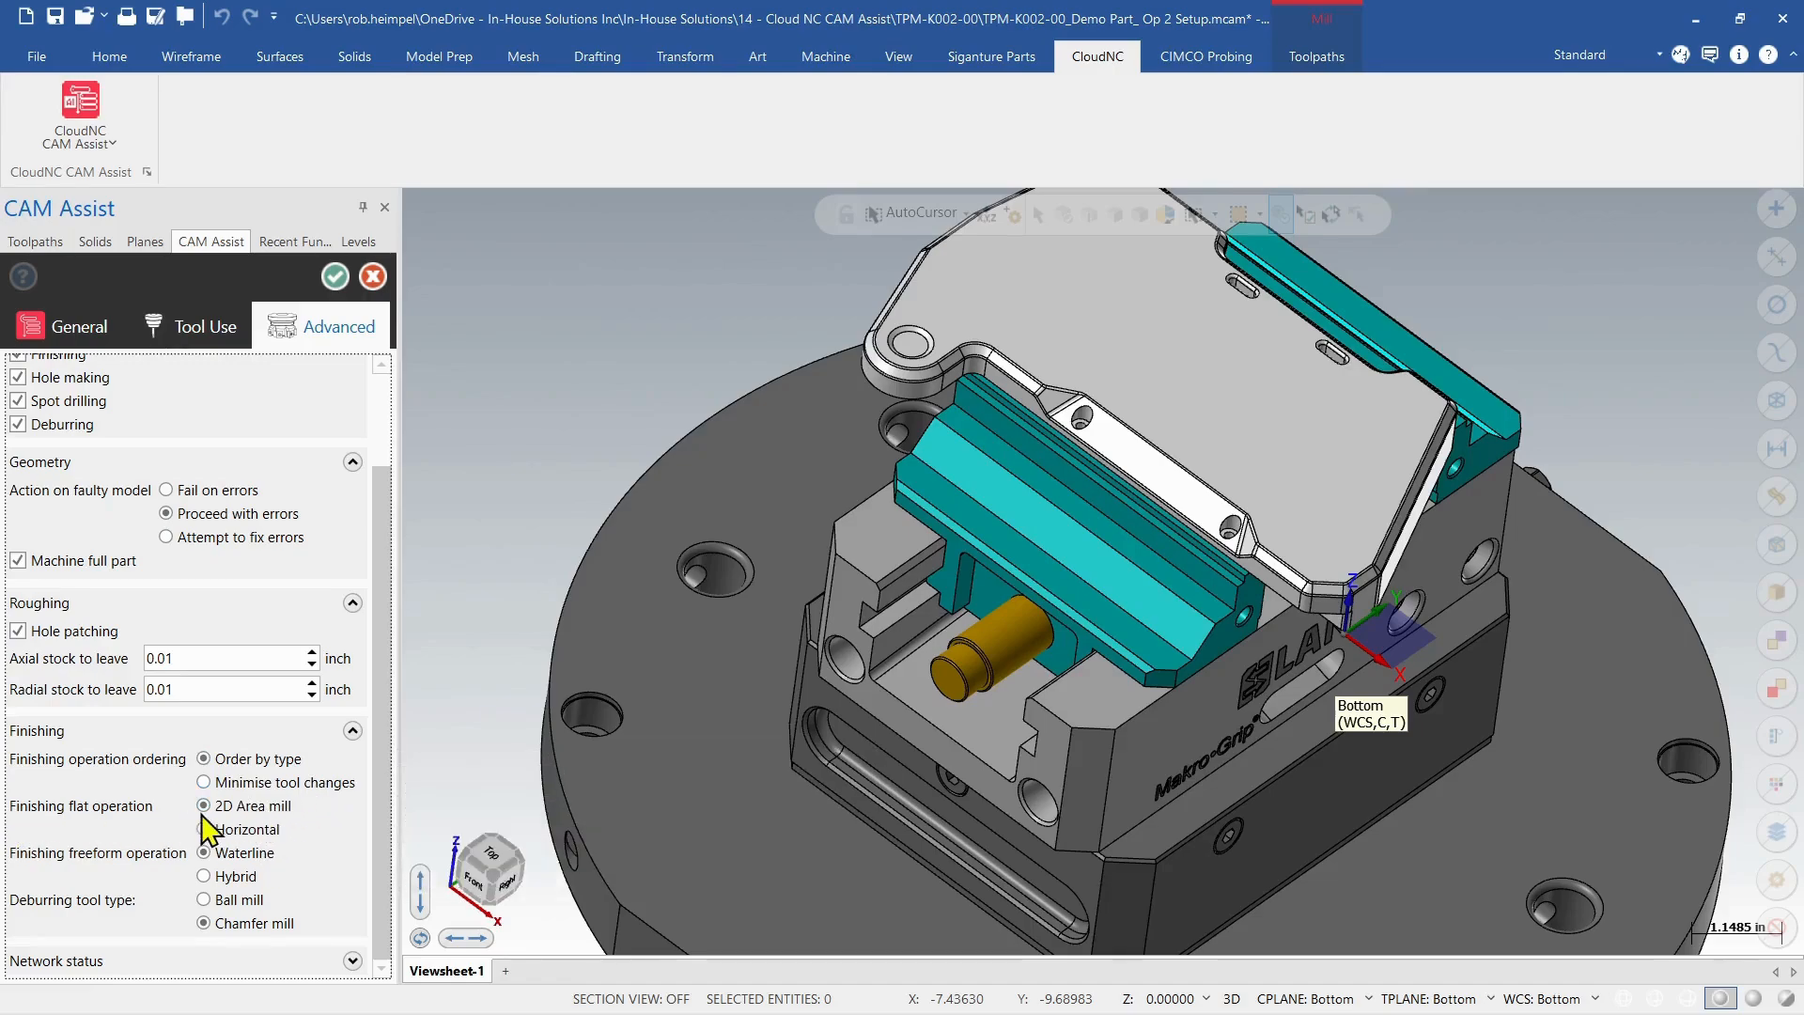
{"action": "mouse_move", "coordinate": [272, 846]}
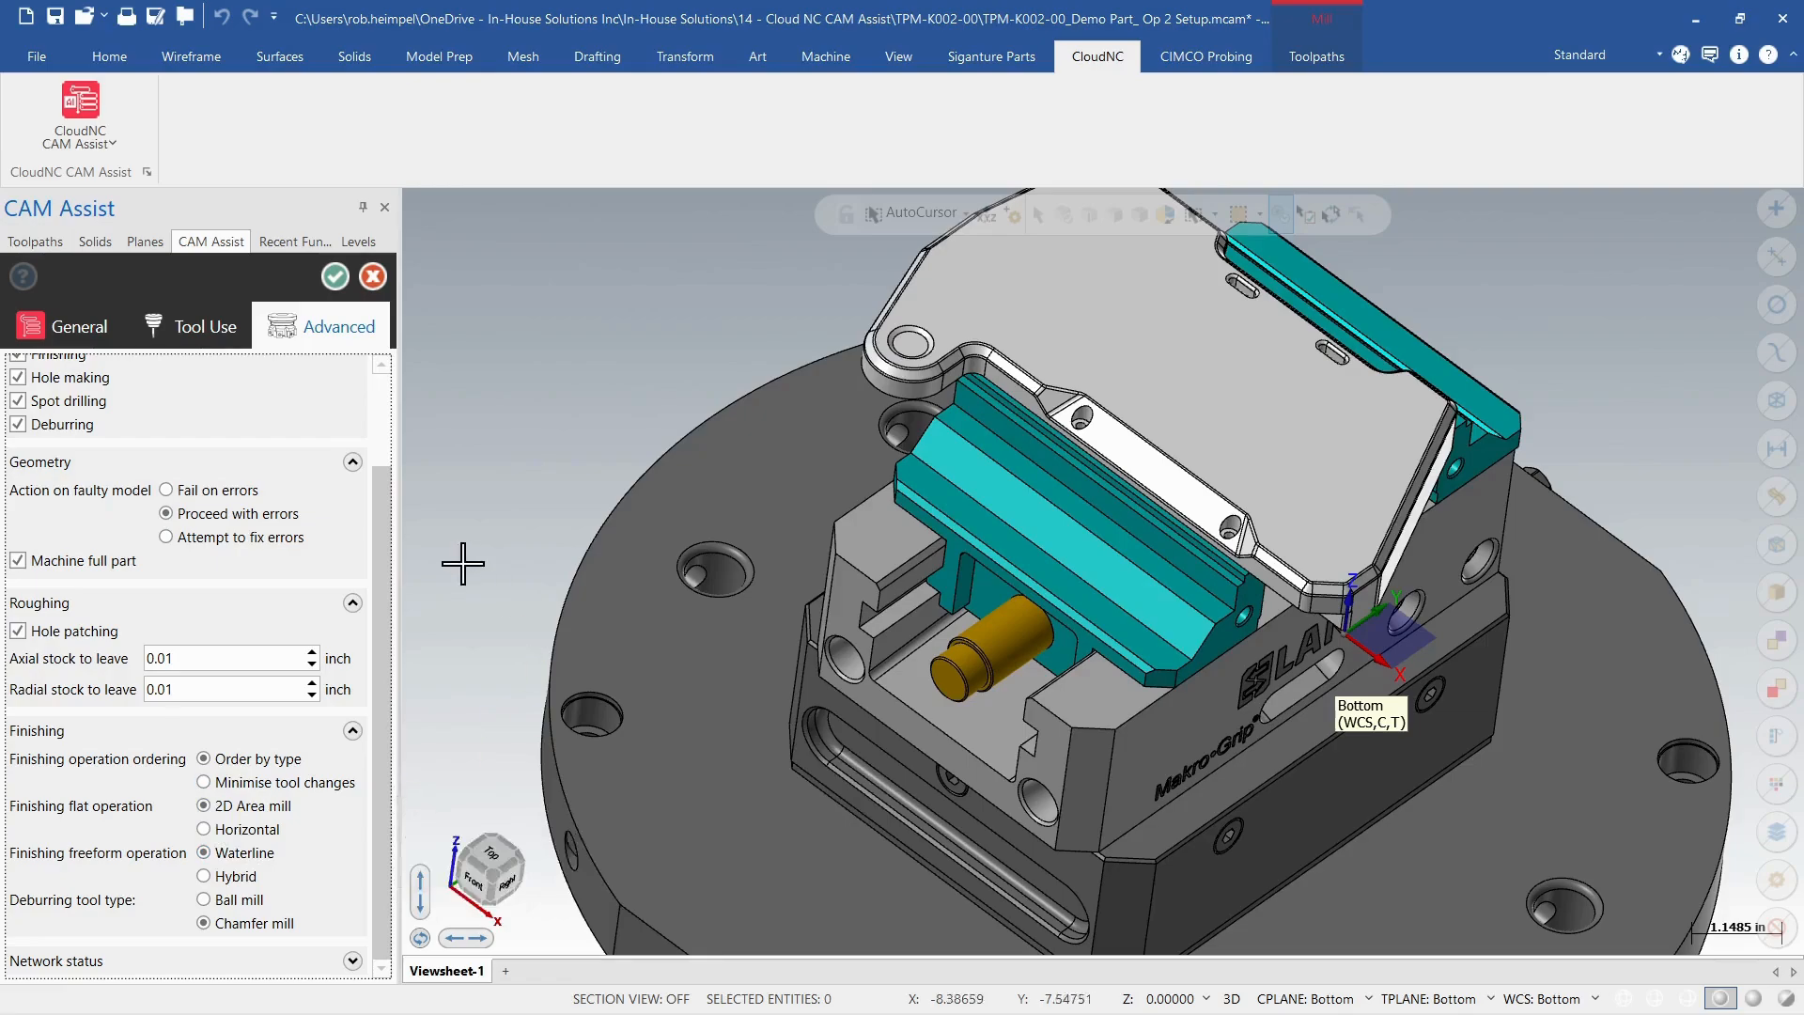
{"action": "mouse_move", "coordinate": [68, 881]}
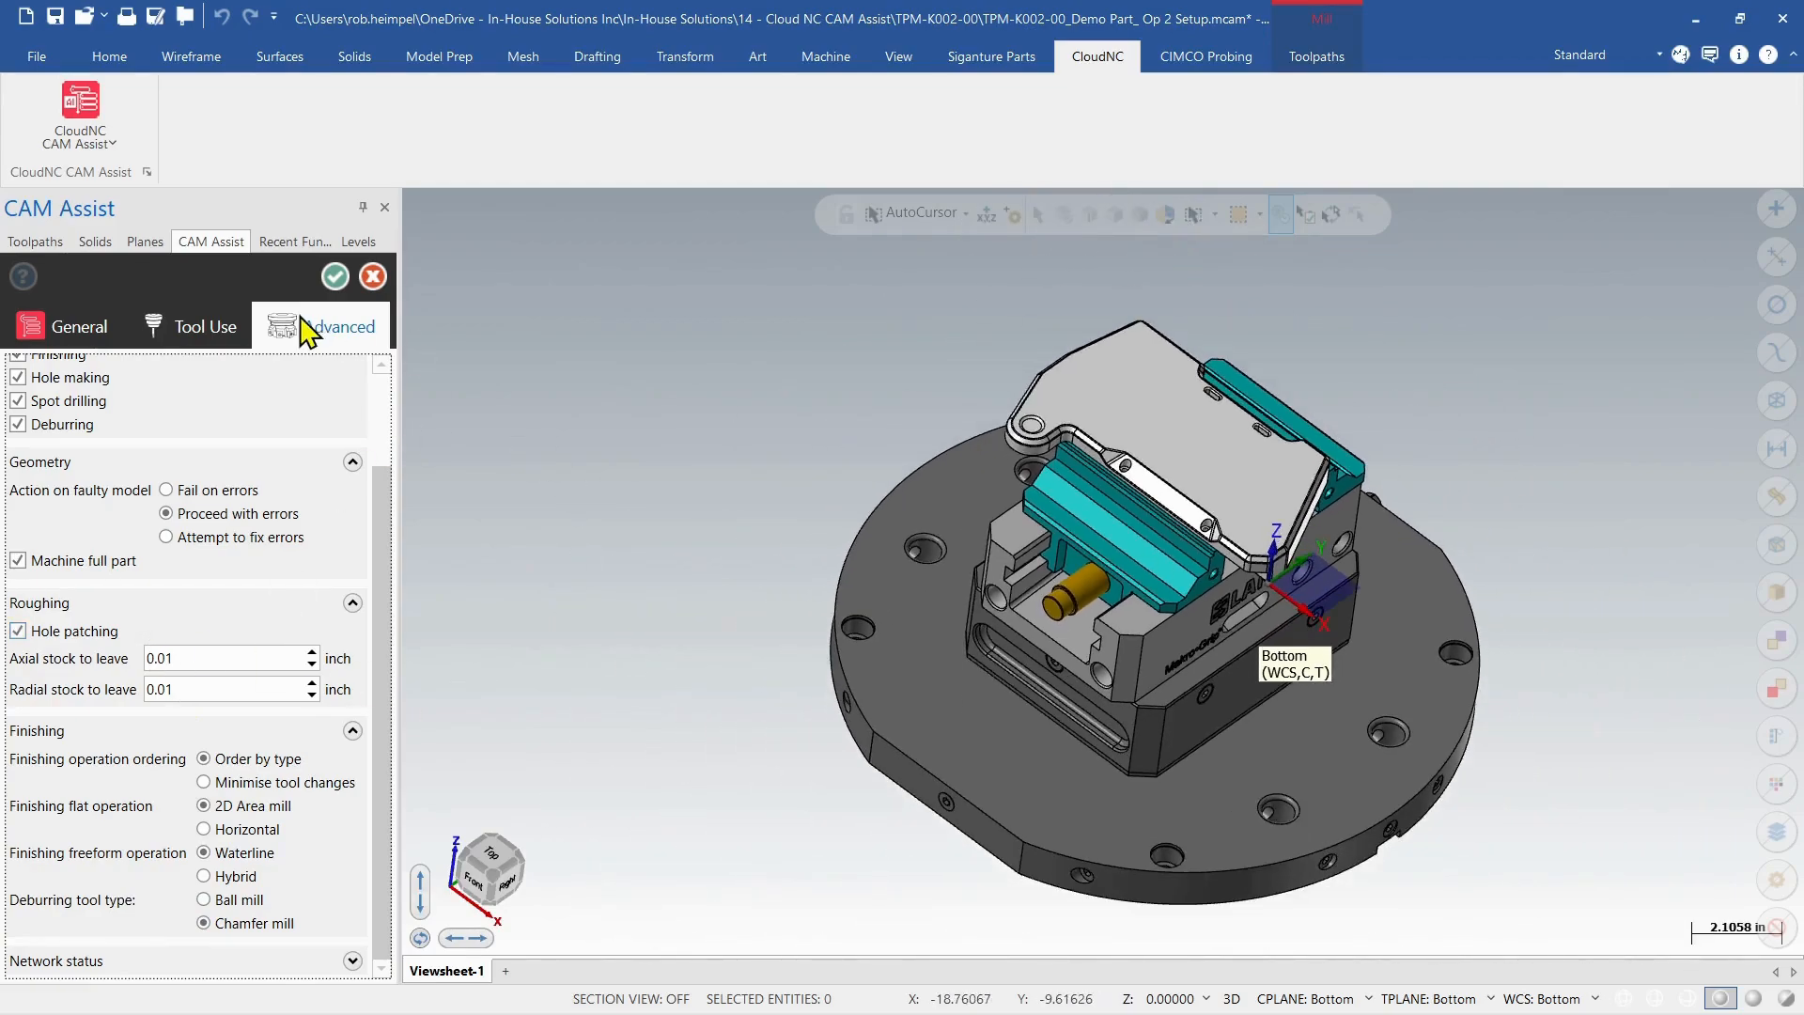
{"action": "left_click", "coordinate": [335, 275]}
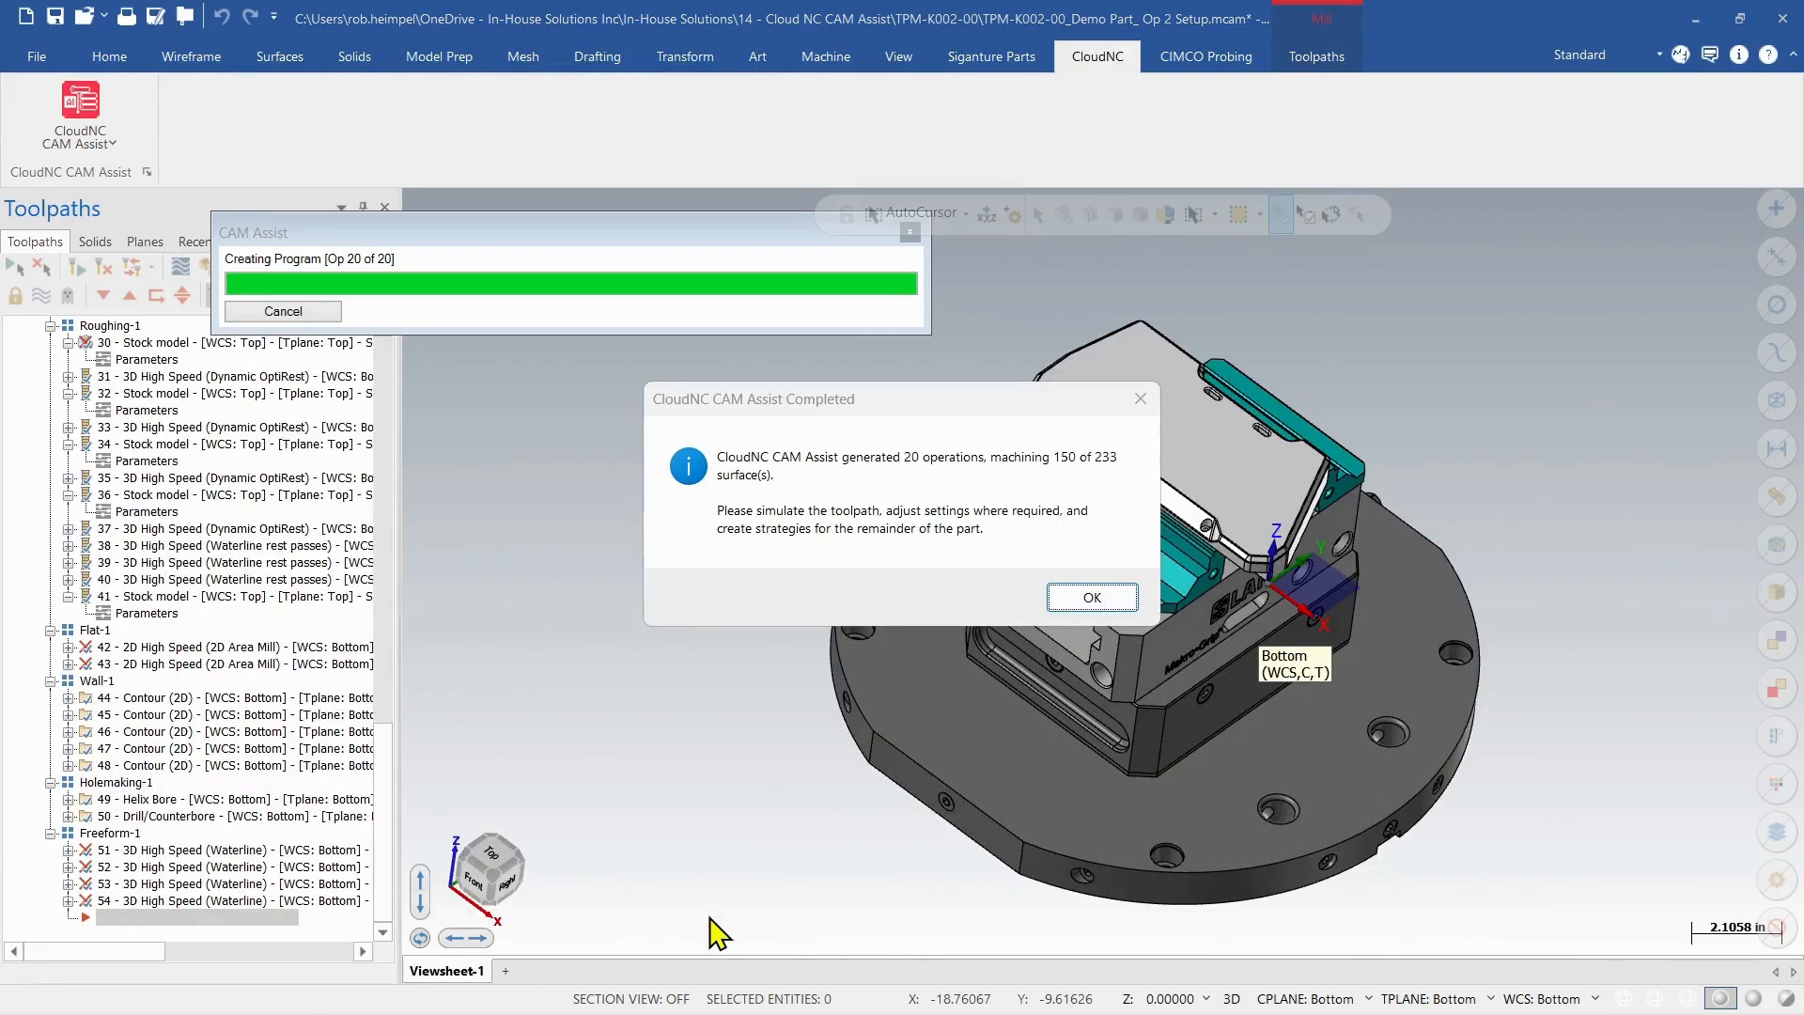
{"action": "mouse_move", "coordinate": [1033, 557]}
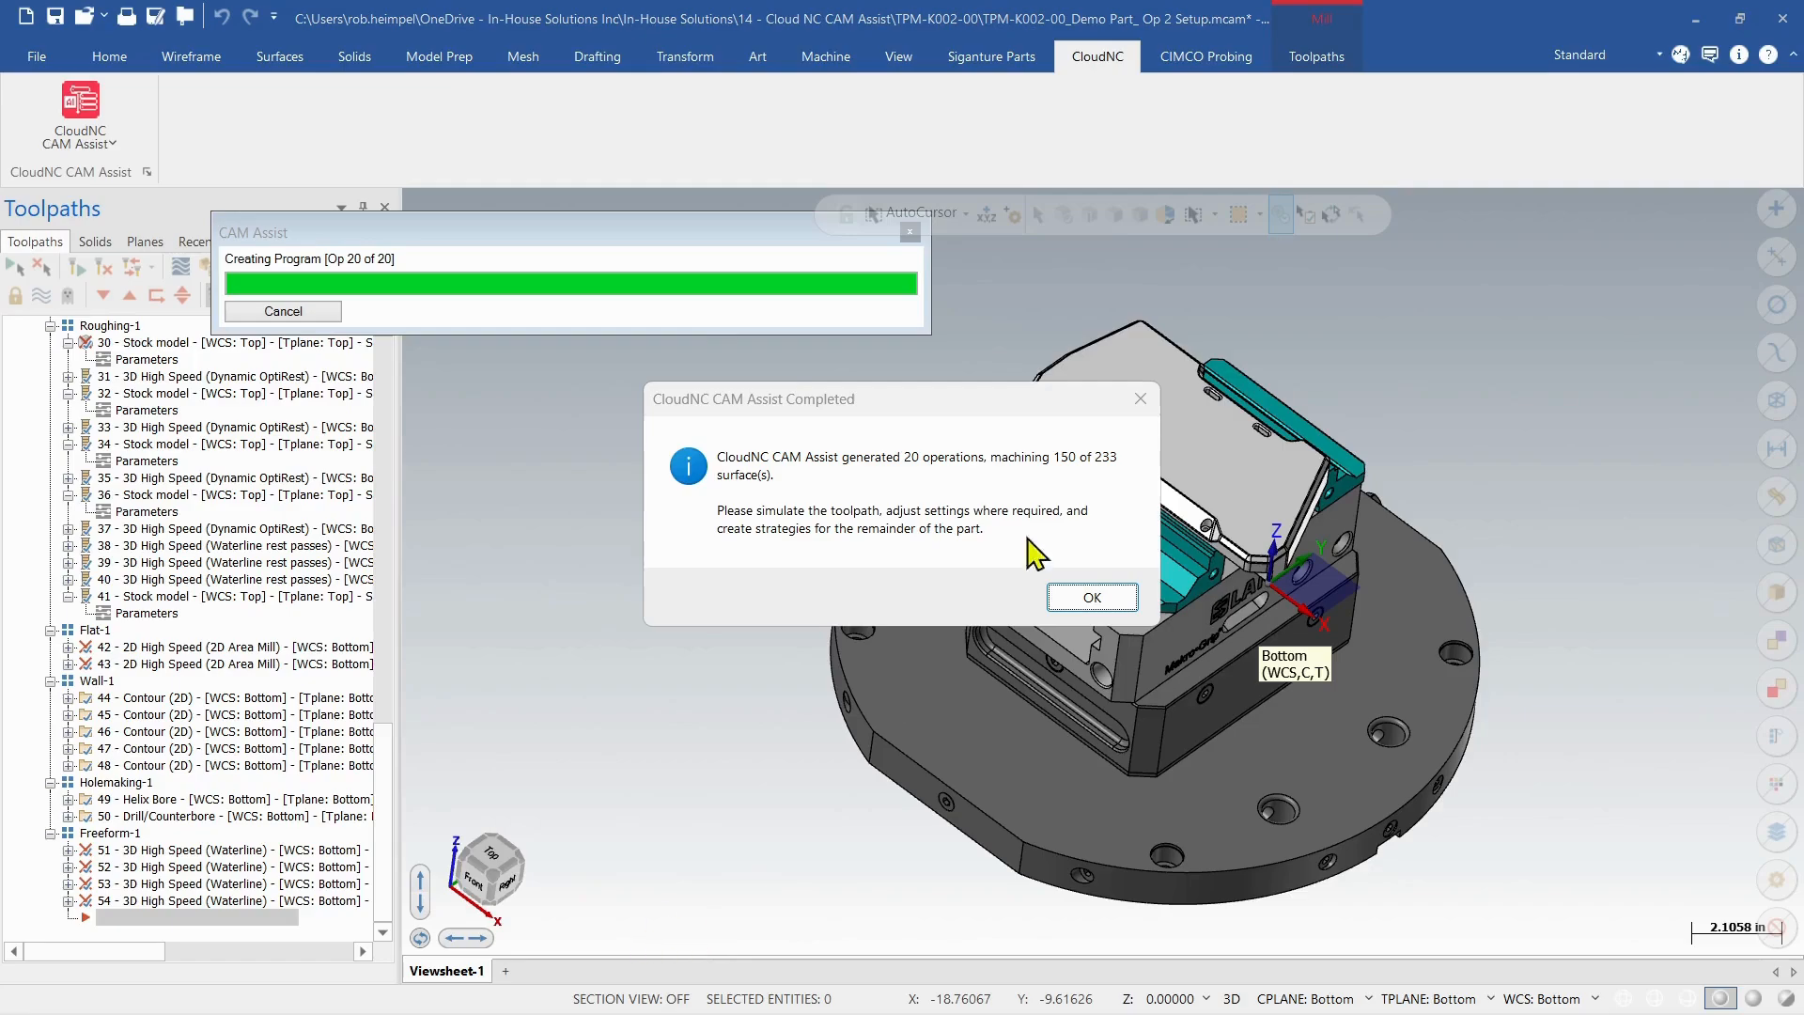
{"action": "mouse_move", "coordinate": [1075, 478]}
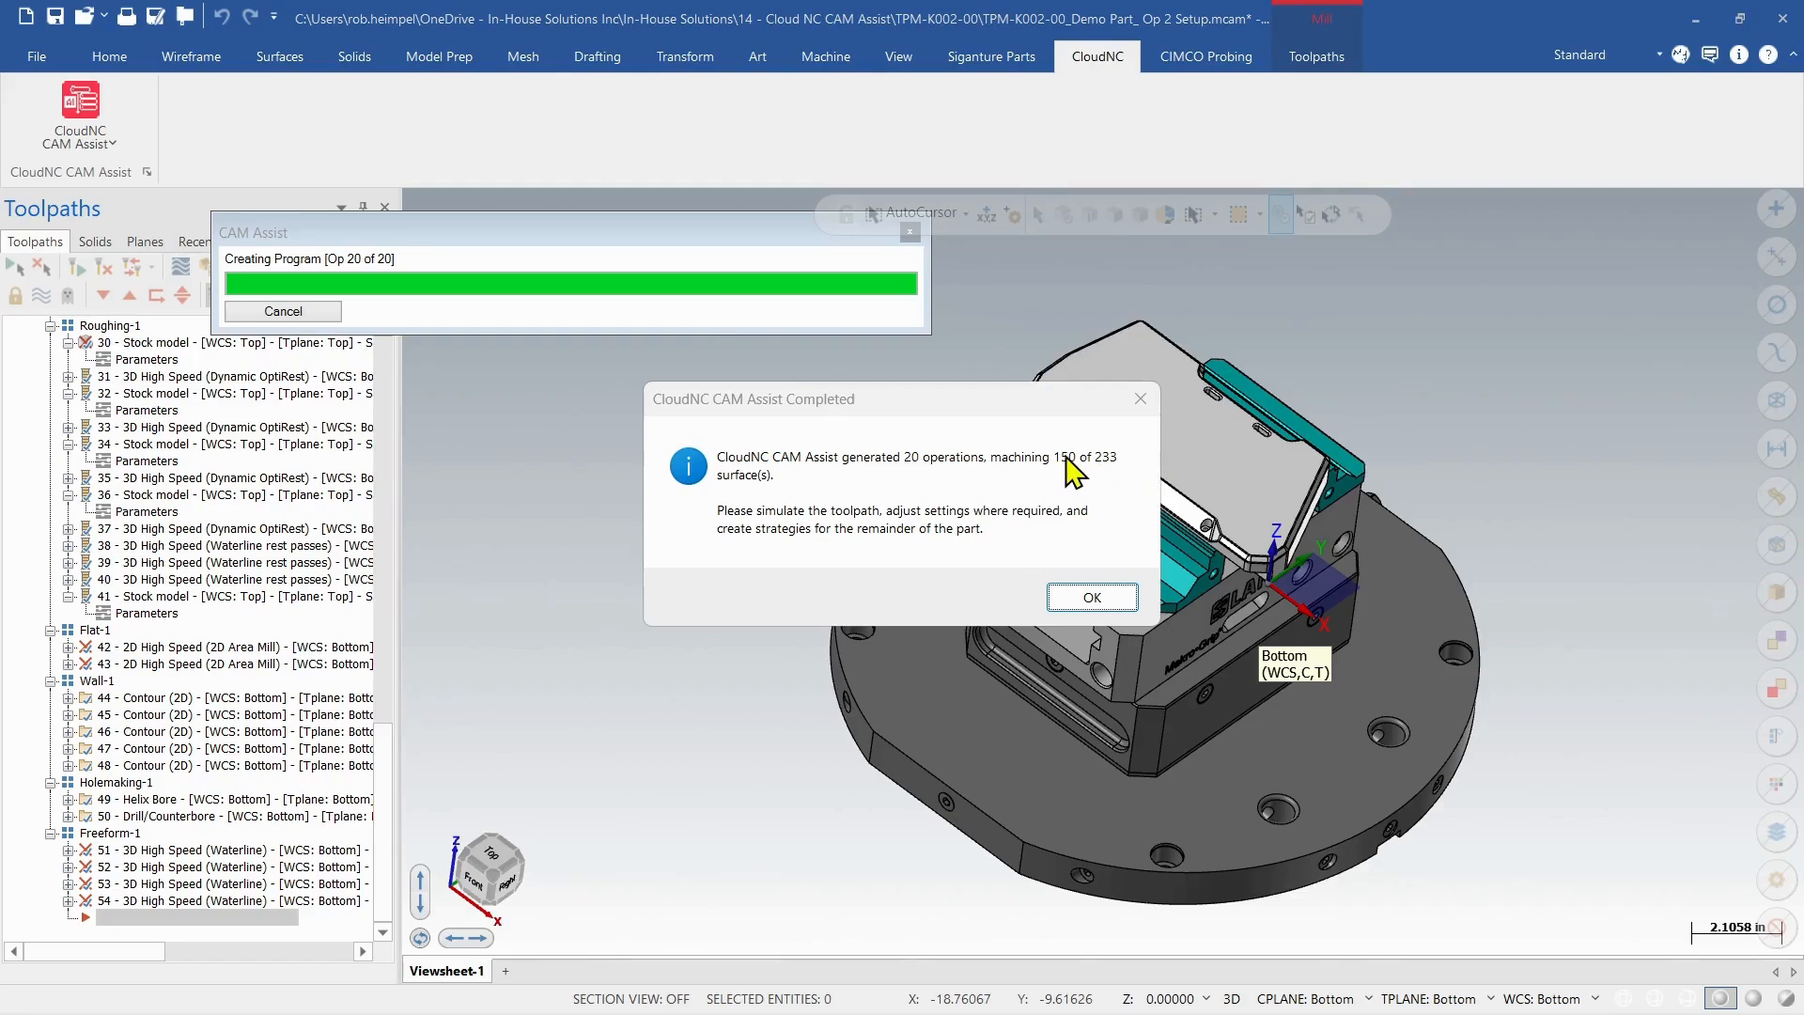
{"action": "mouse_move", "coordinate": [926, 574]}
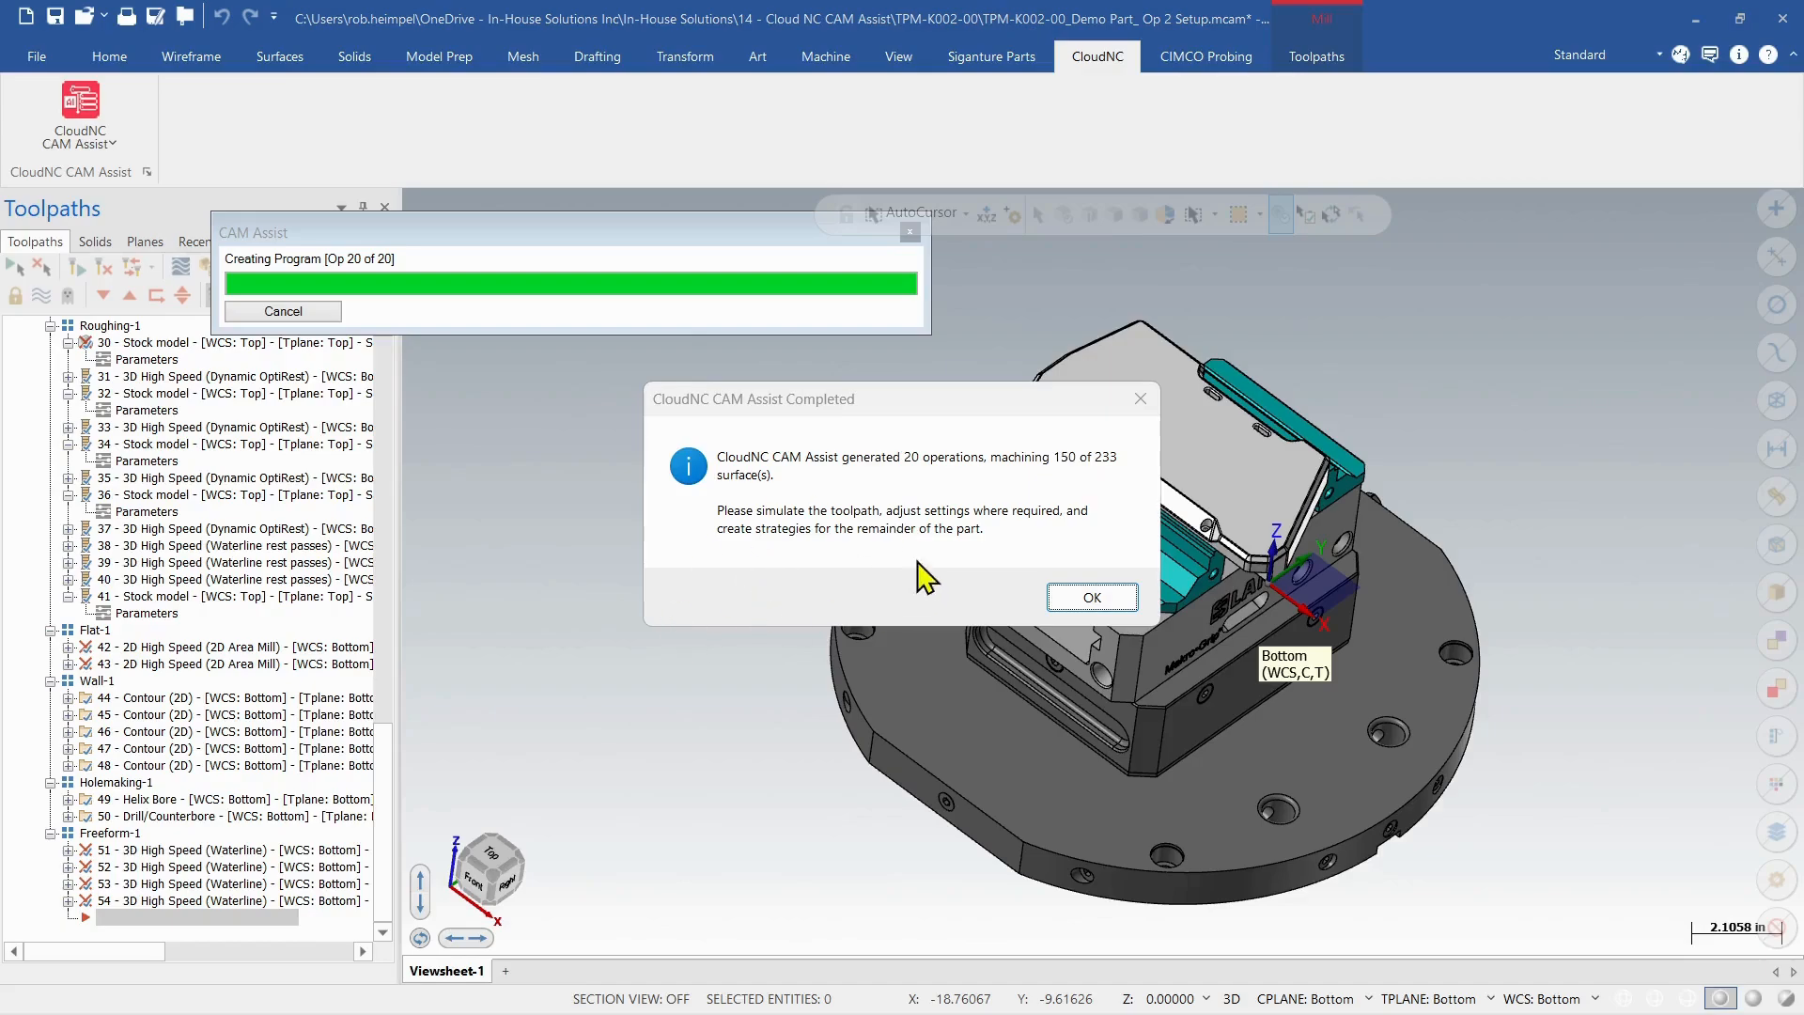
Acknowledge the completion notice for 20 operations machining 150 of 233 surfaces.
{"action": "left_click", "coordinate": [1092, 597]}
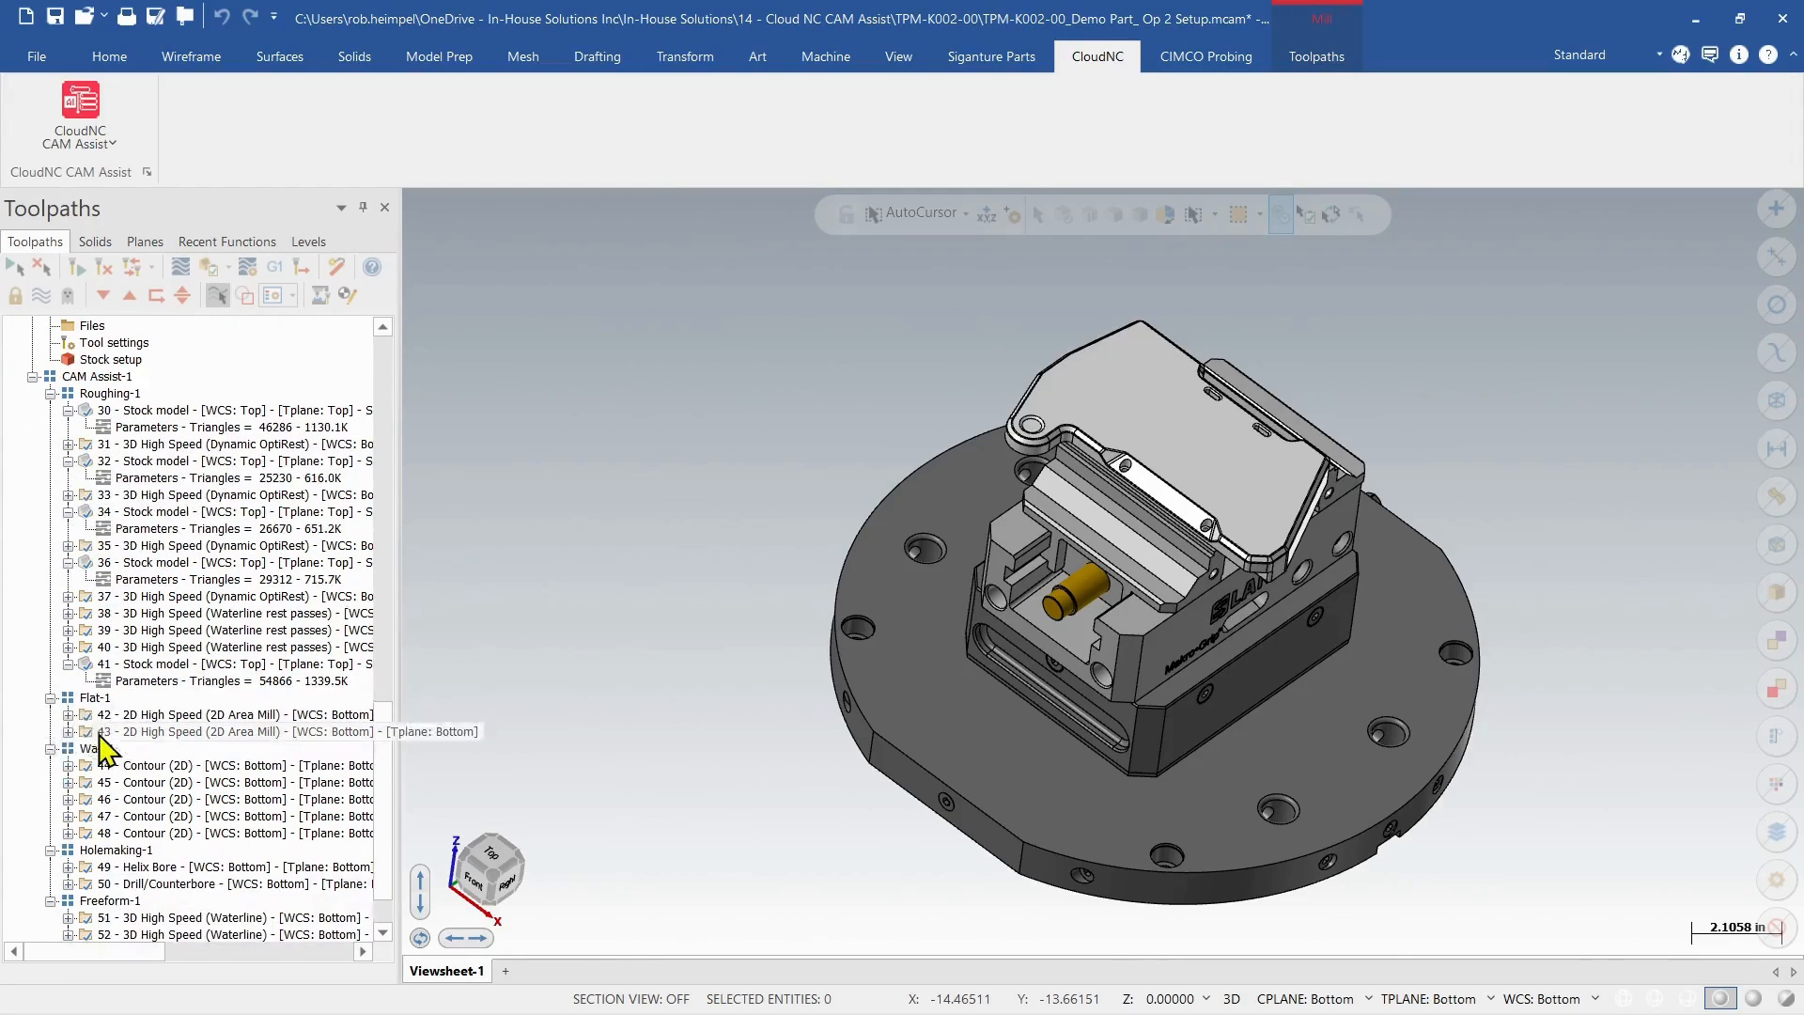
Scroll through the CAM Assist toolpaths and verify the selected operations in Simulator.
{"action": "scroll", "scroll_direction": "down", "scroll_amount": 3}
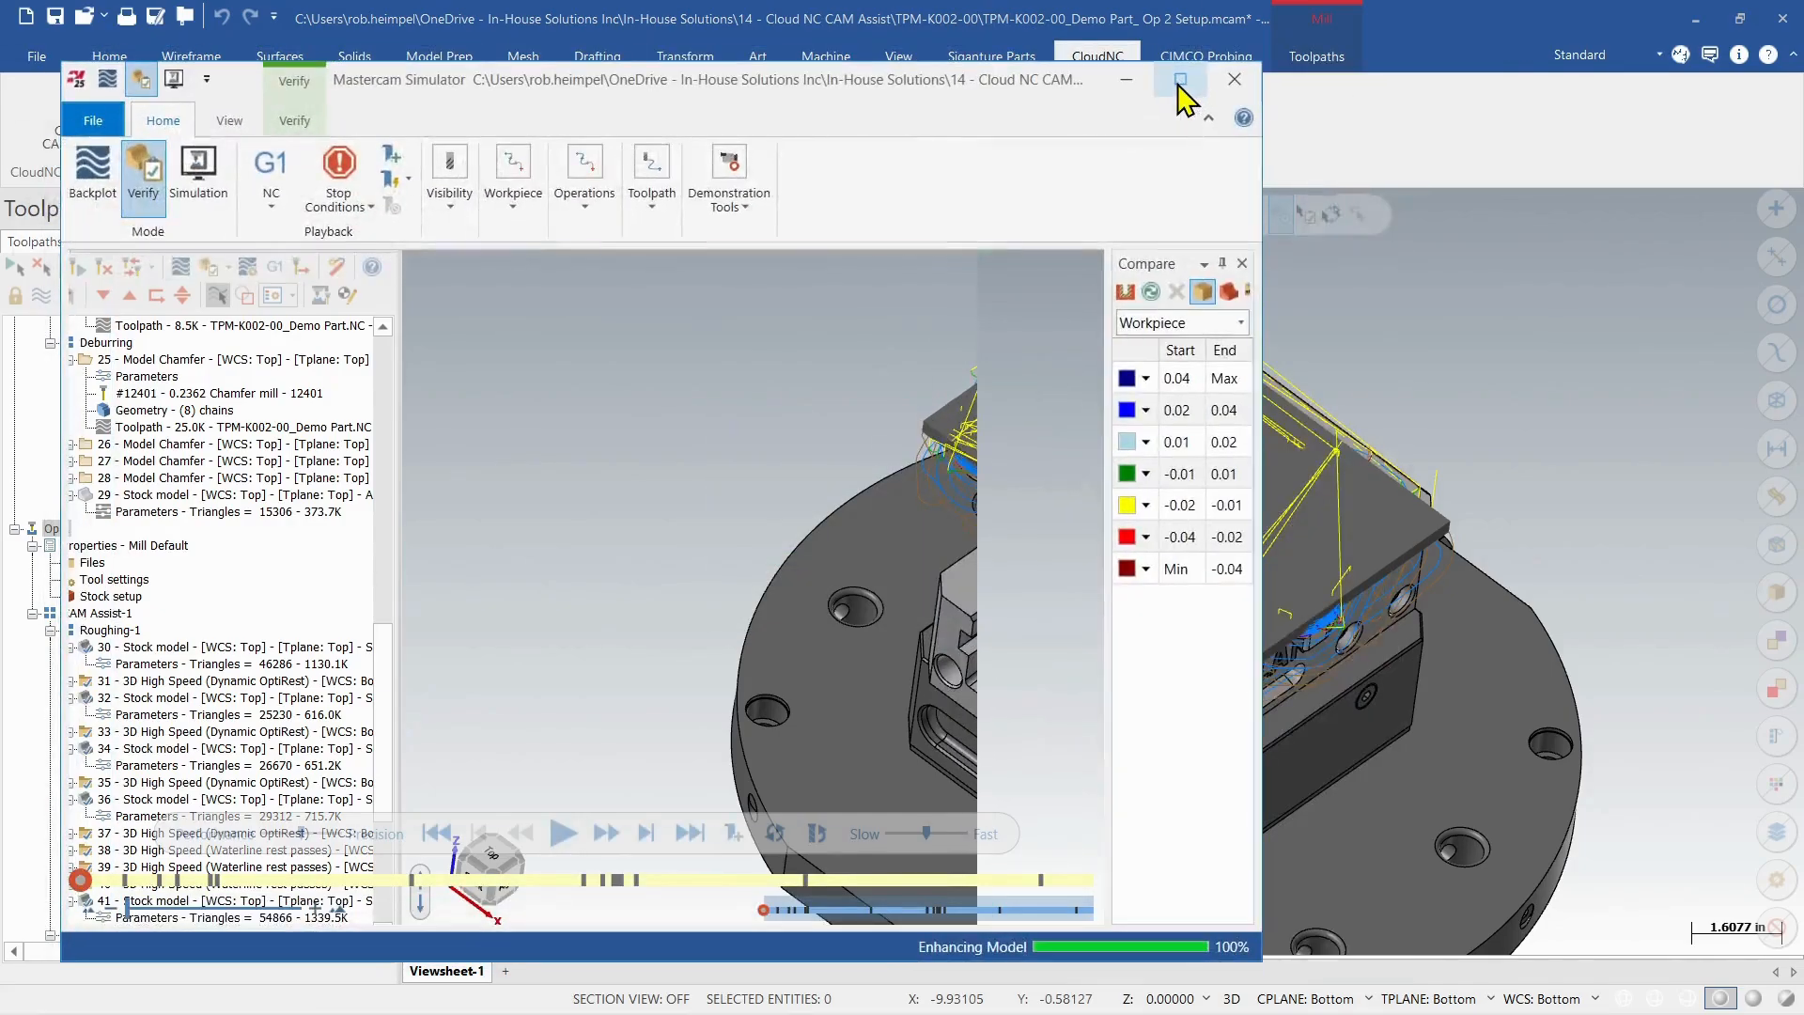
Maximize Mastercam Simulator and play the Op 2 verification to the end.
{"action": "left_click", "coordinate": [1181, 79]}
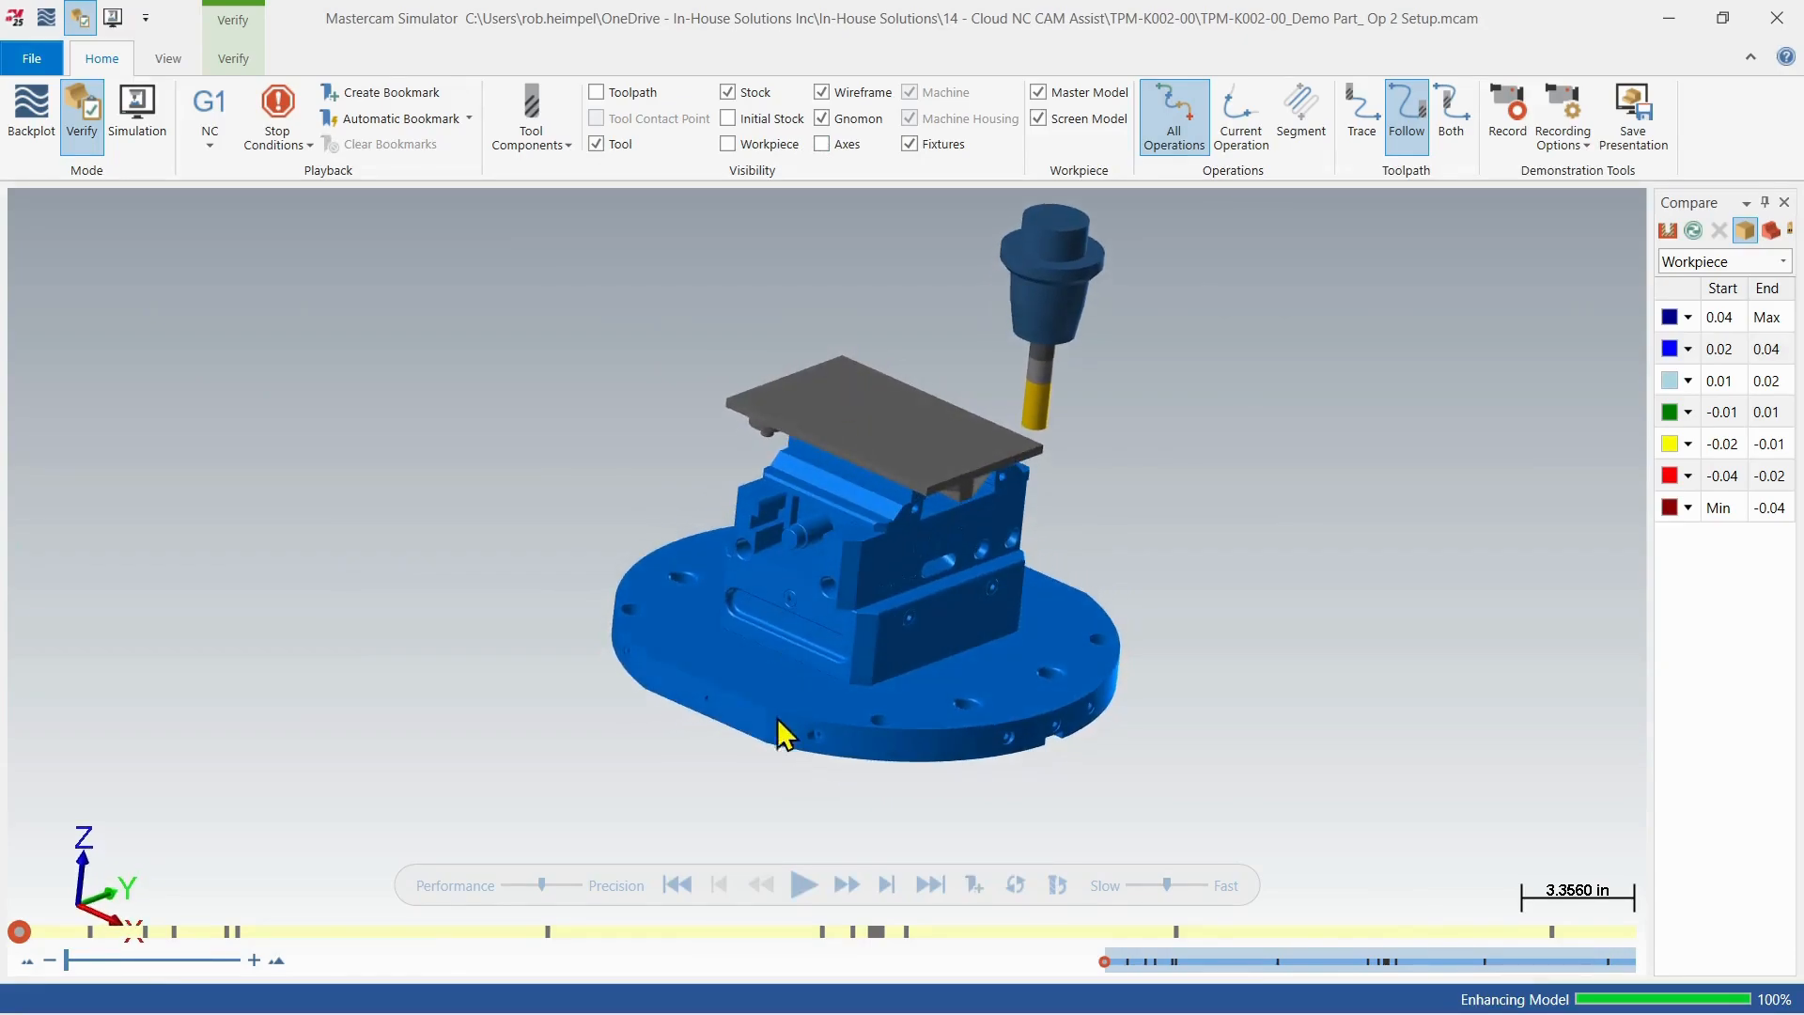
{"action": "left_click", "coordinate": [805, 885]}
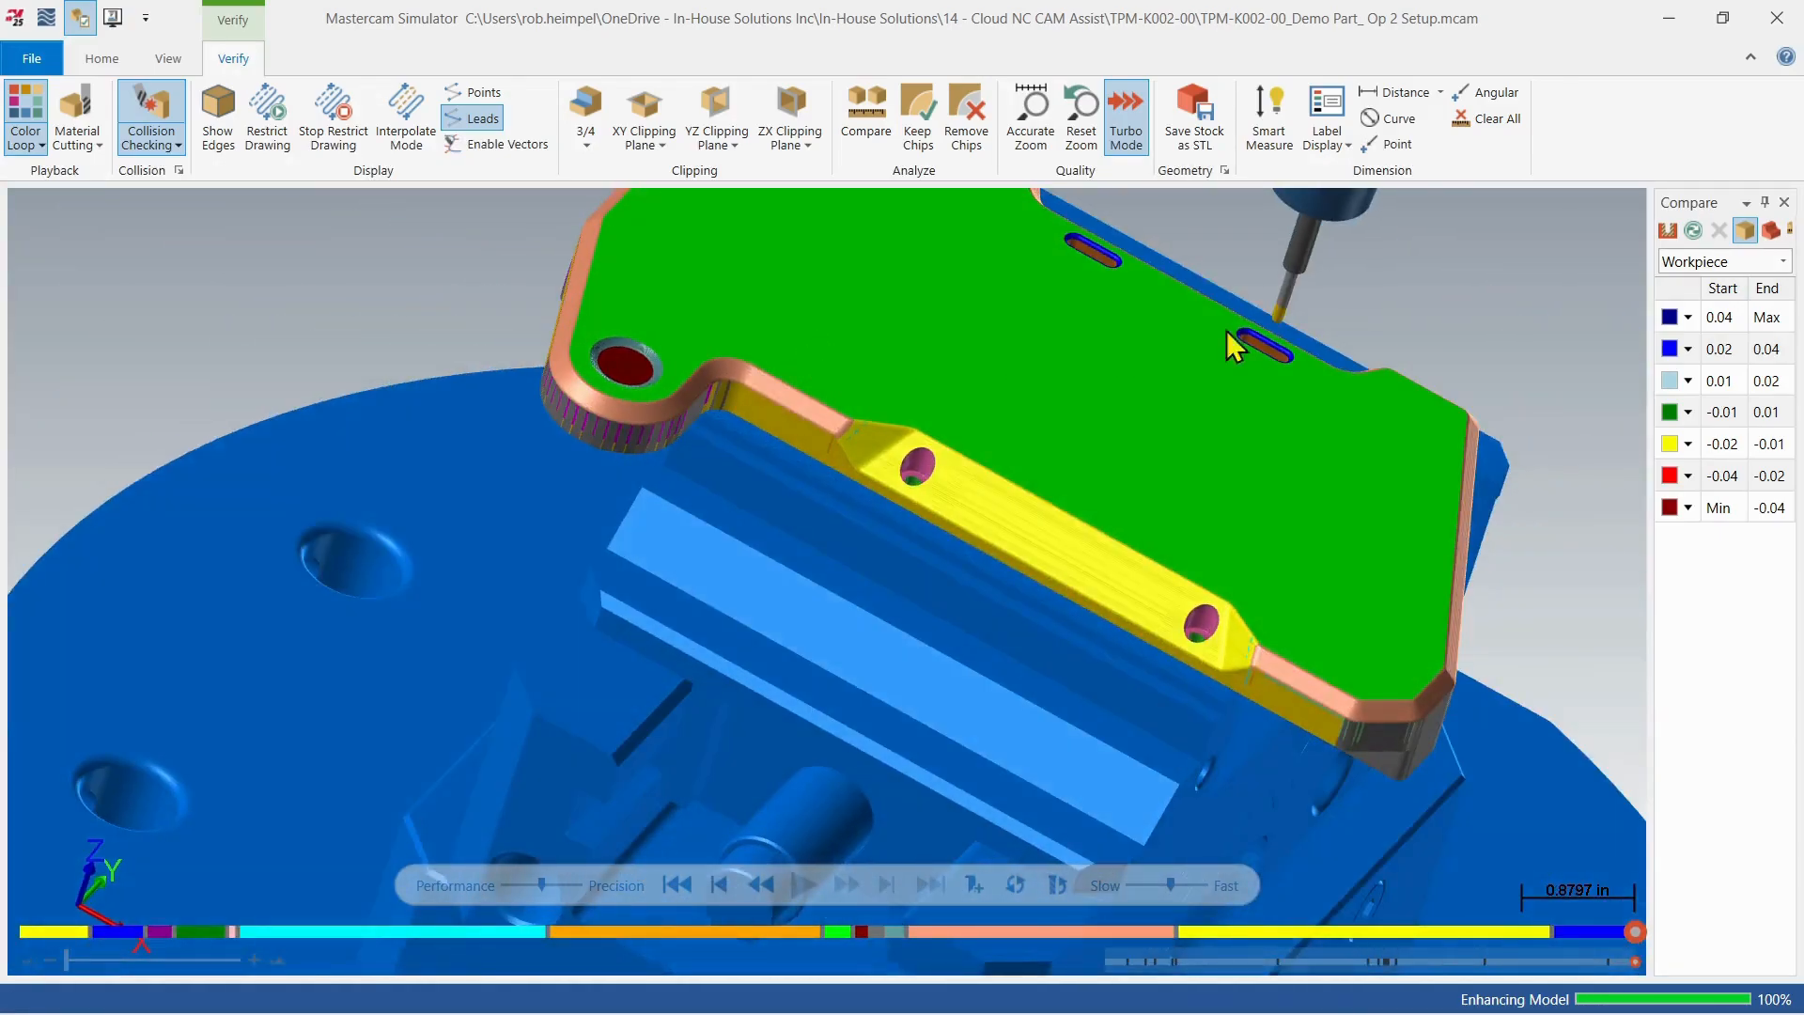
Compare the machined Op 2 stock against the model, then show the View tab.
{"action": "left_click", "coordinate": [865, 108]}
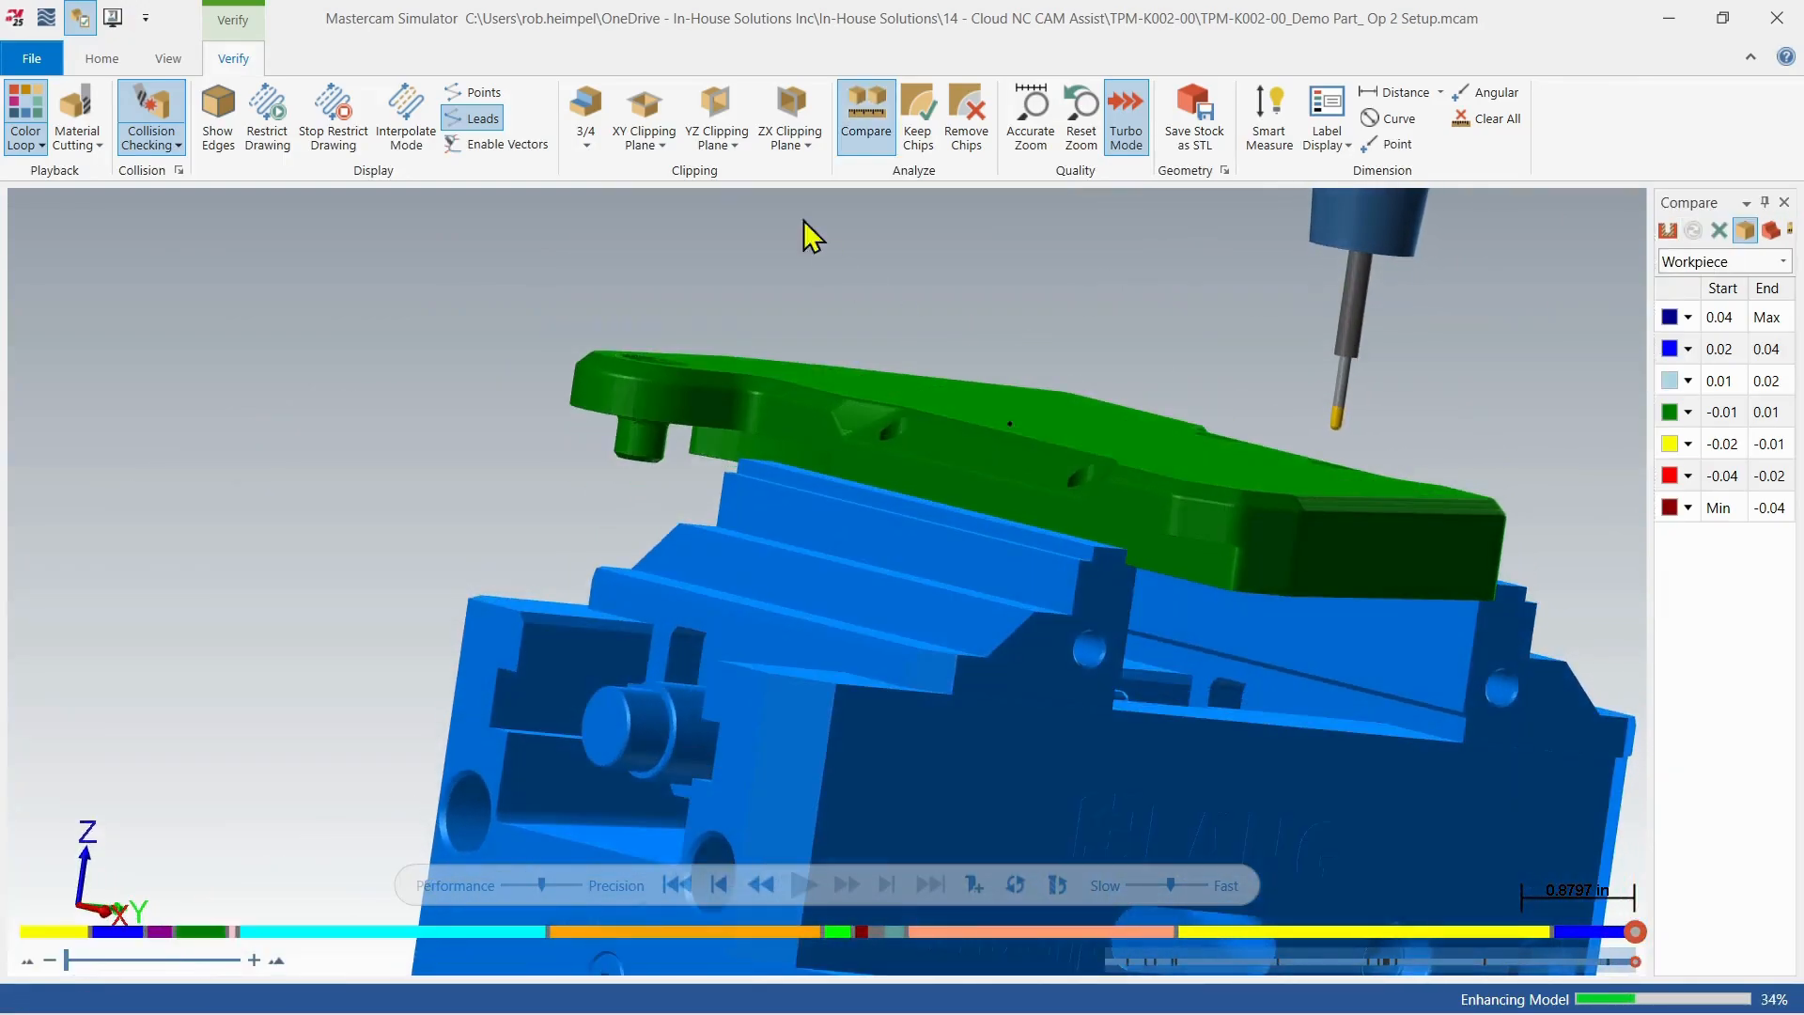
{"action": "left_click", "coordinate": [167, 58]}
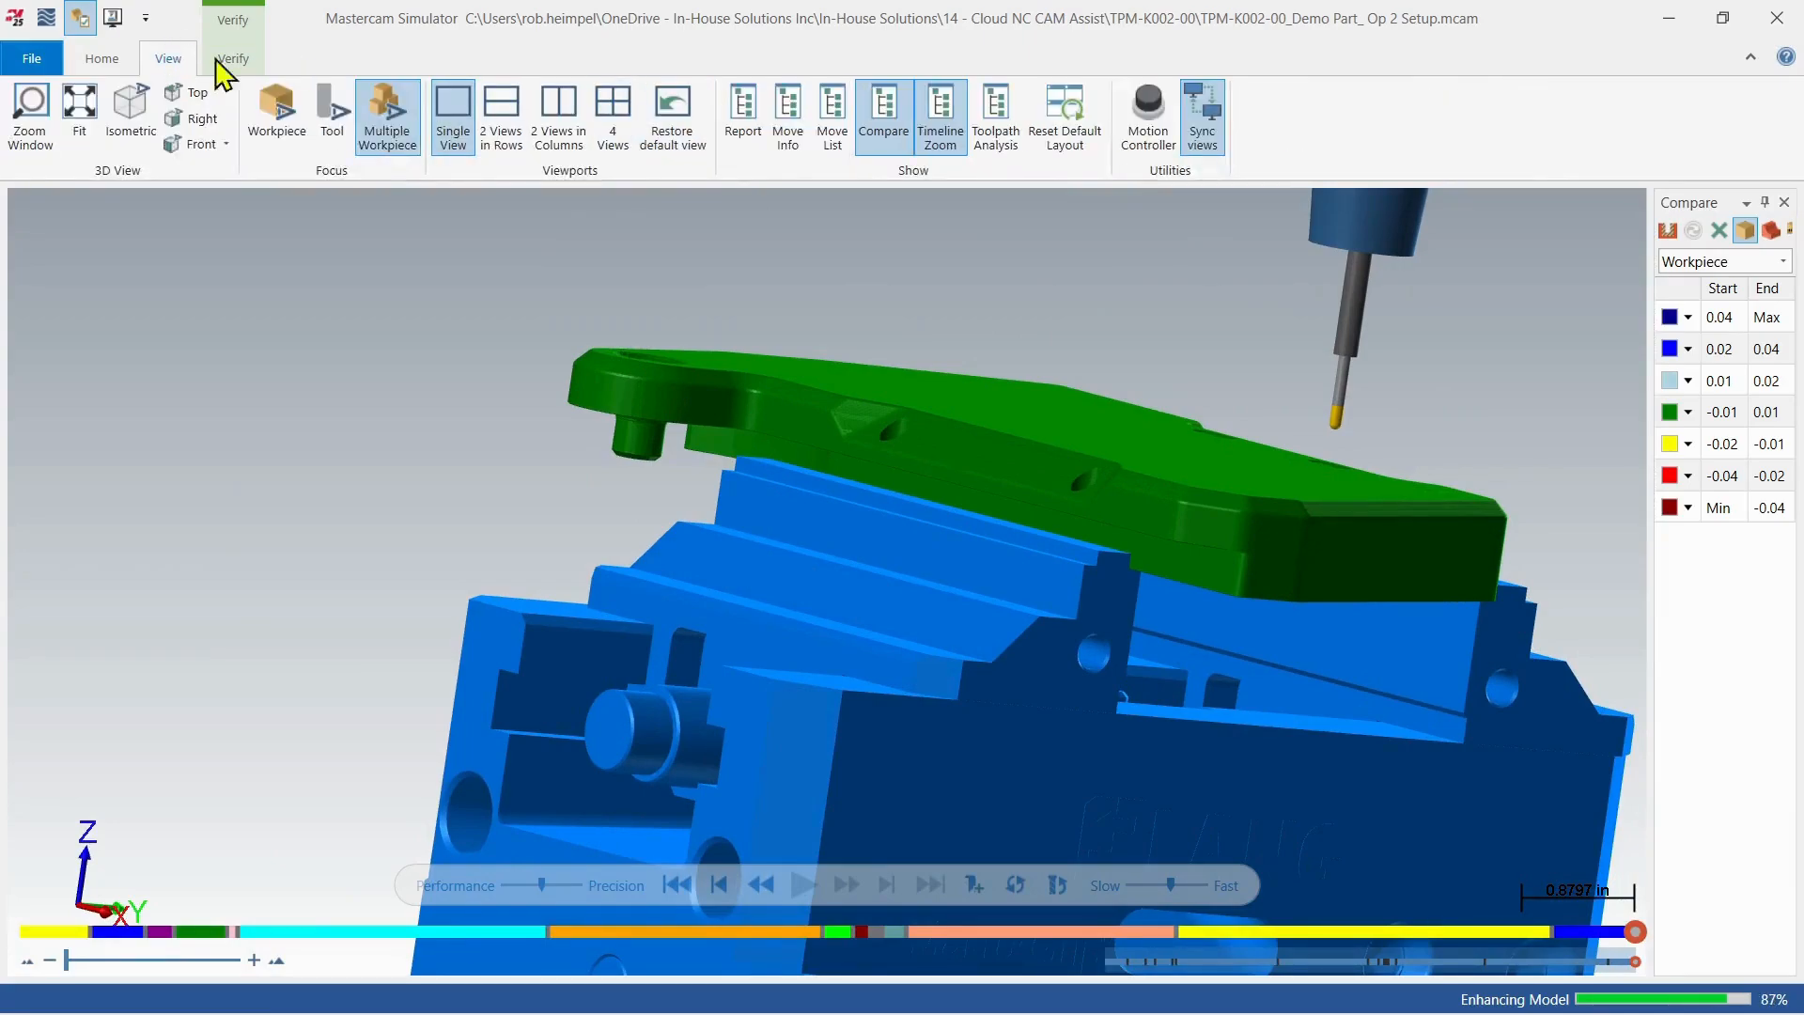